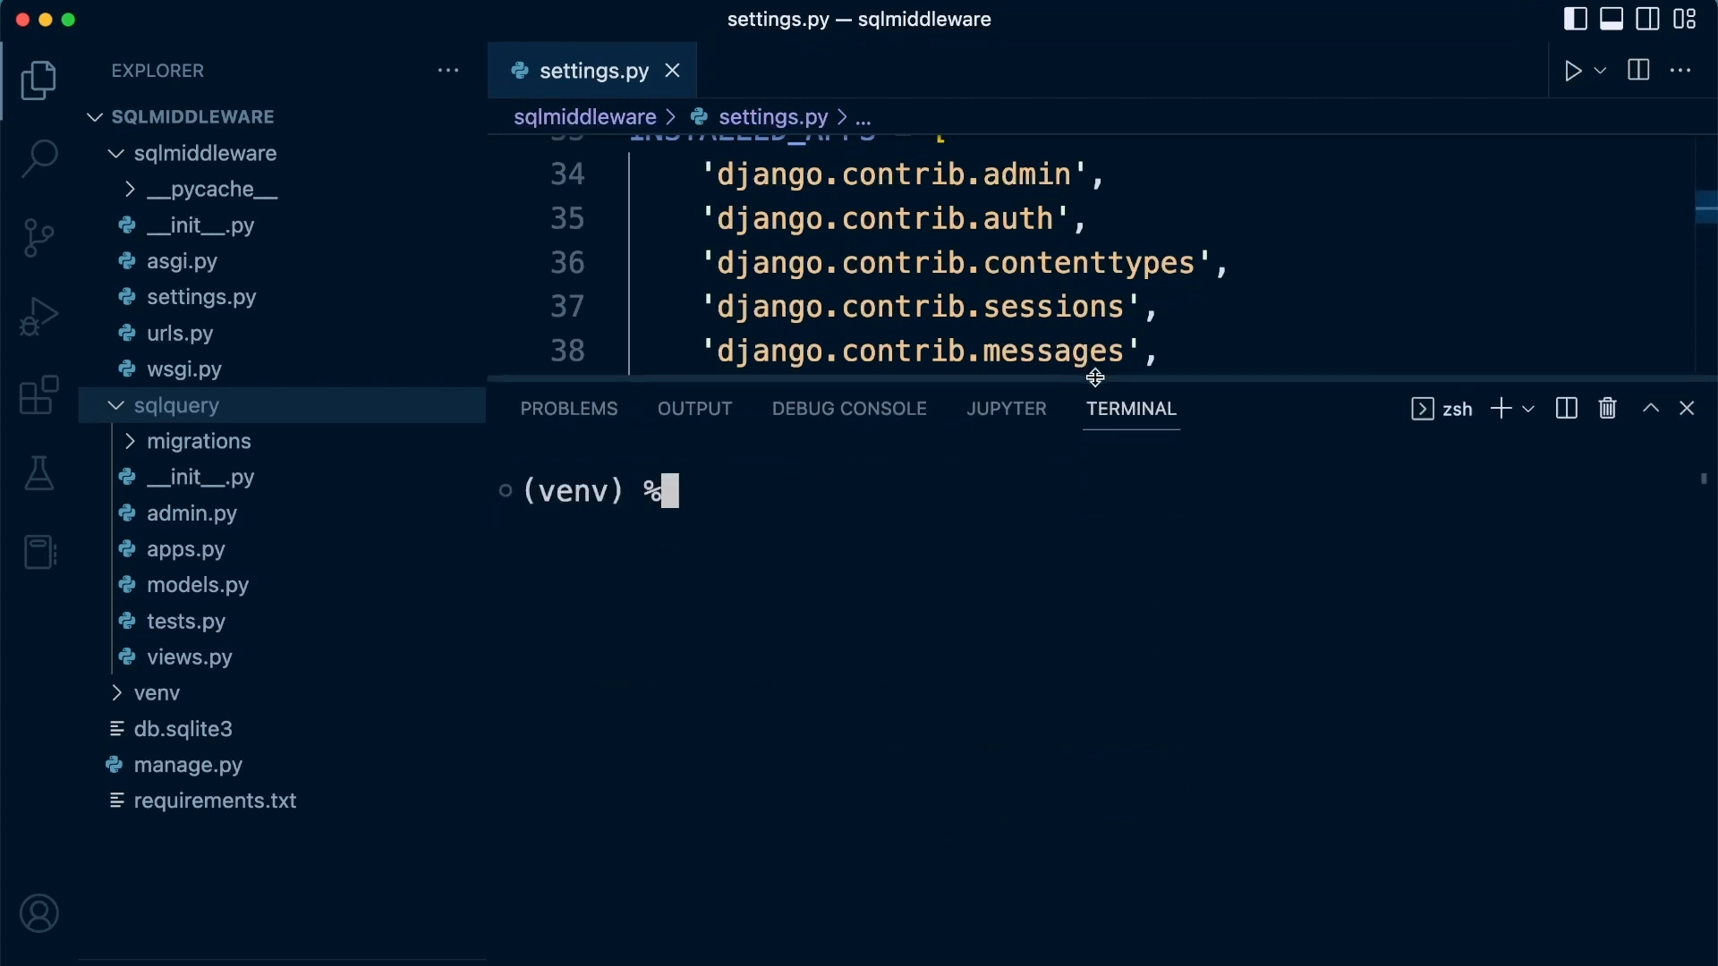
mouse_move(1688, 409)
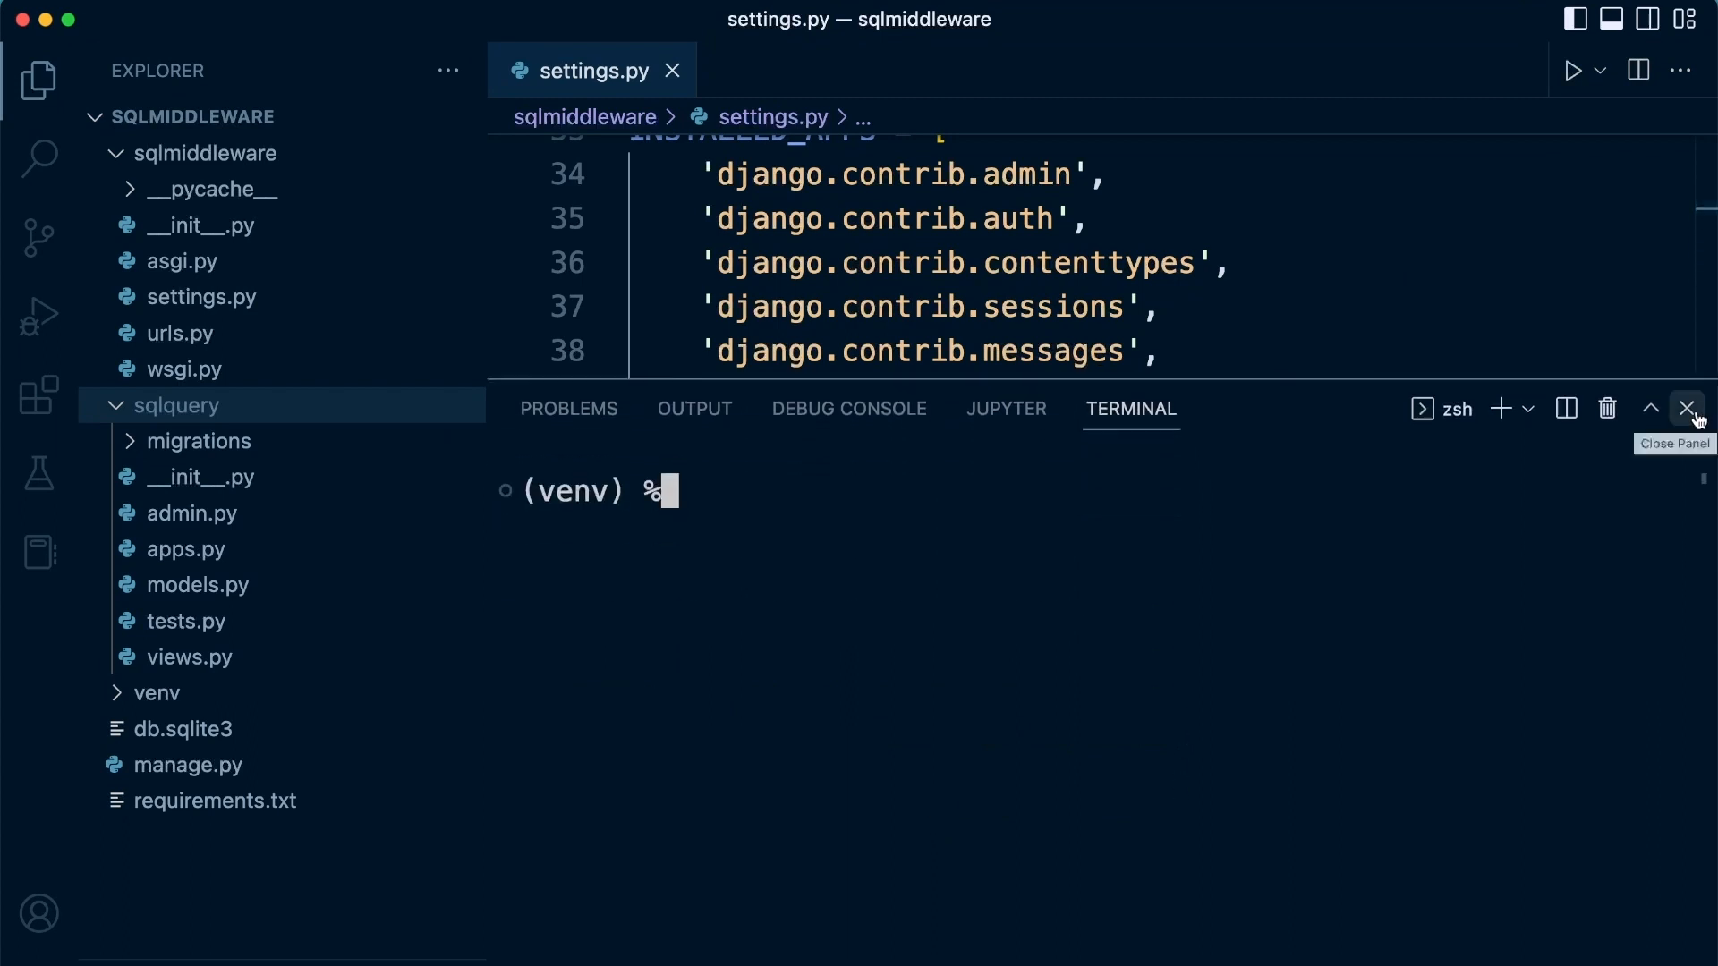
Close the terminal panel and the settings.py tab.
click(1692, 409)
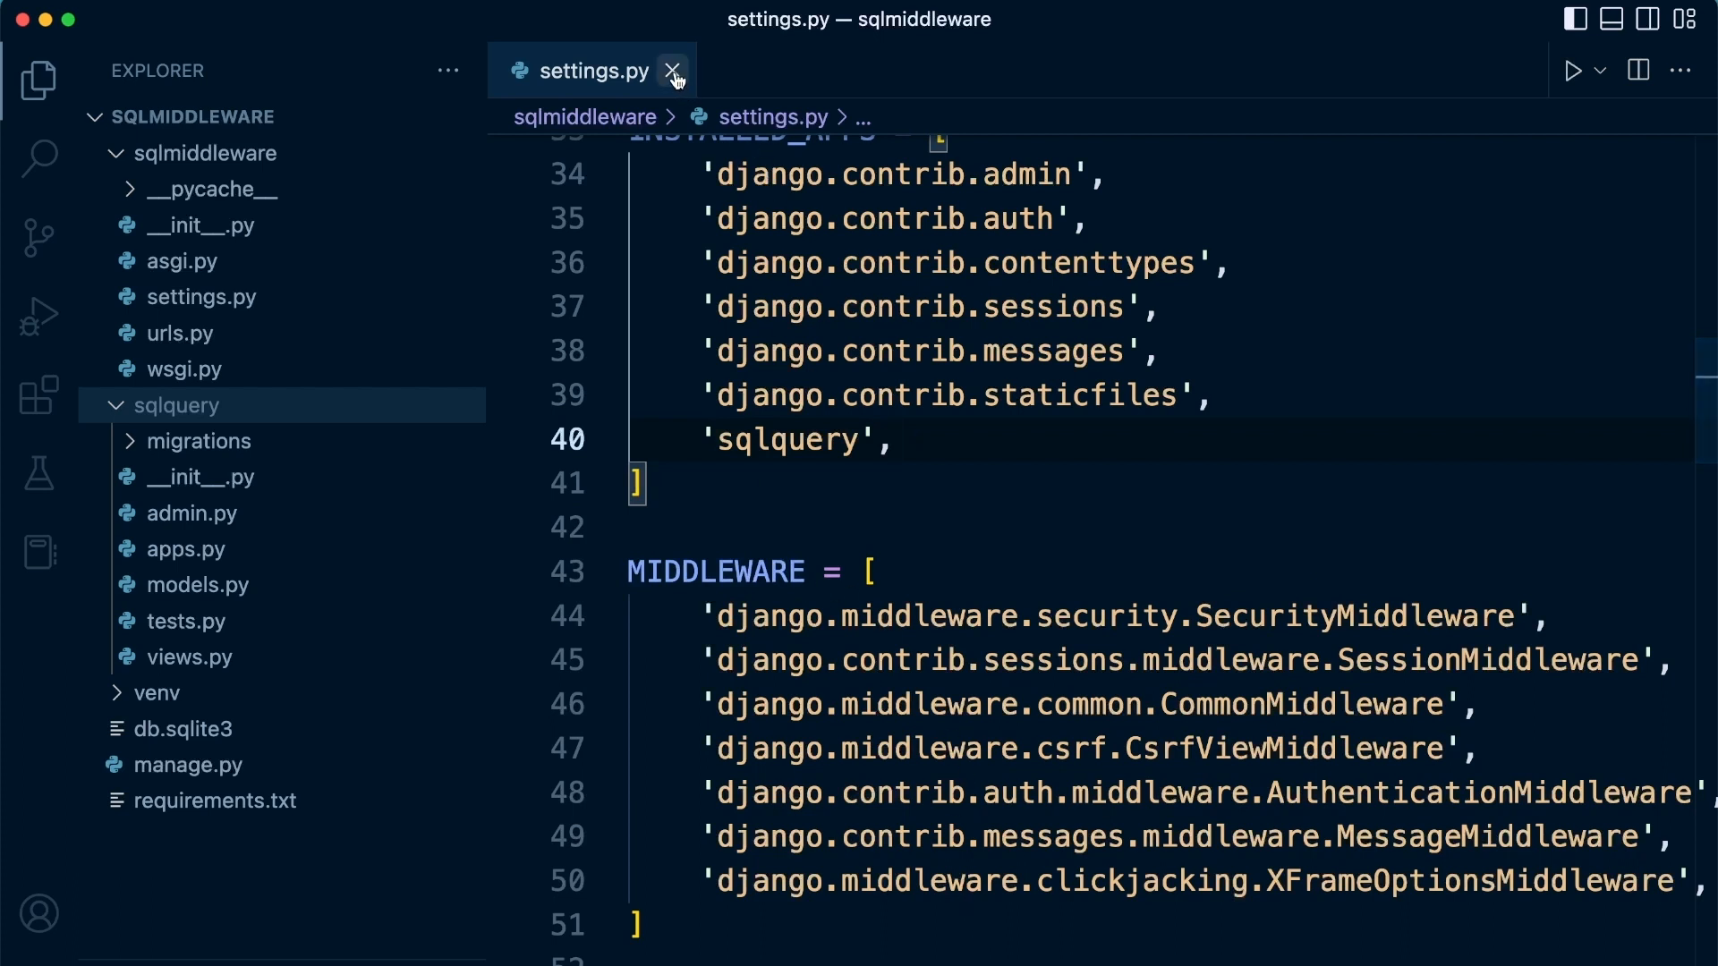
click(673, 72)
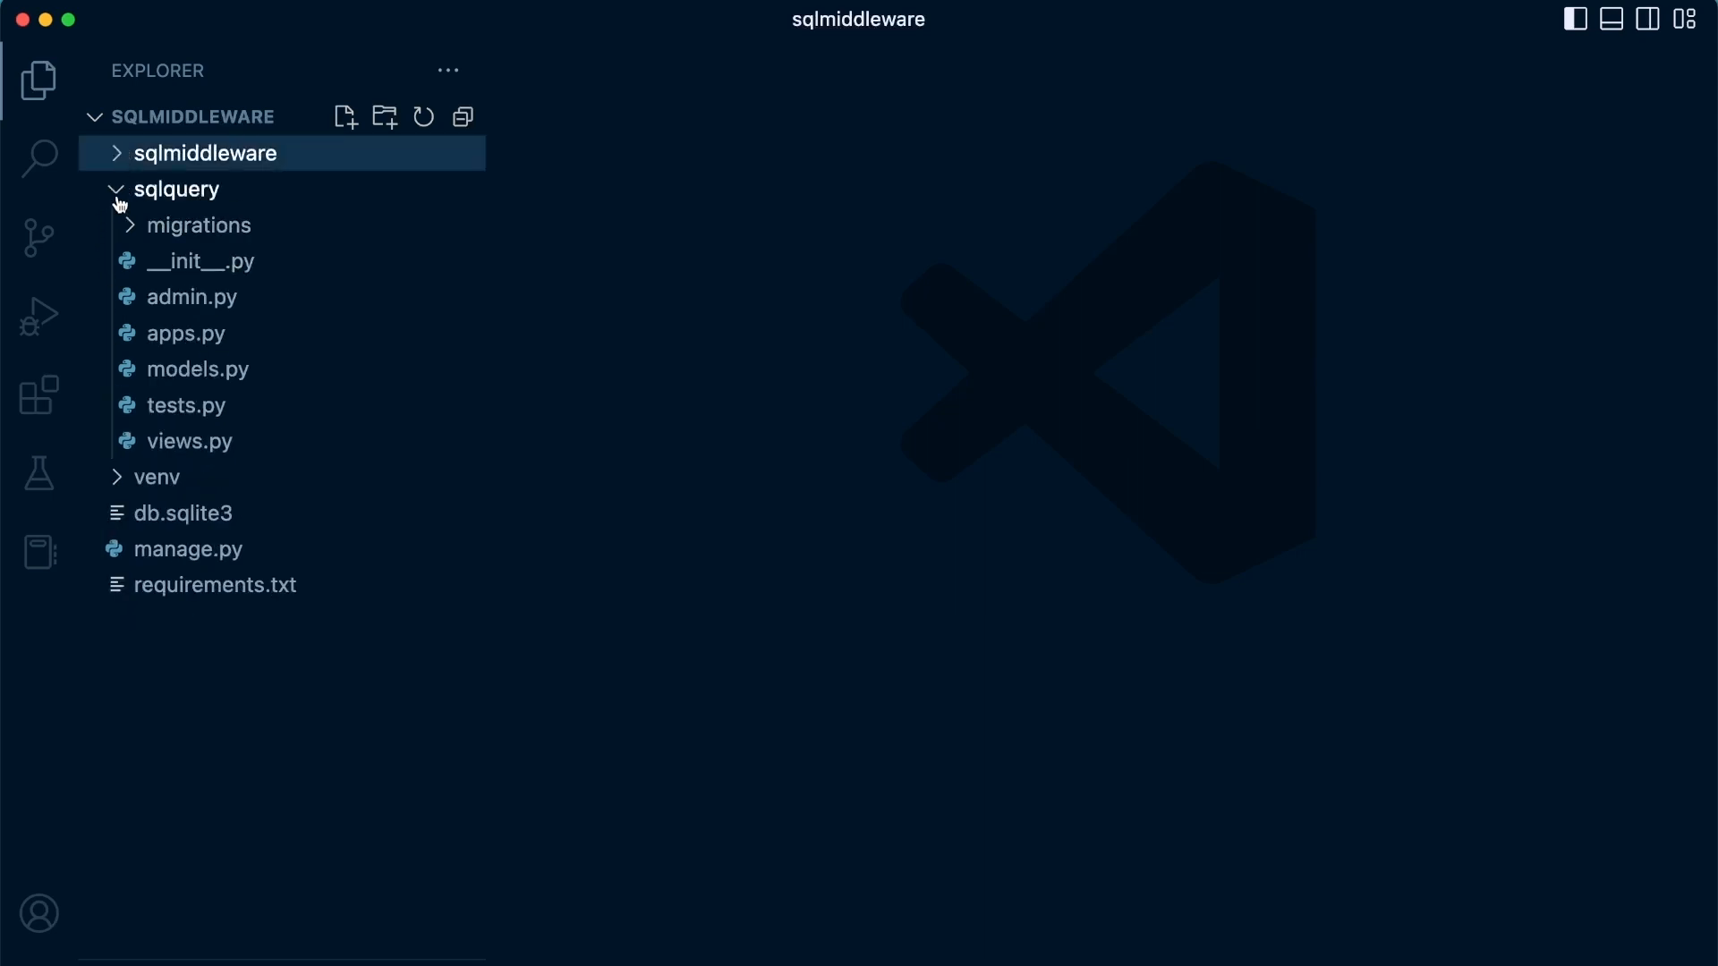
In sqlquery/models.py, replace the placeholder comment with 'class Product(models.Model):'.
click(197, 368)
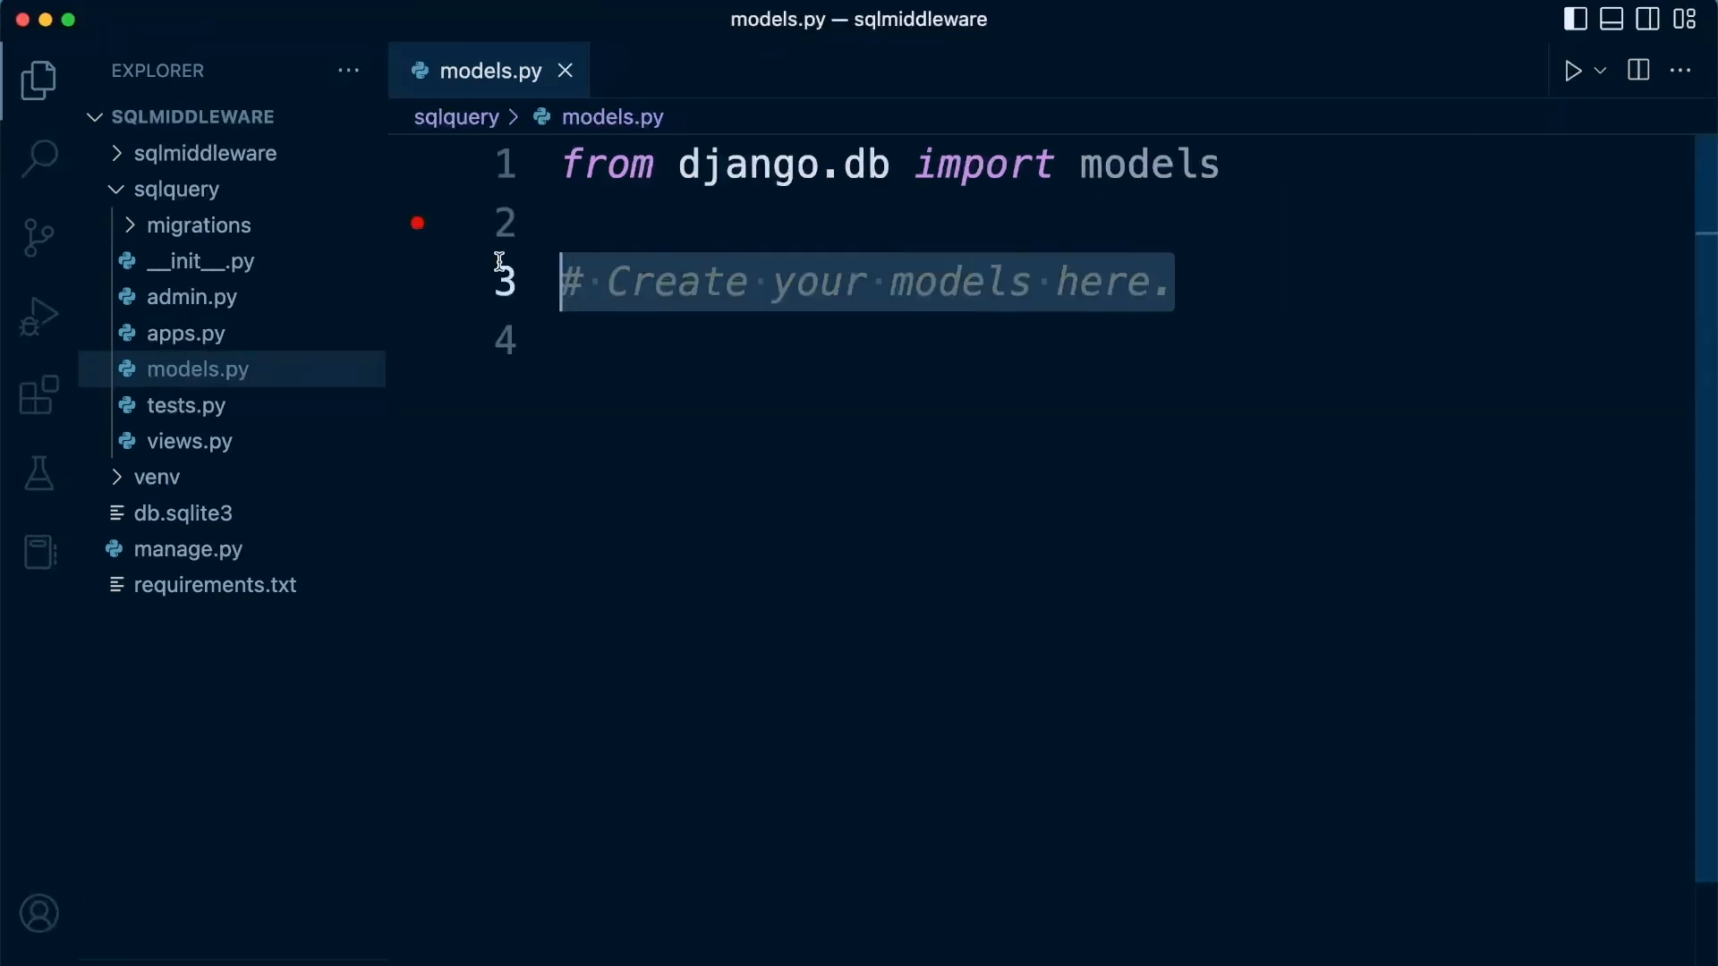
text(class P)
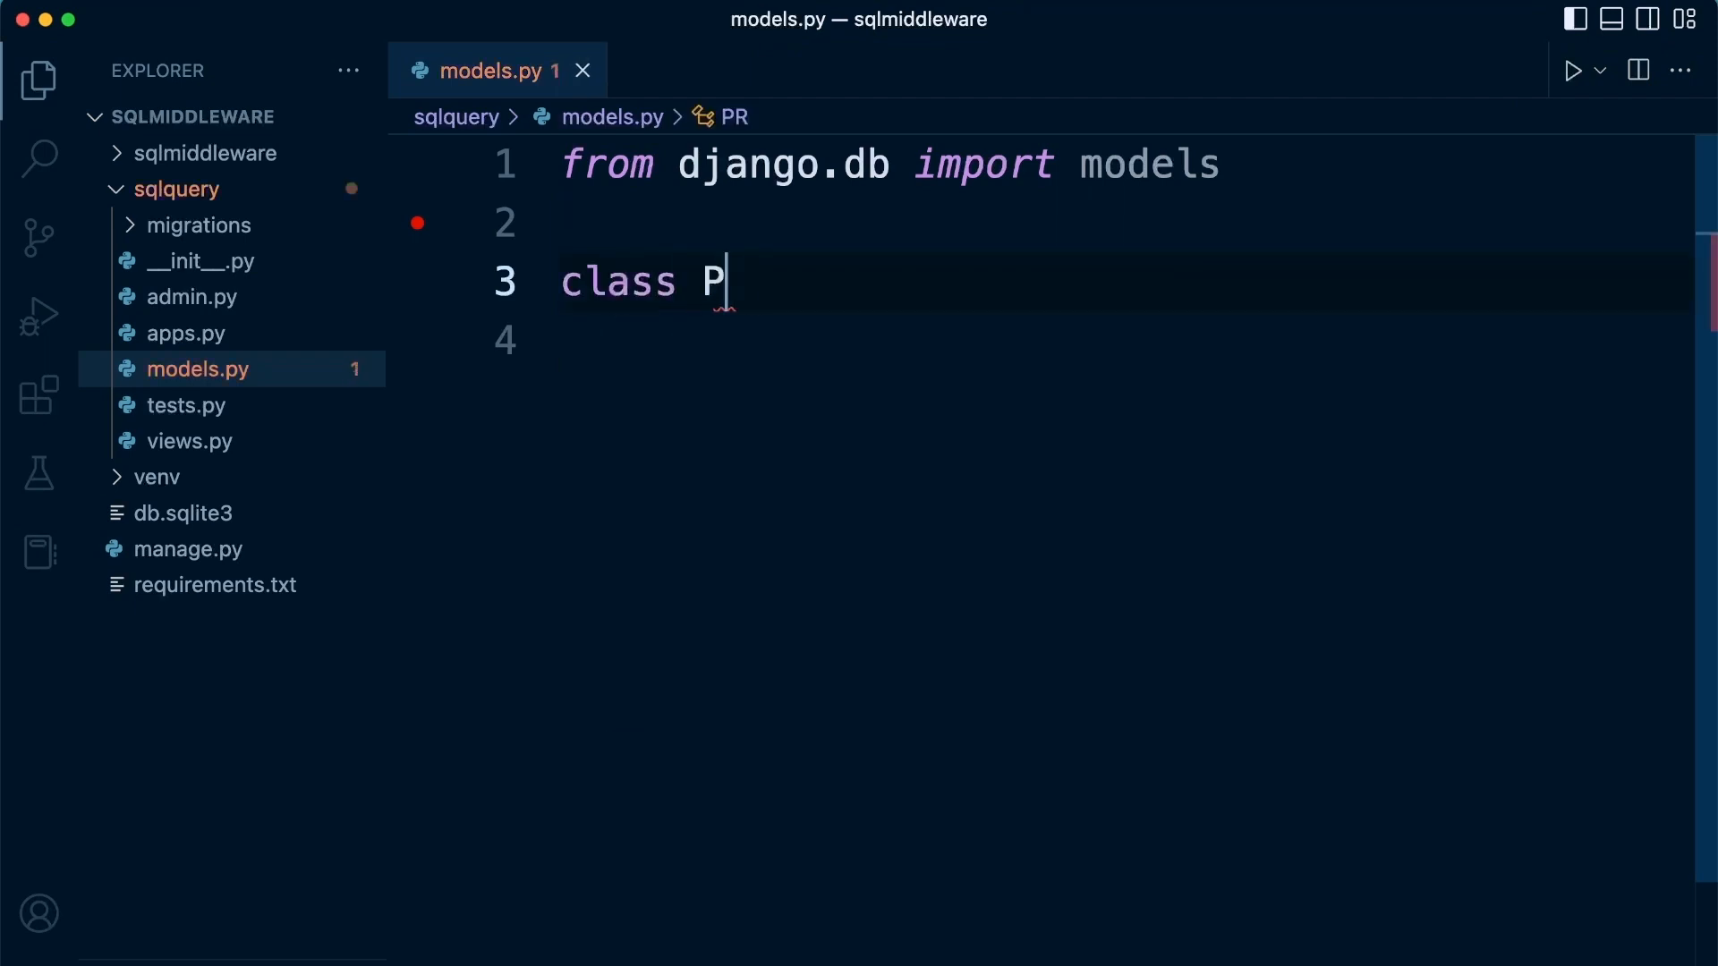
text(roduct)
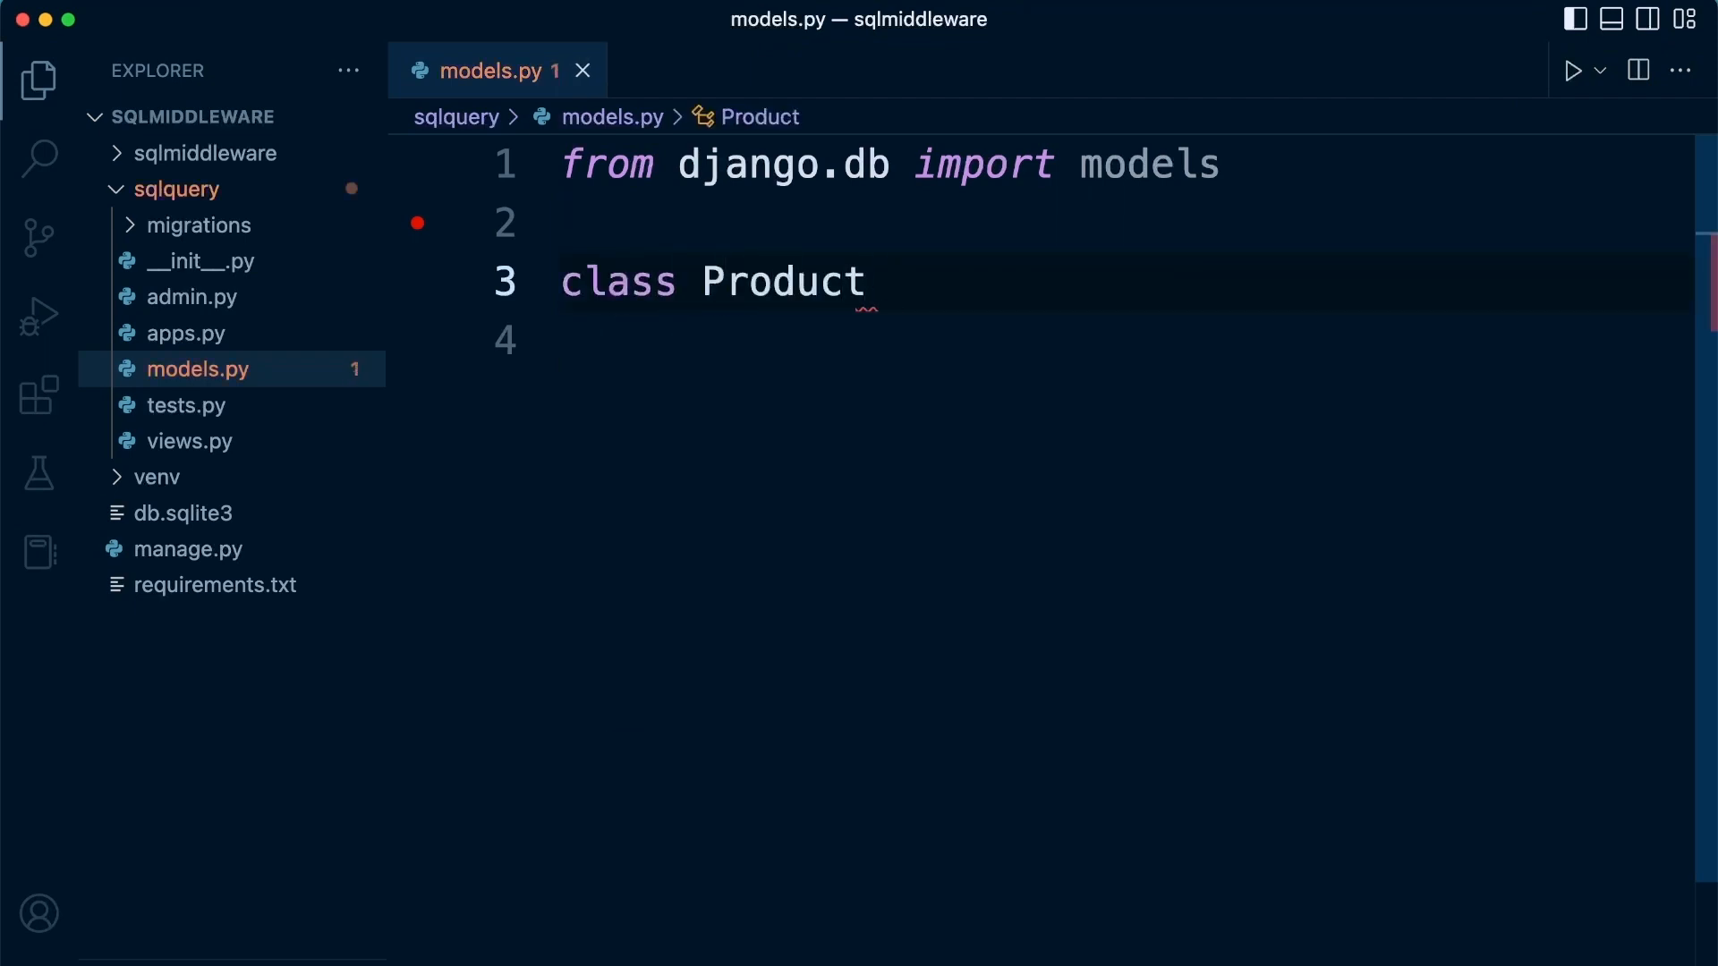
text(())
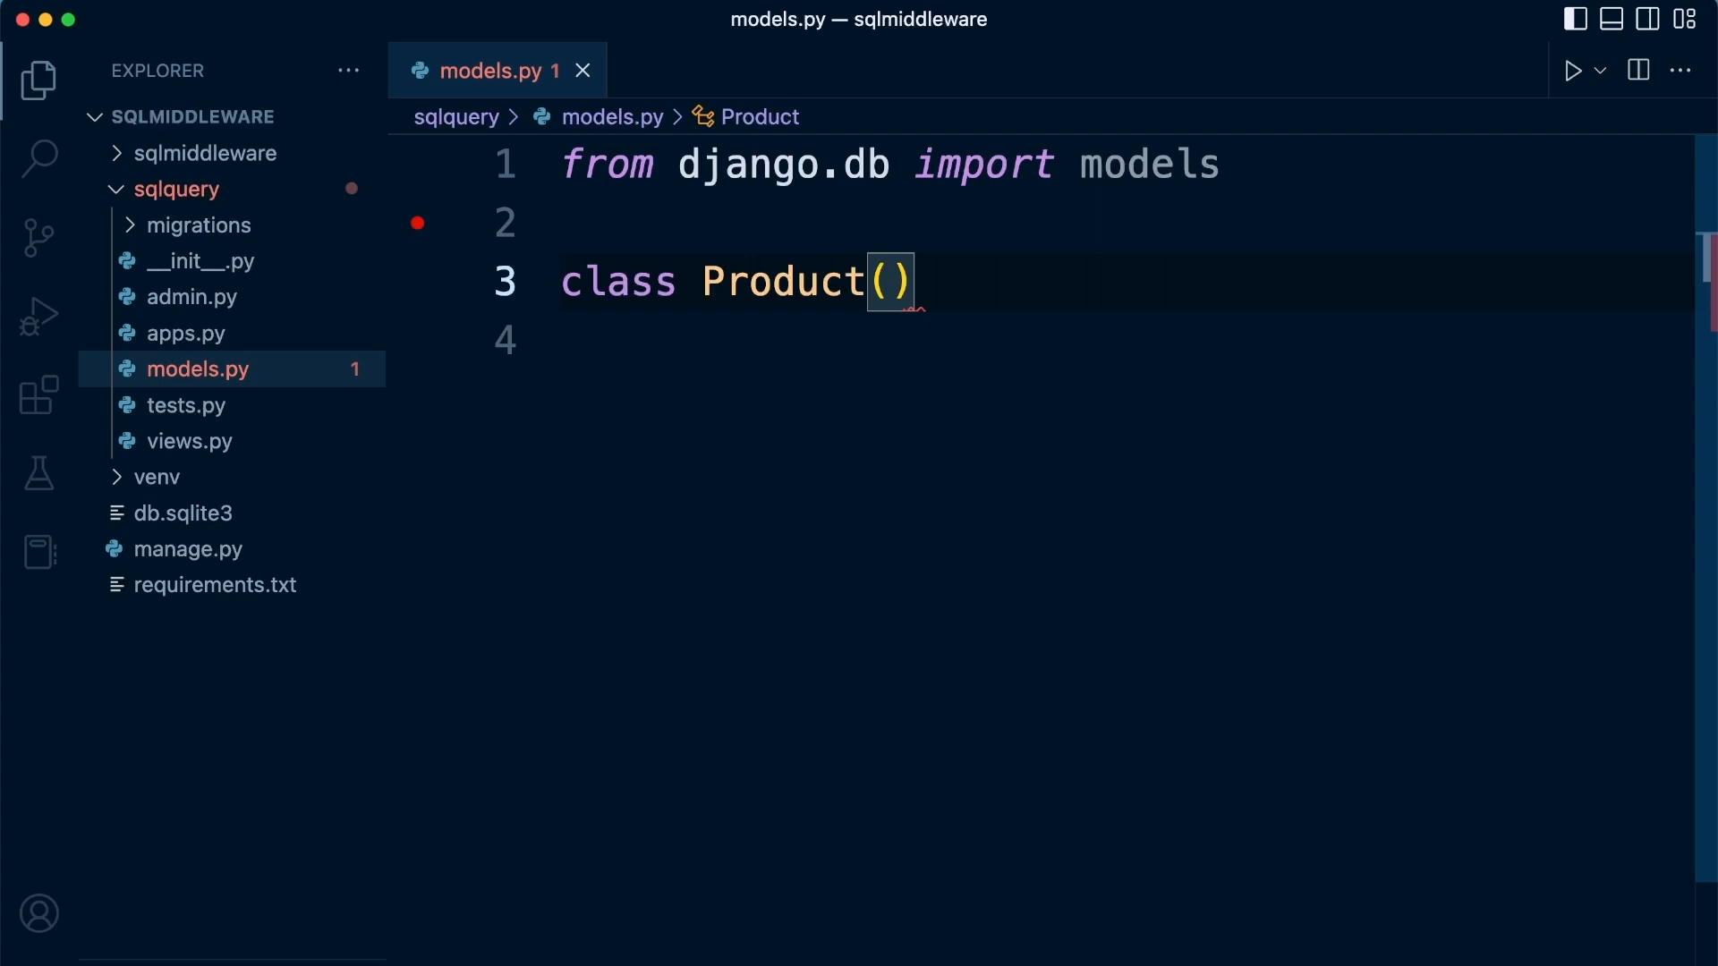
text(models.)
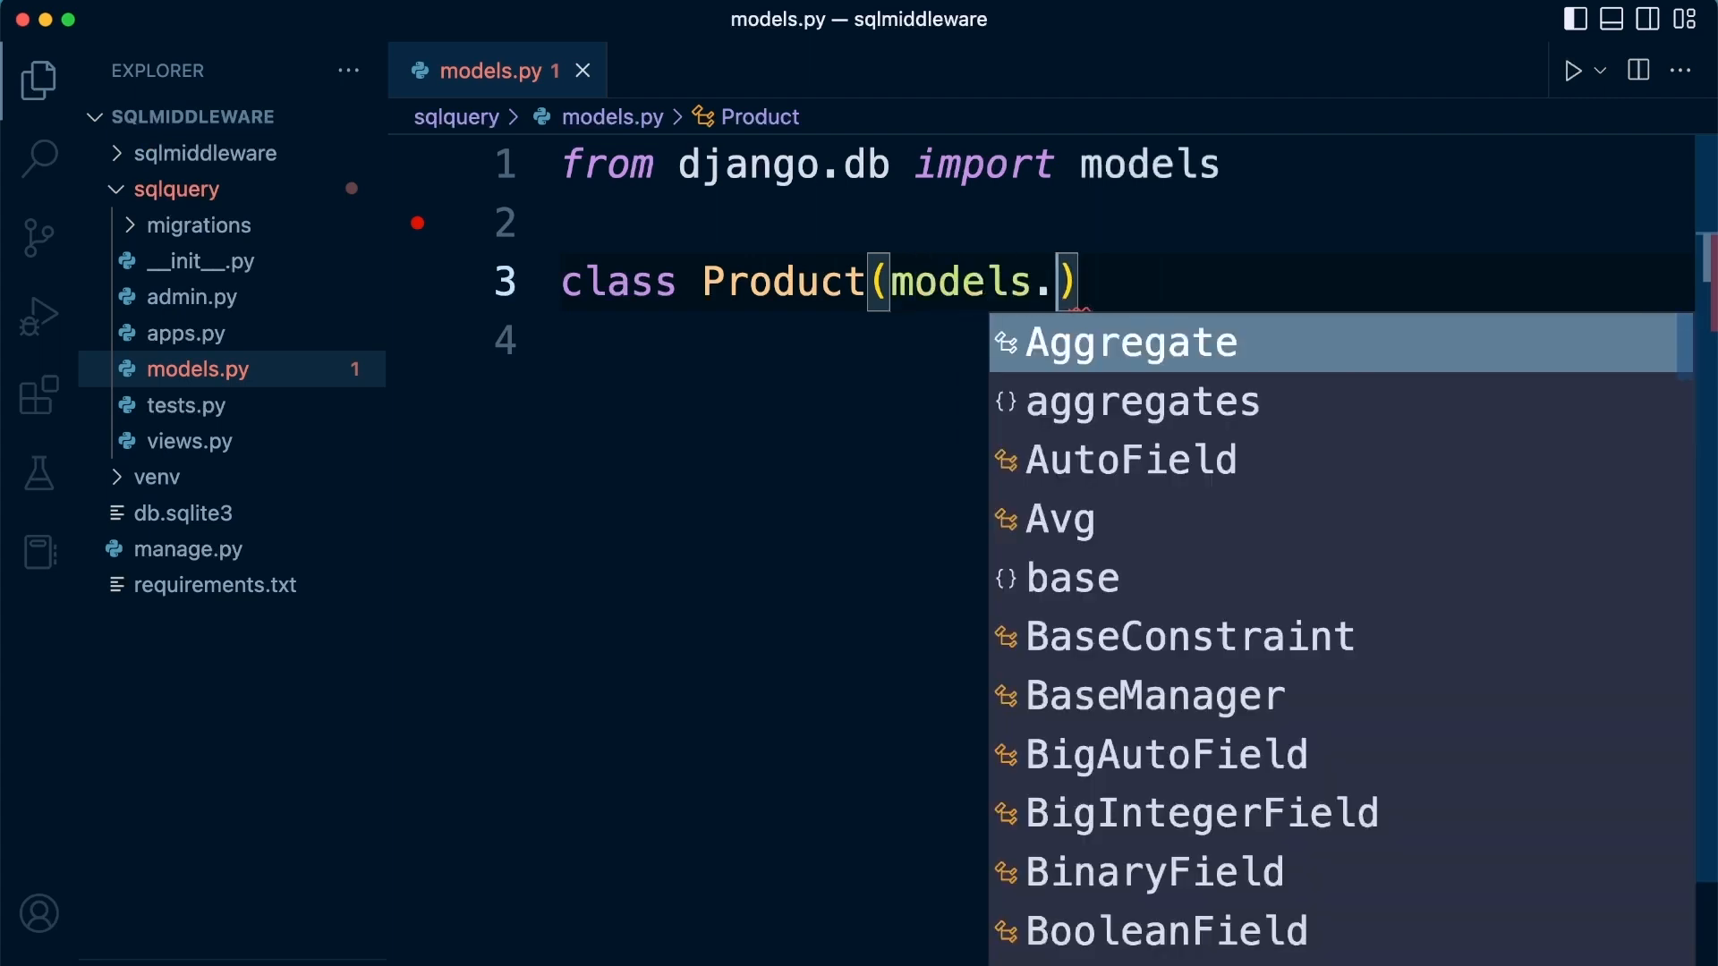
text(Model)
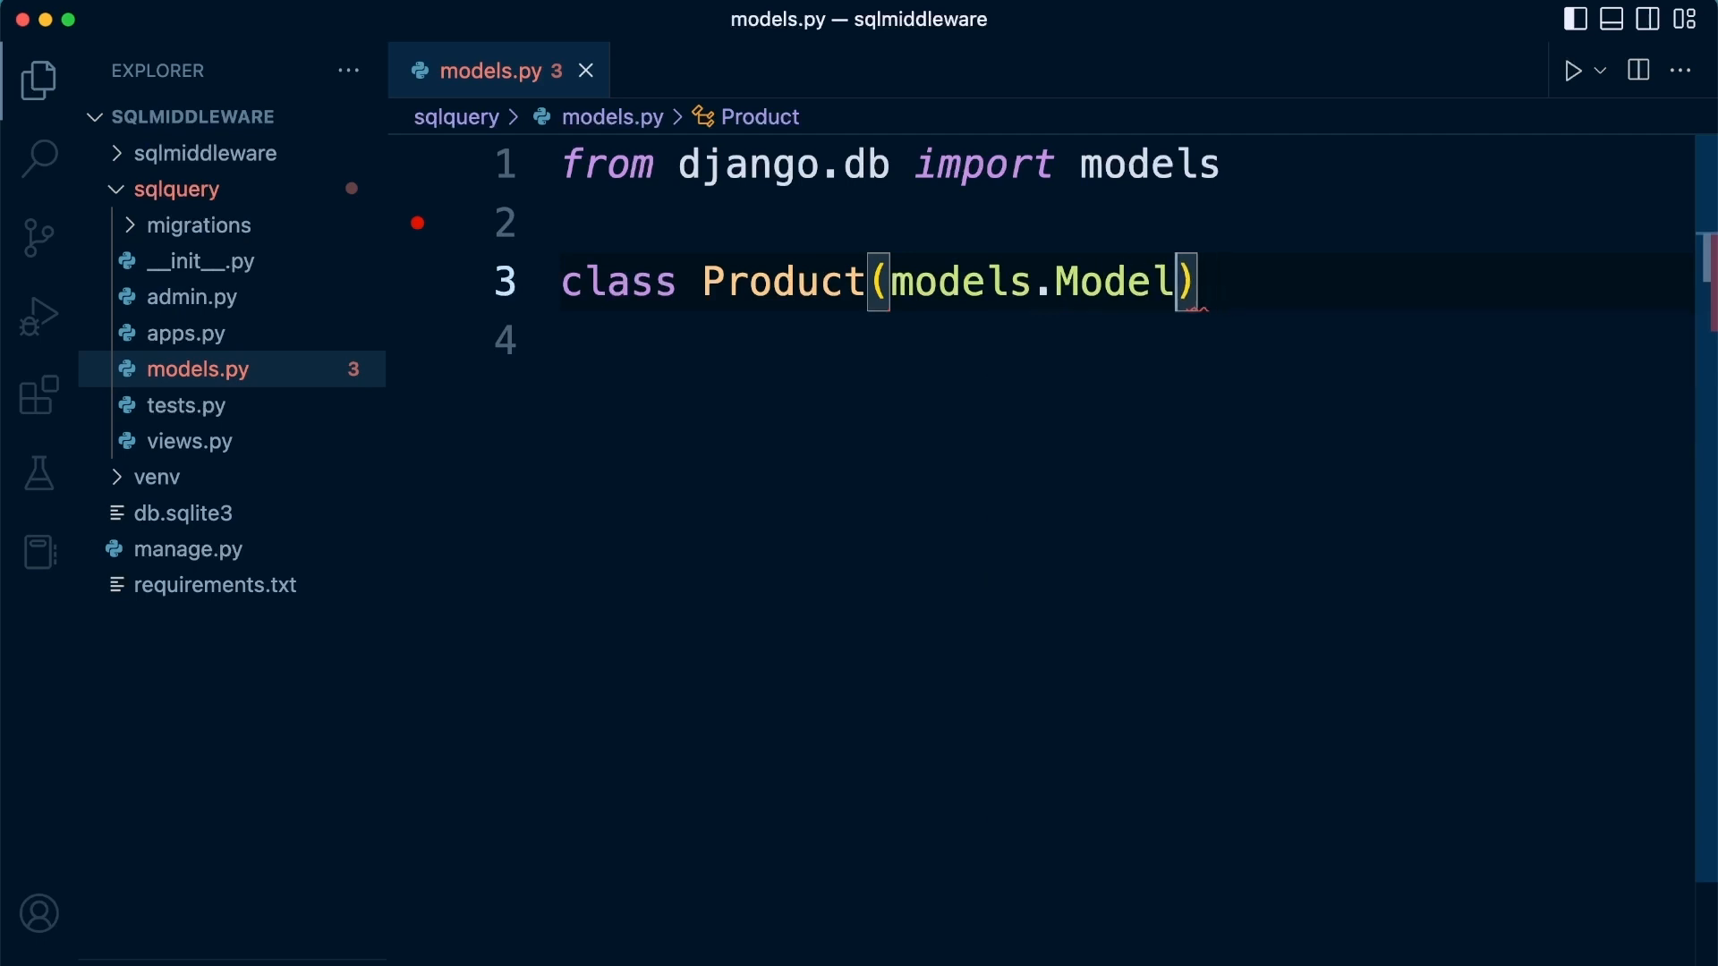
text(:)
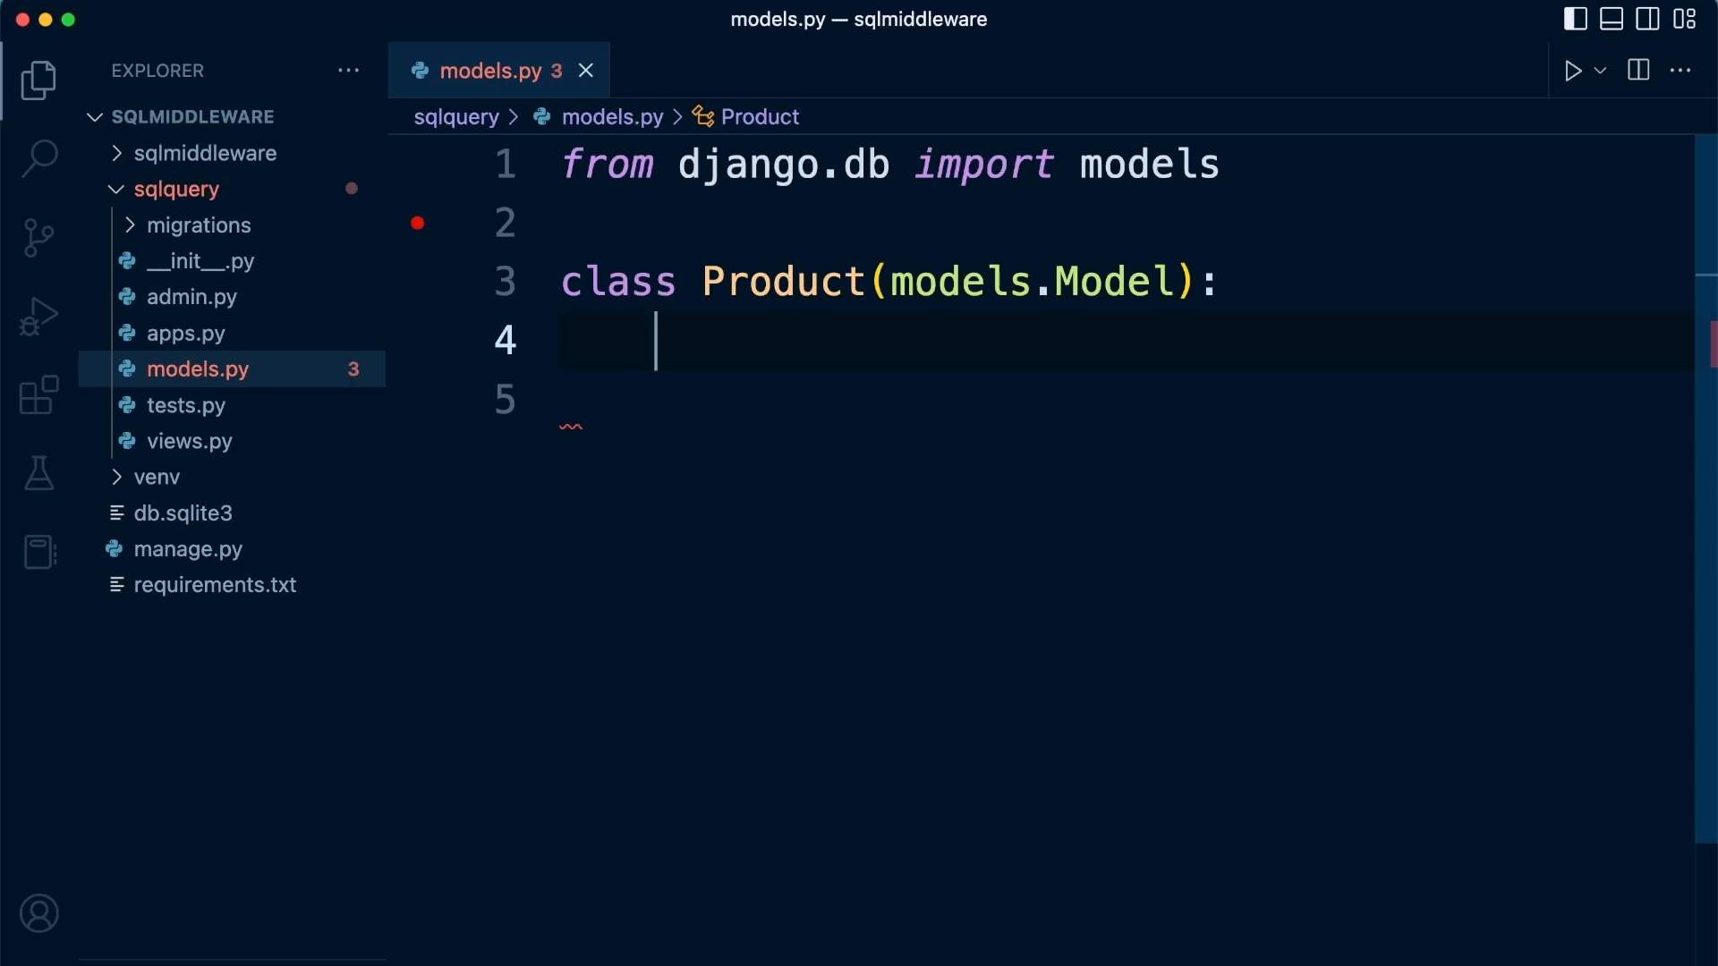
Start the name field as models.CharField with the max_length argument.
text(name =)
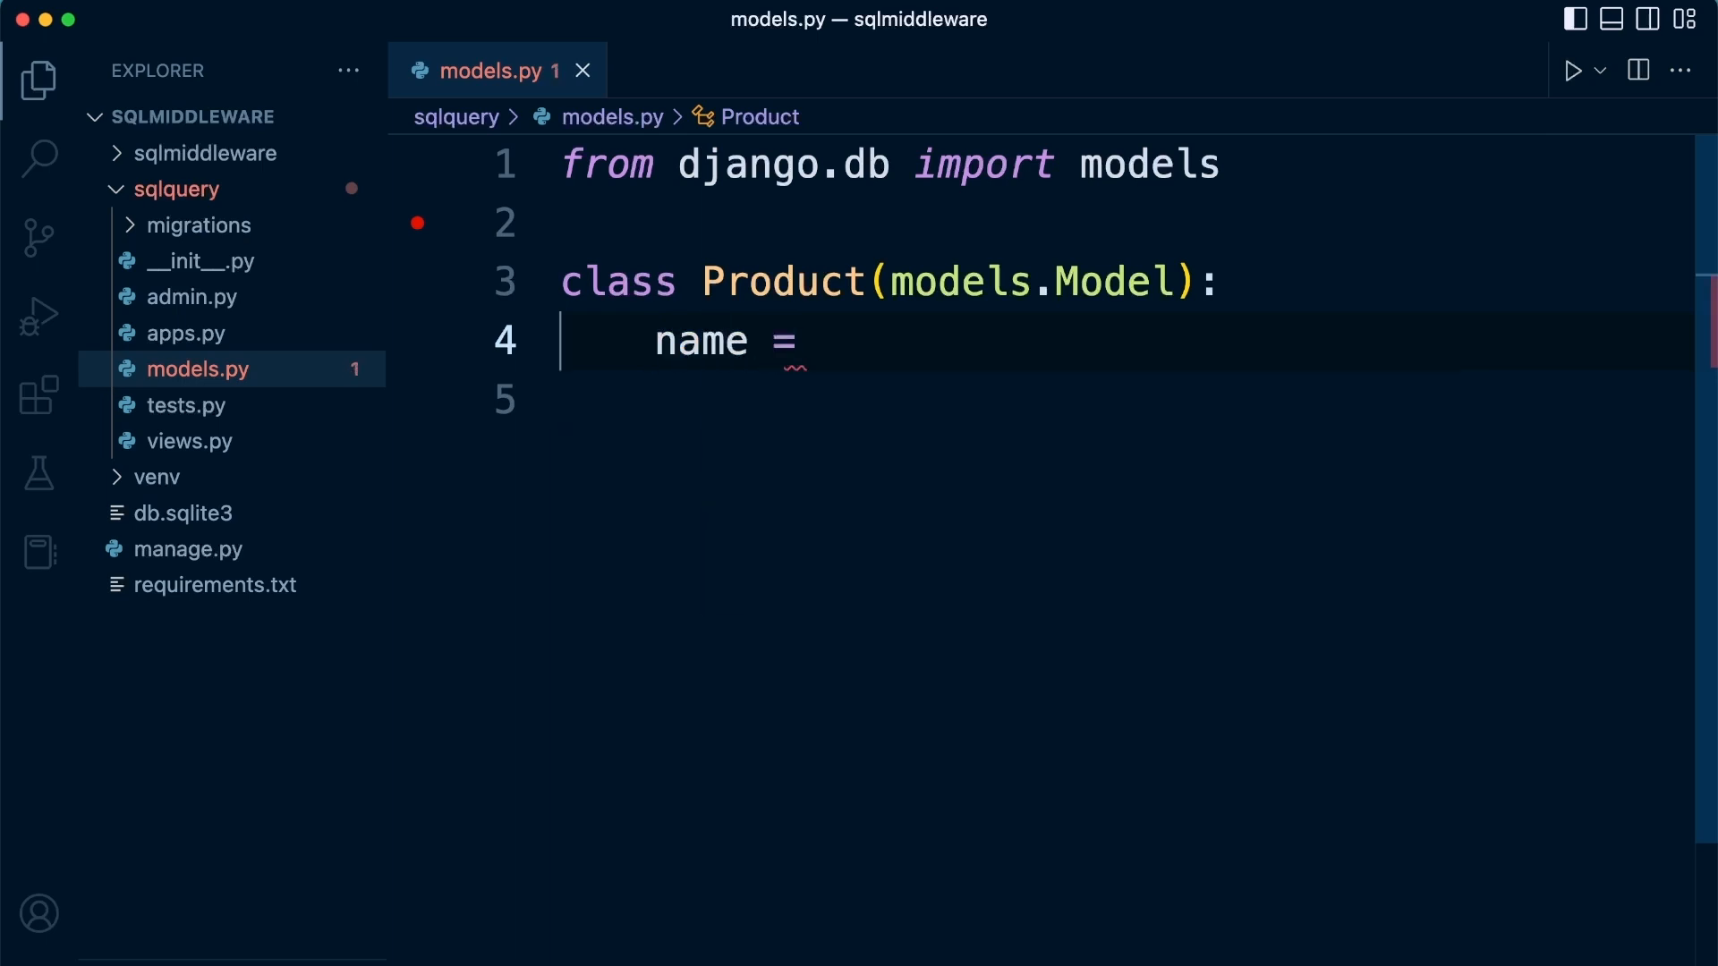
text(models.)
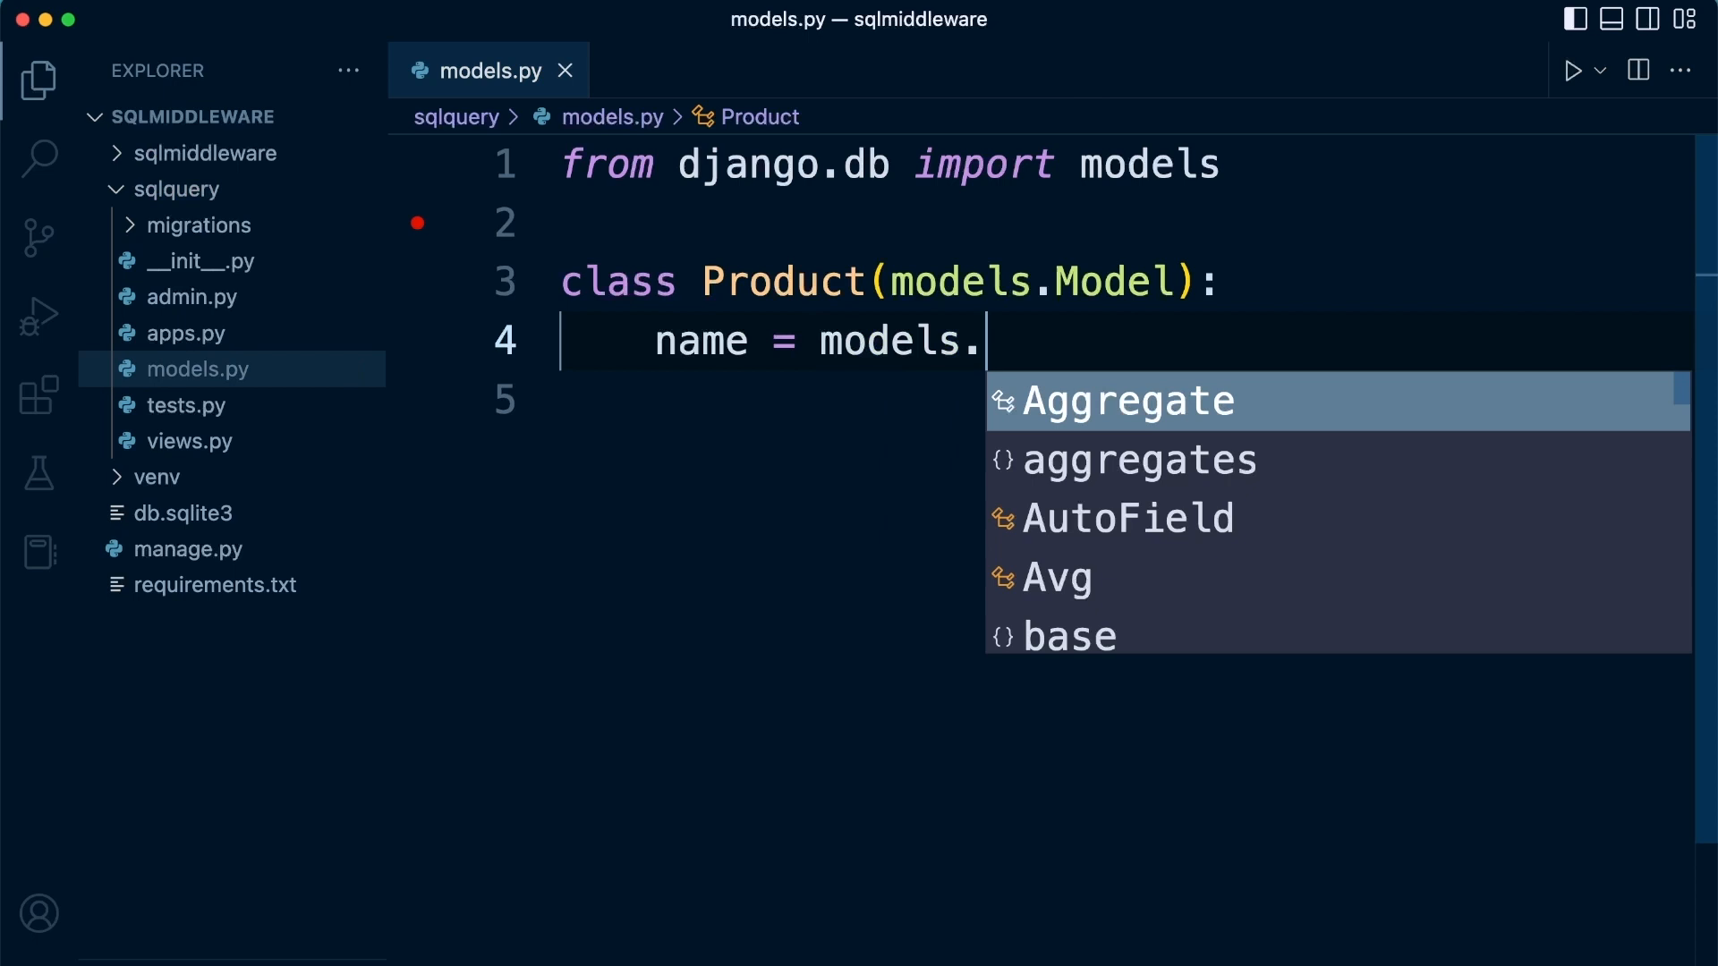
text(CharField)
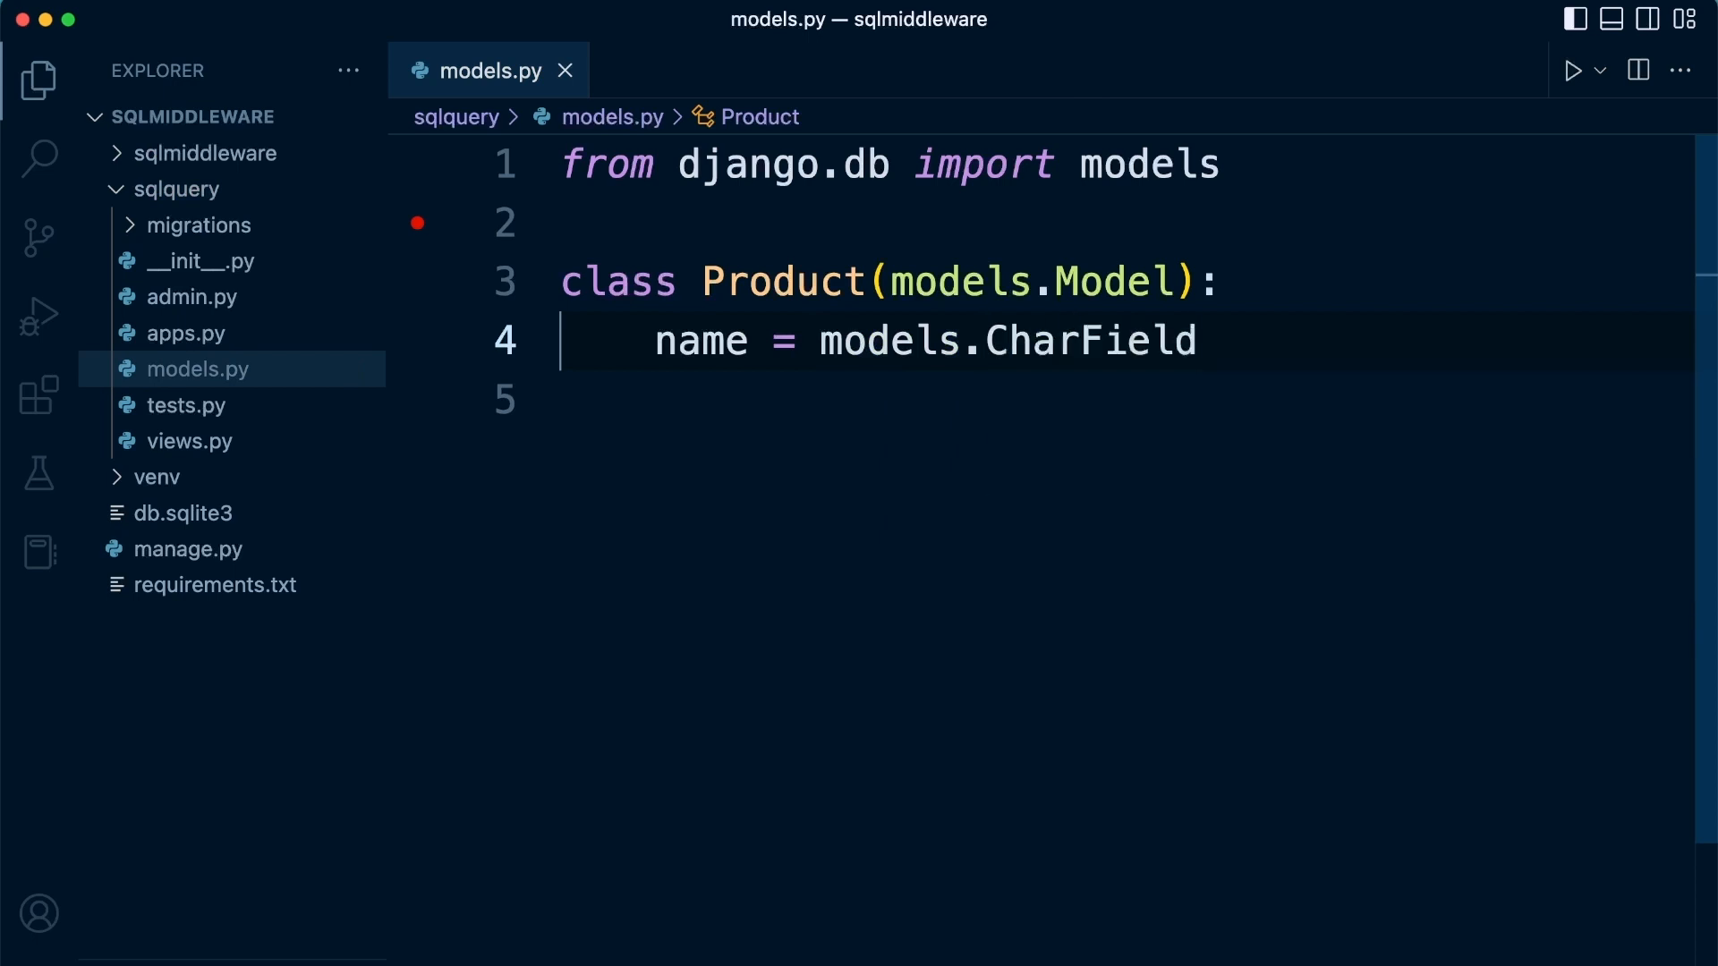
text((max_)
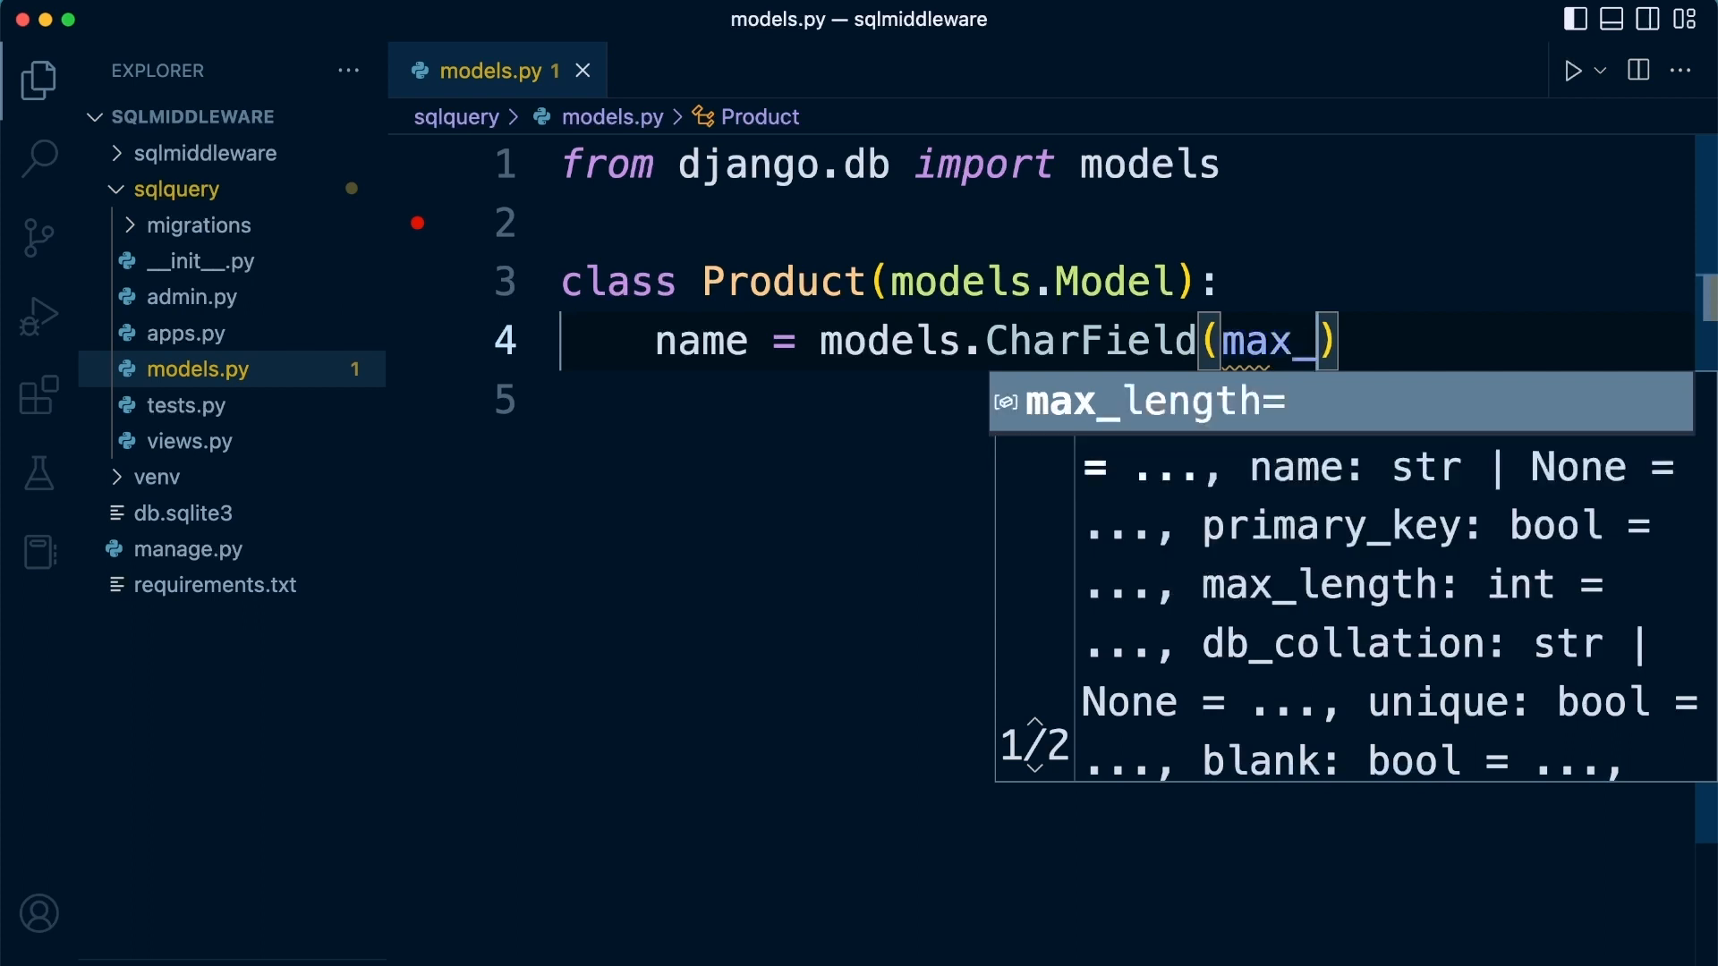
Set max_length to 100 and highlight the CharField type name.
key(Tab)
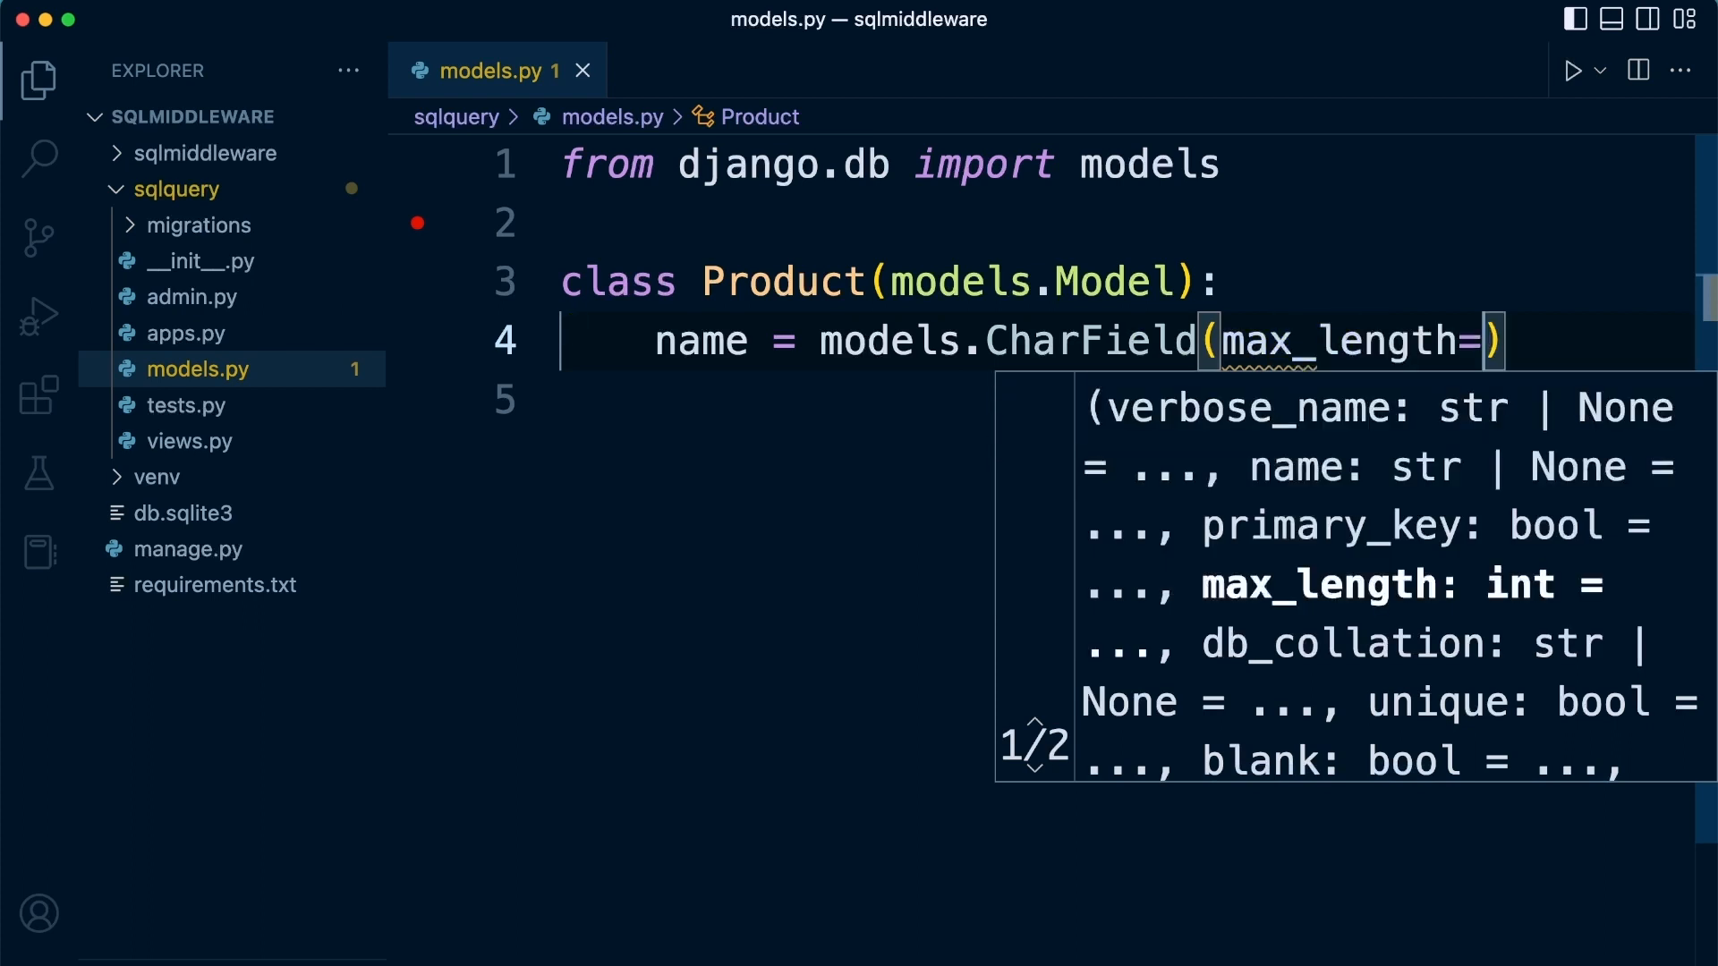
text(100)
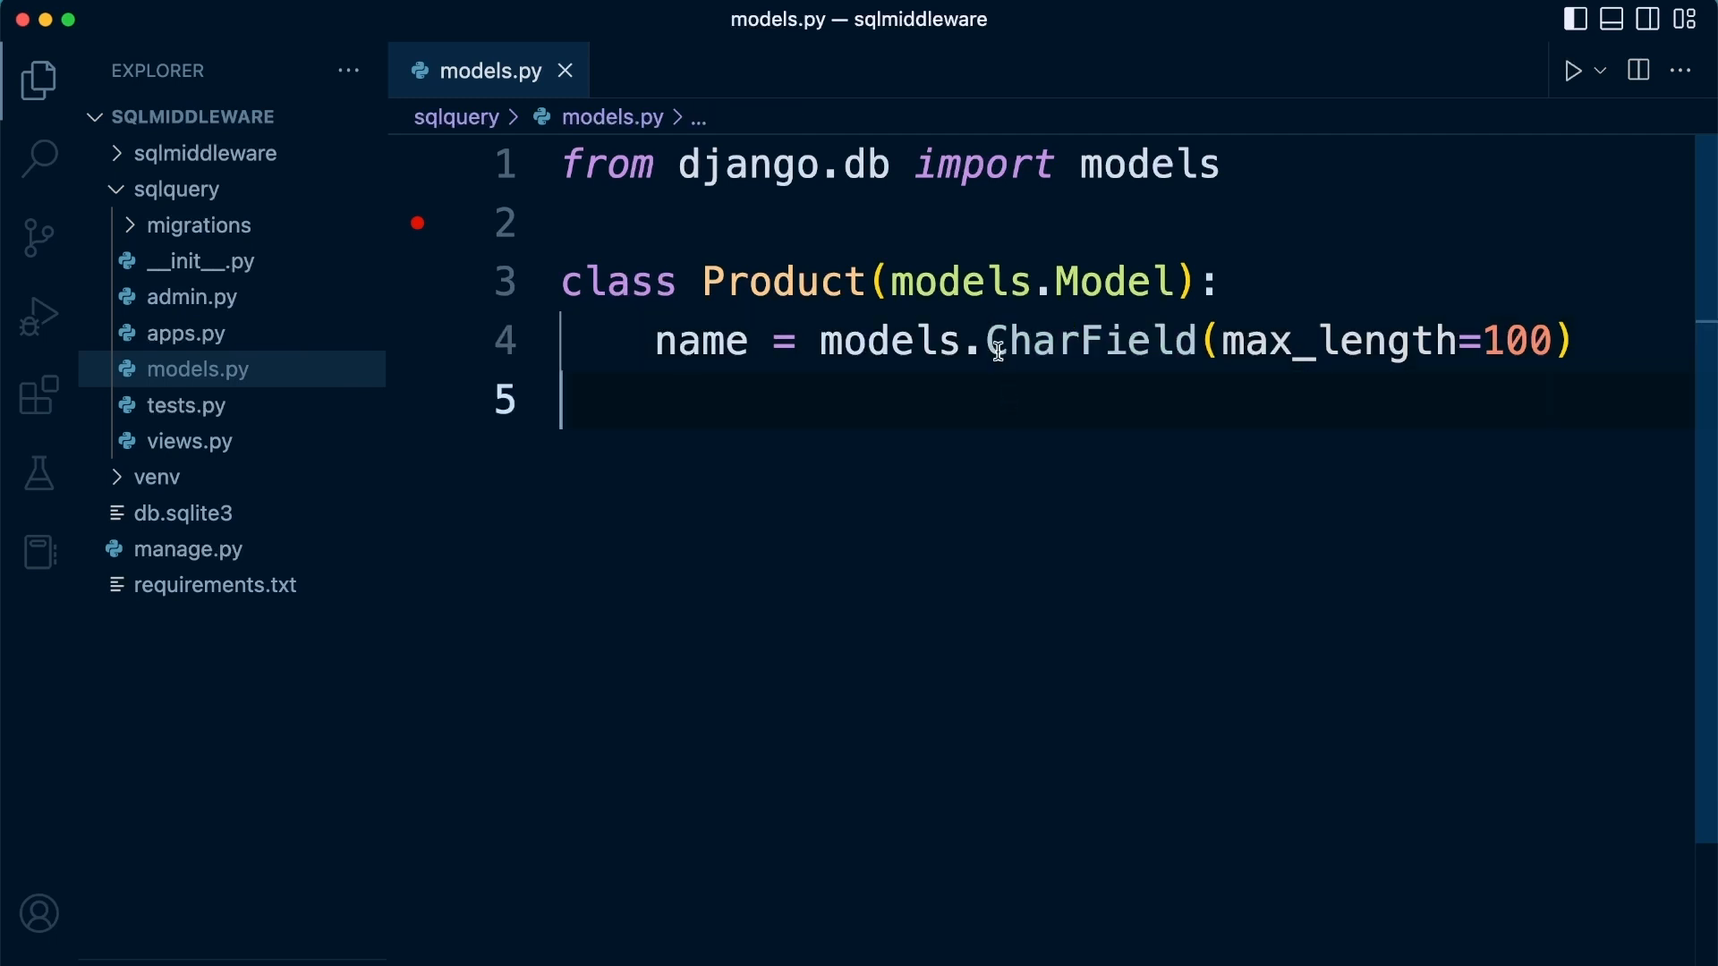
mouse_move(991, 309)
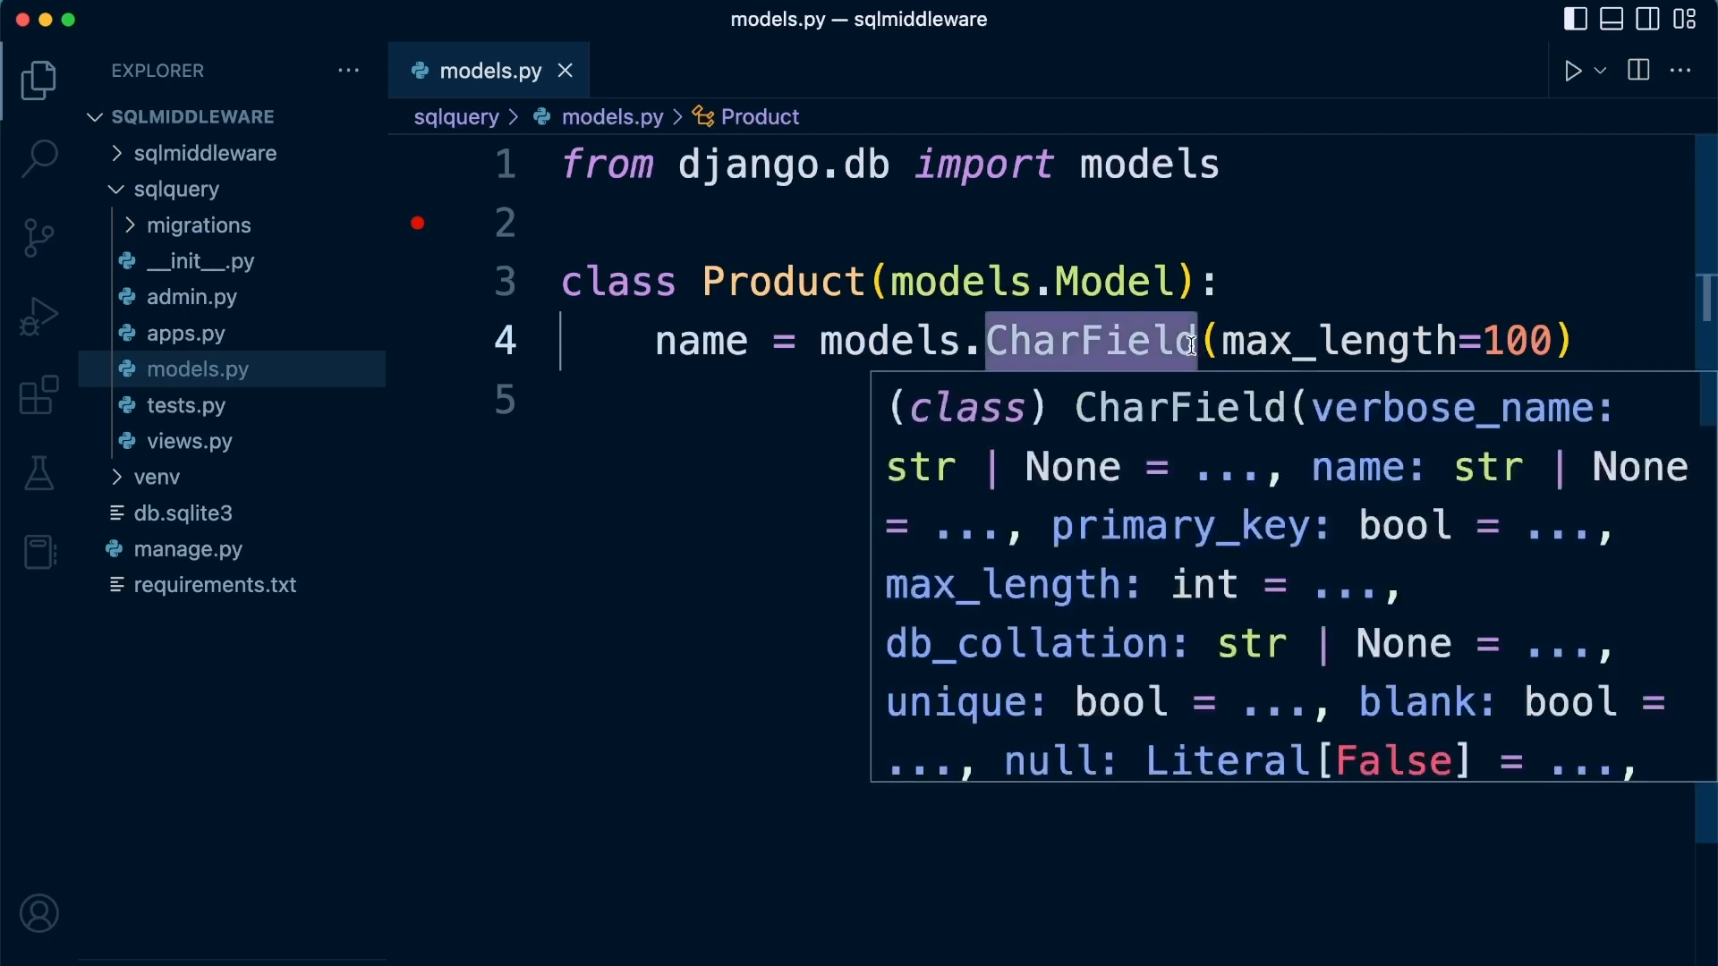
mouse_move(1347, 326)
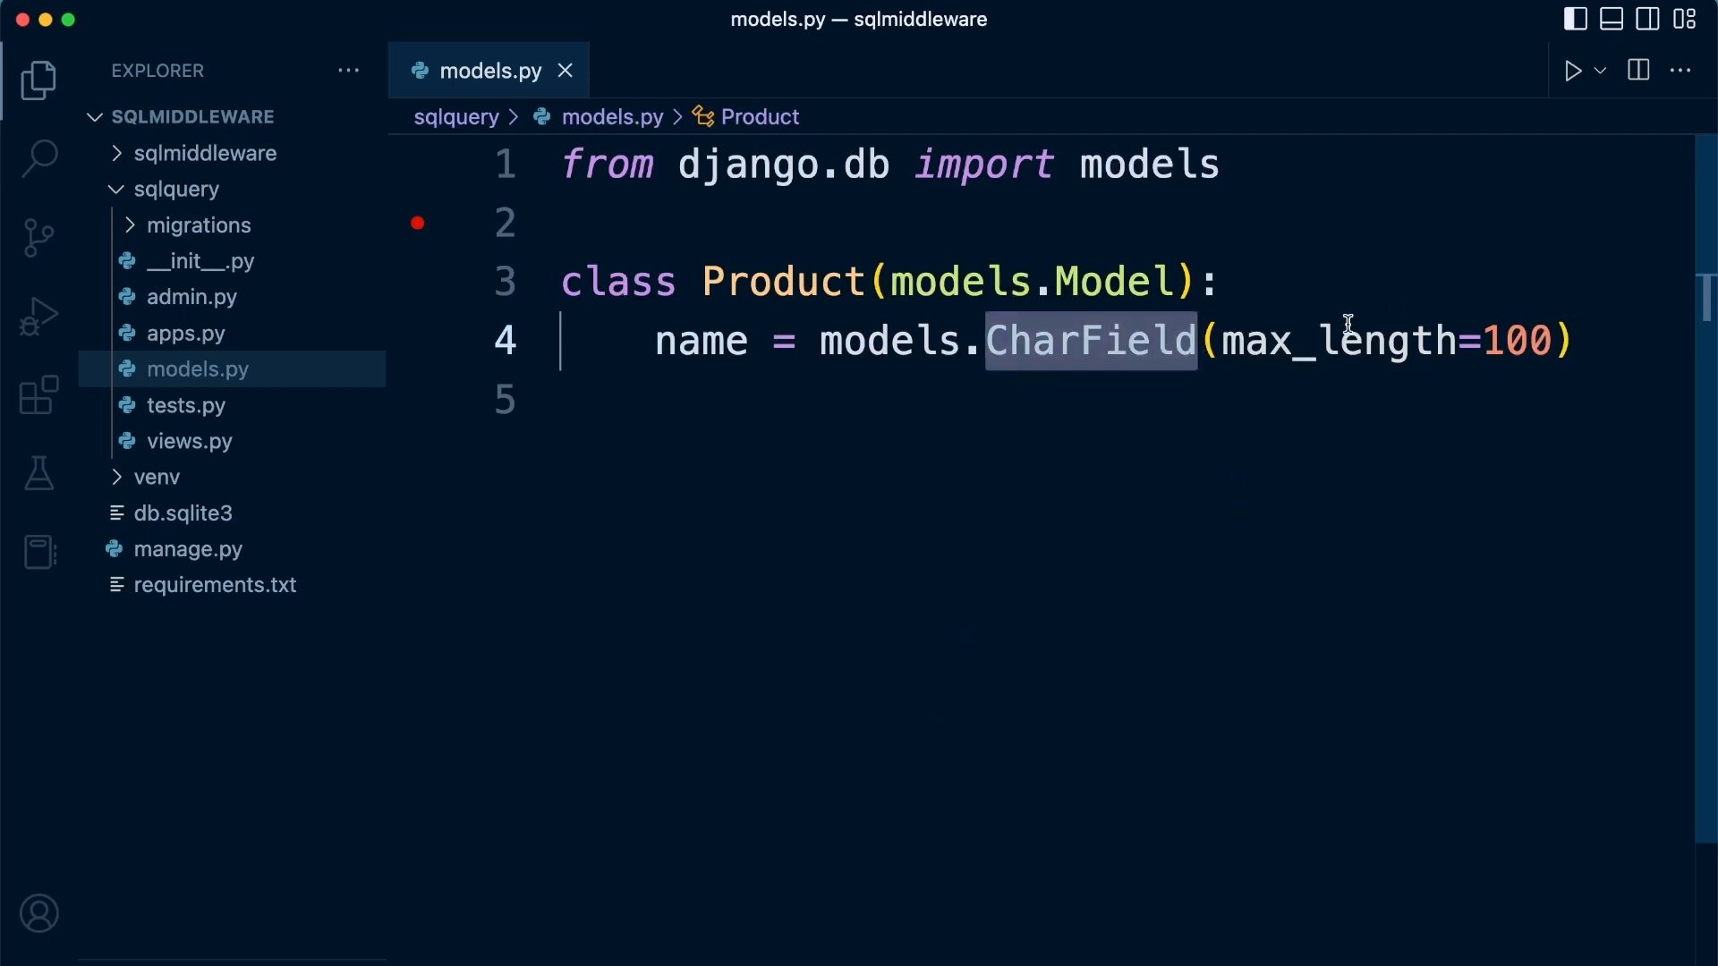
double_click(1334, 341)
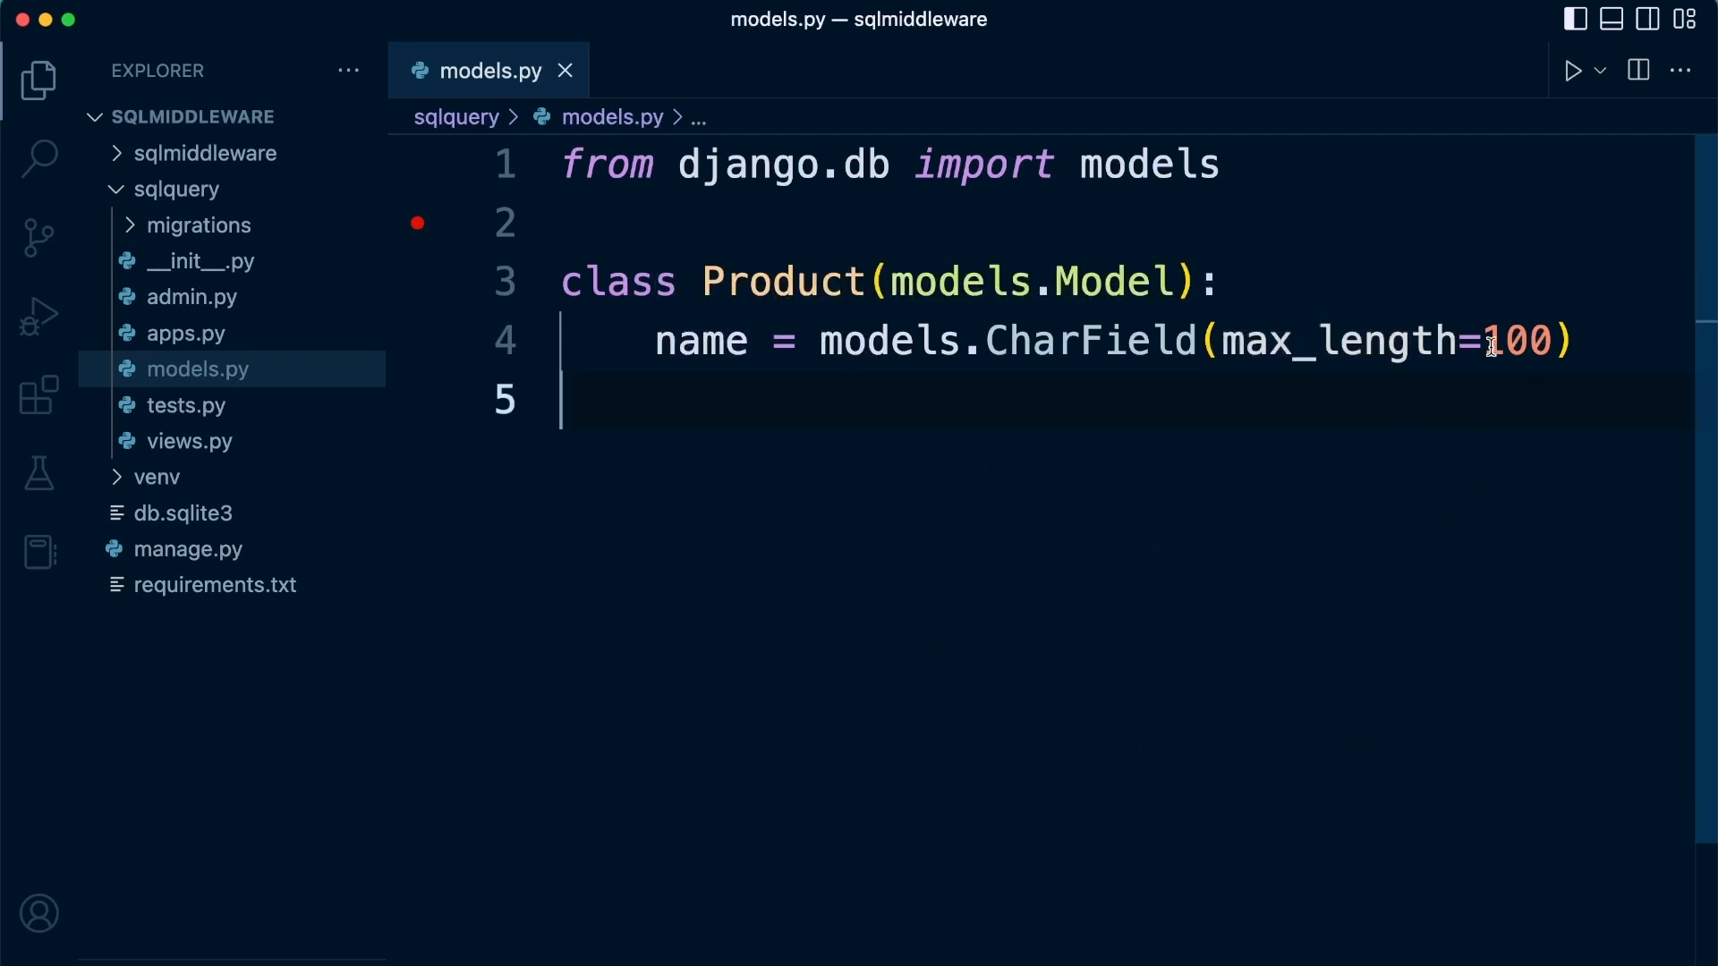
double_click(1517, 341)
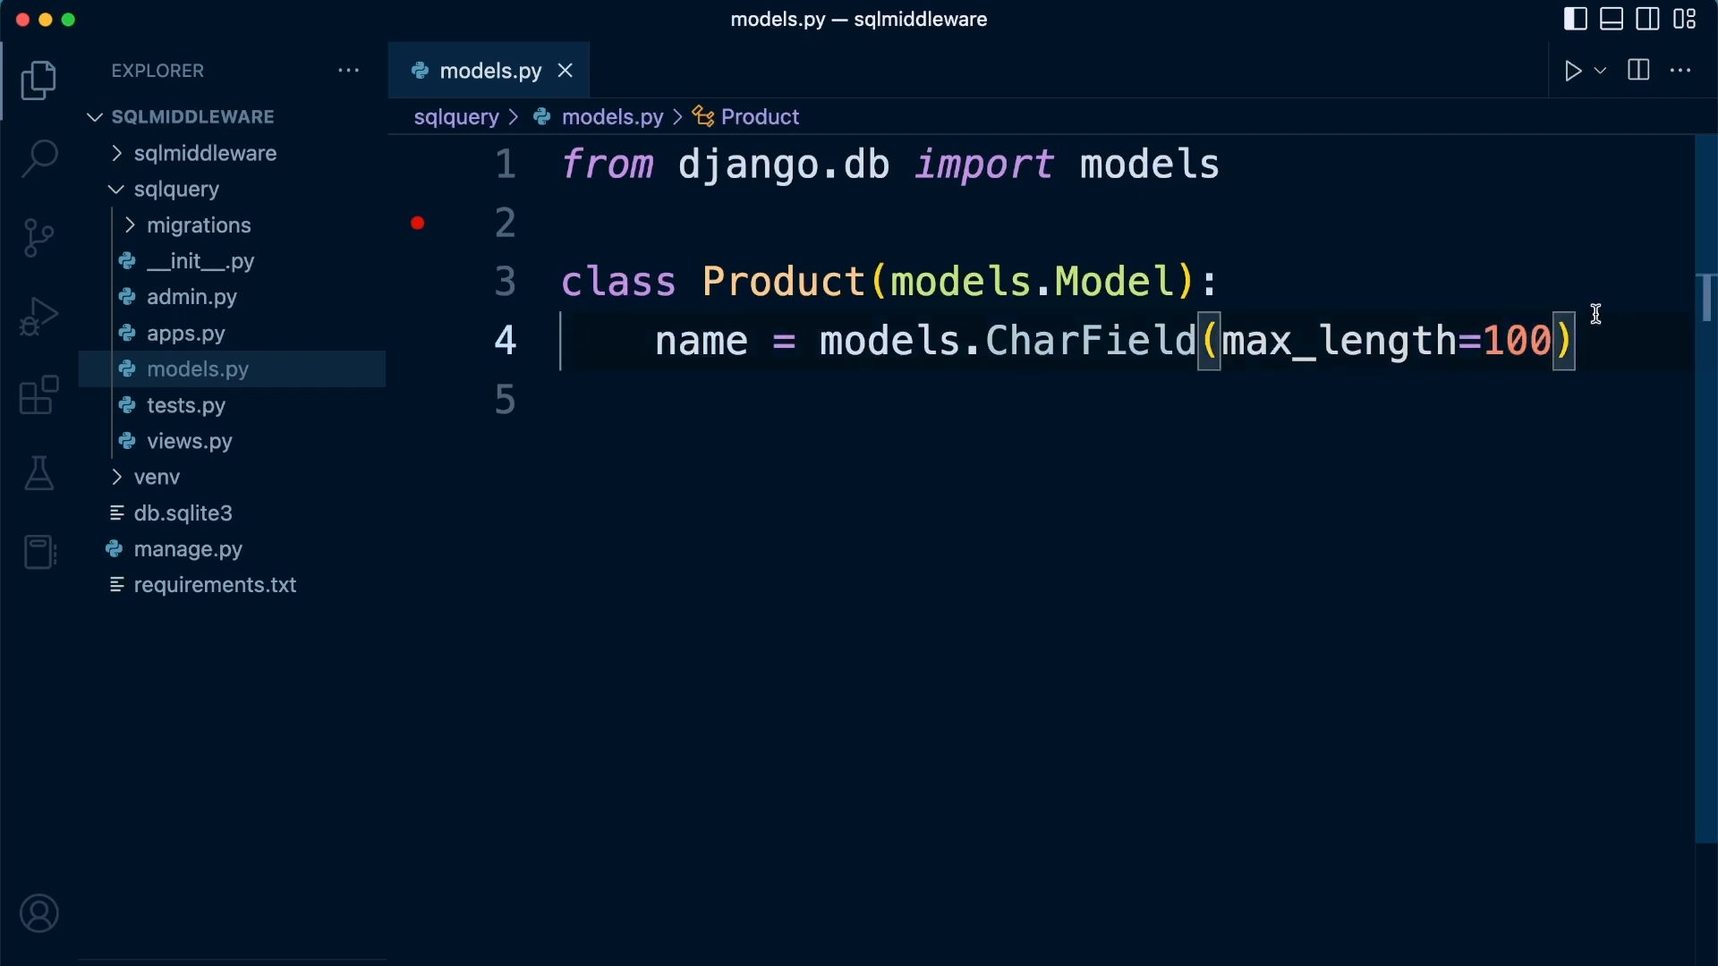
Add 'slug = models.SlugField(max_length=100)' below the name field.
text(slug = n)
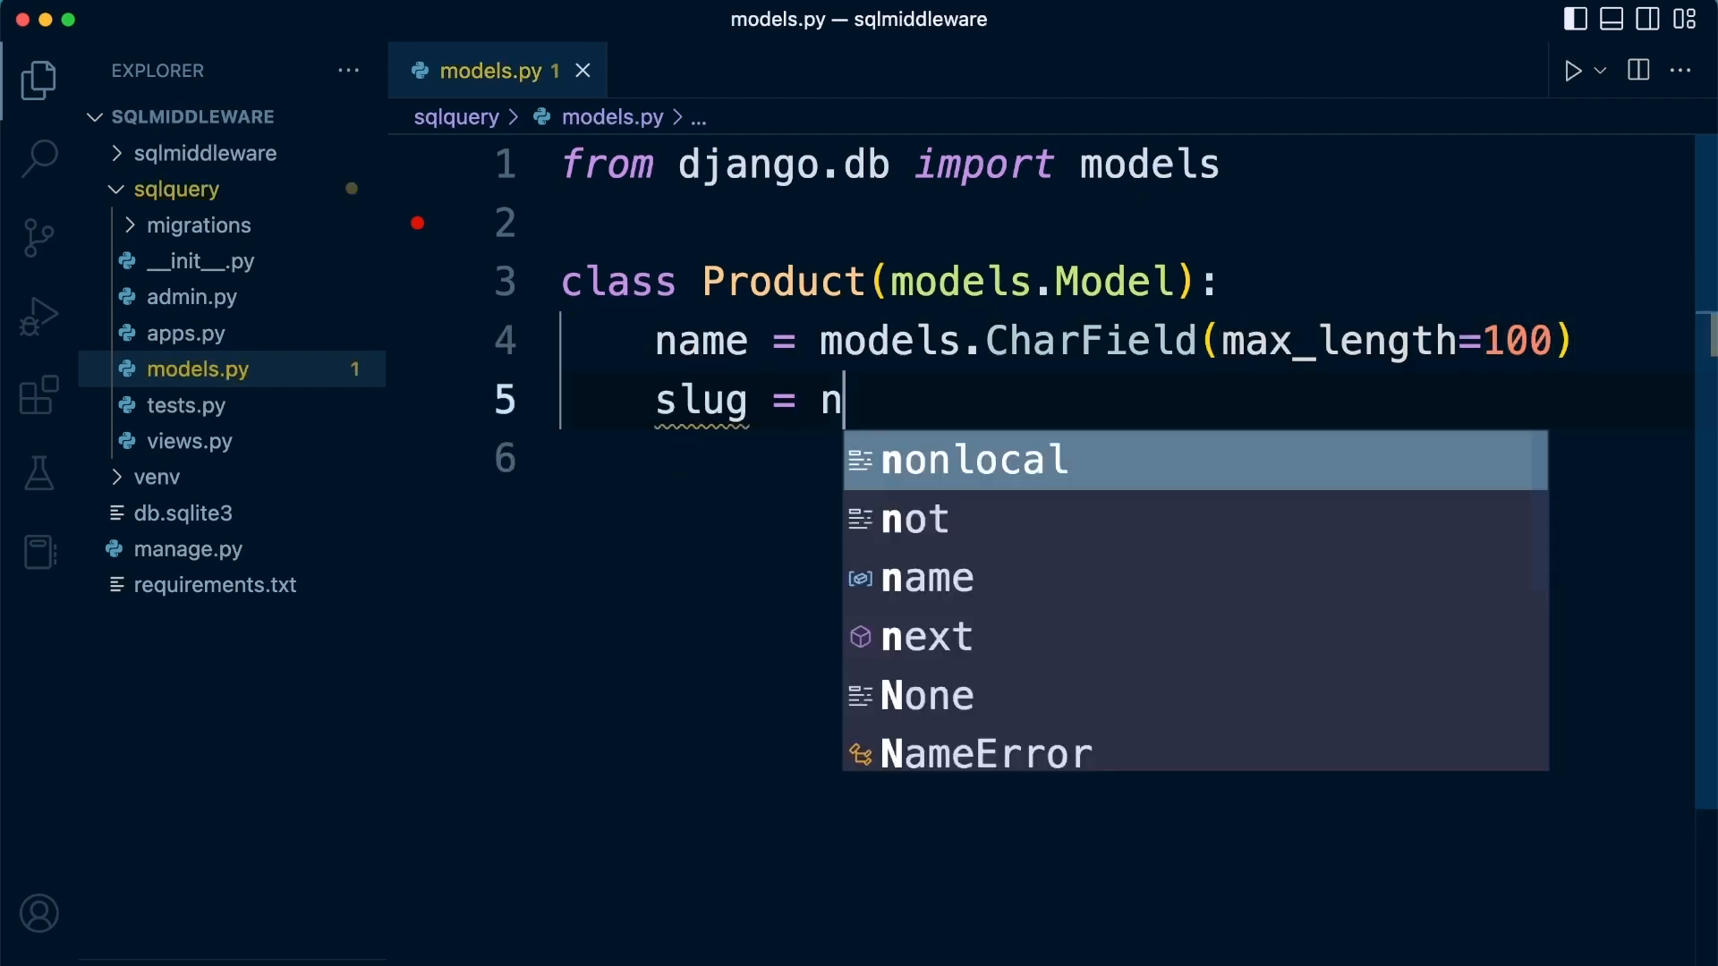
text(md)
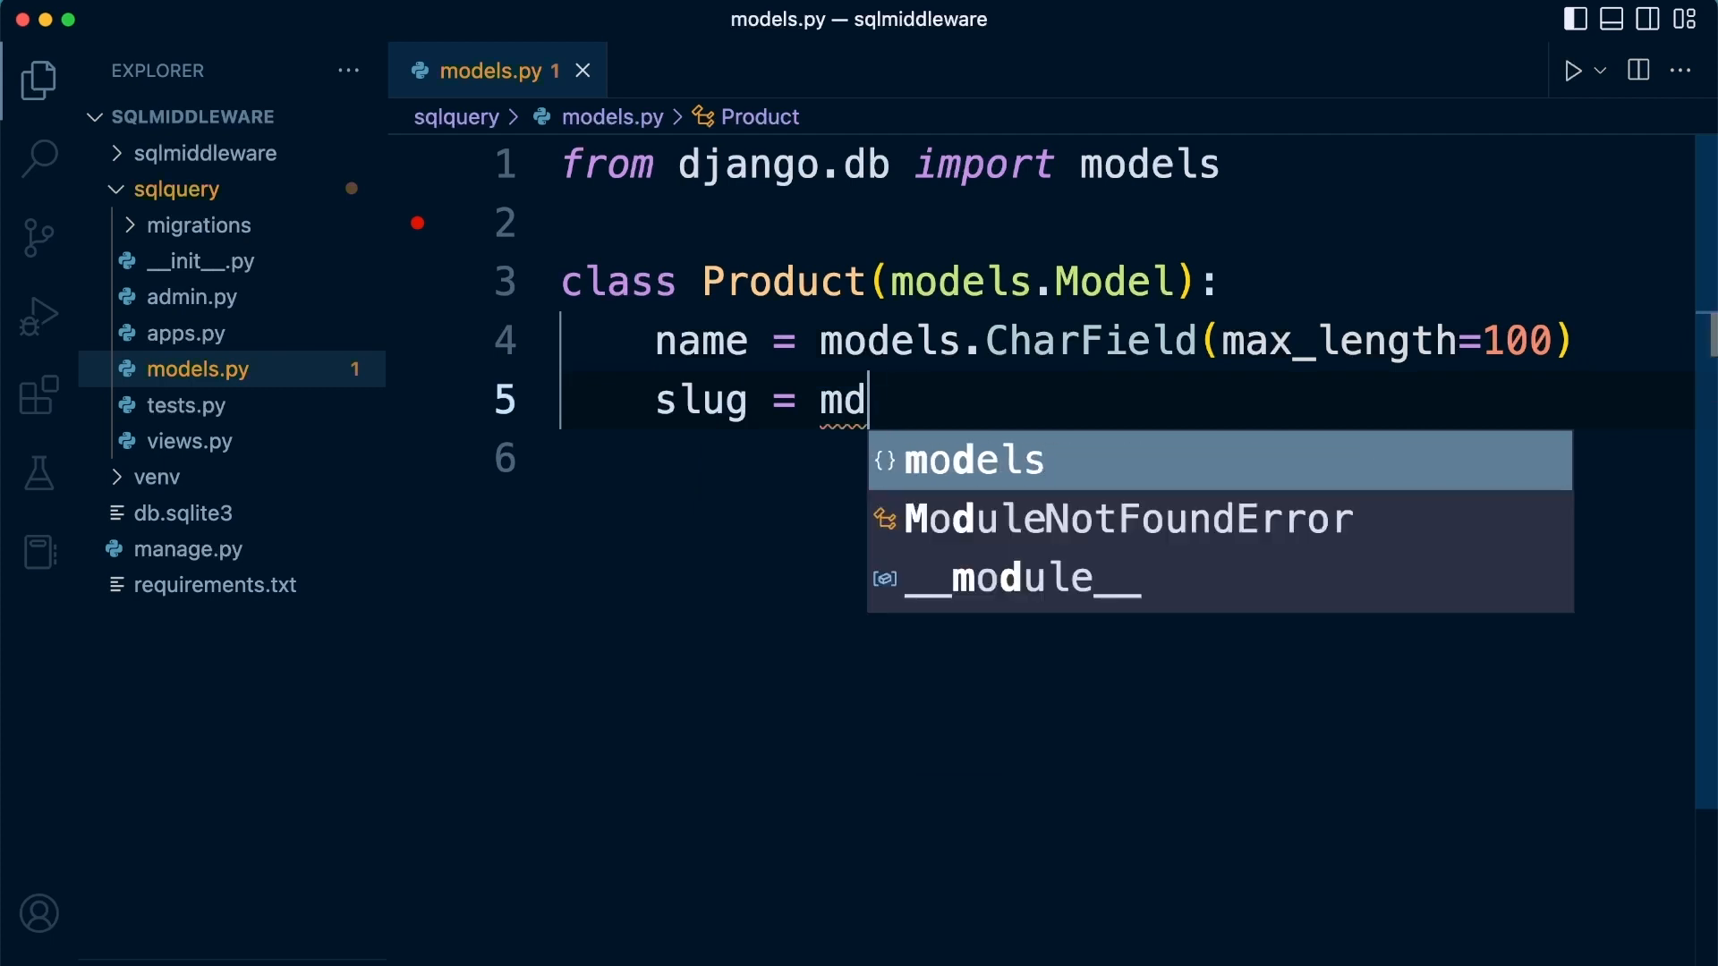
key(Tab)
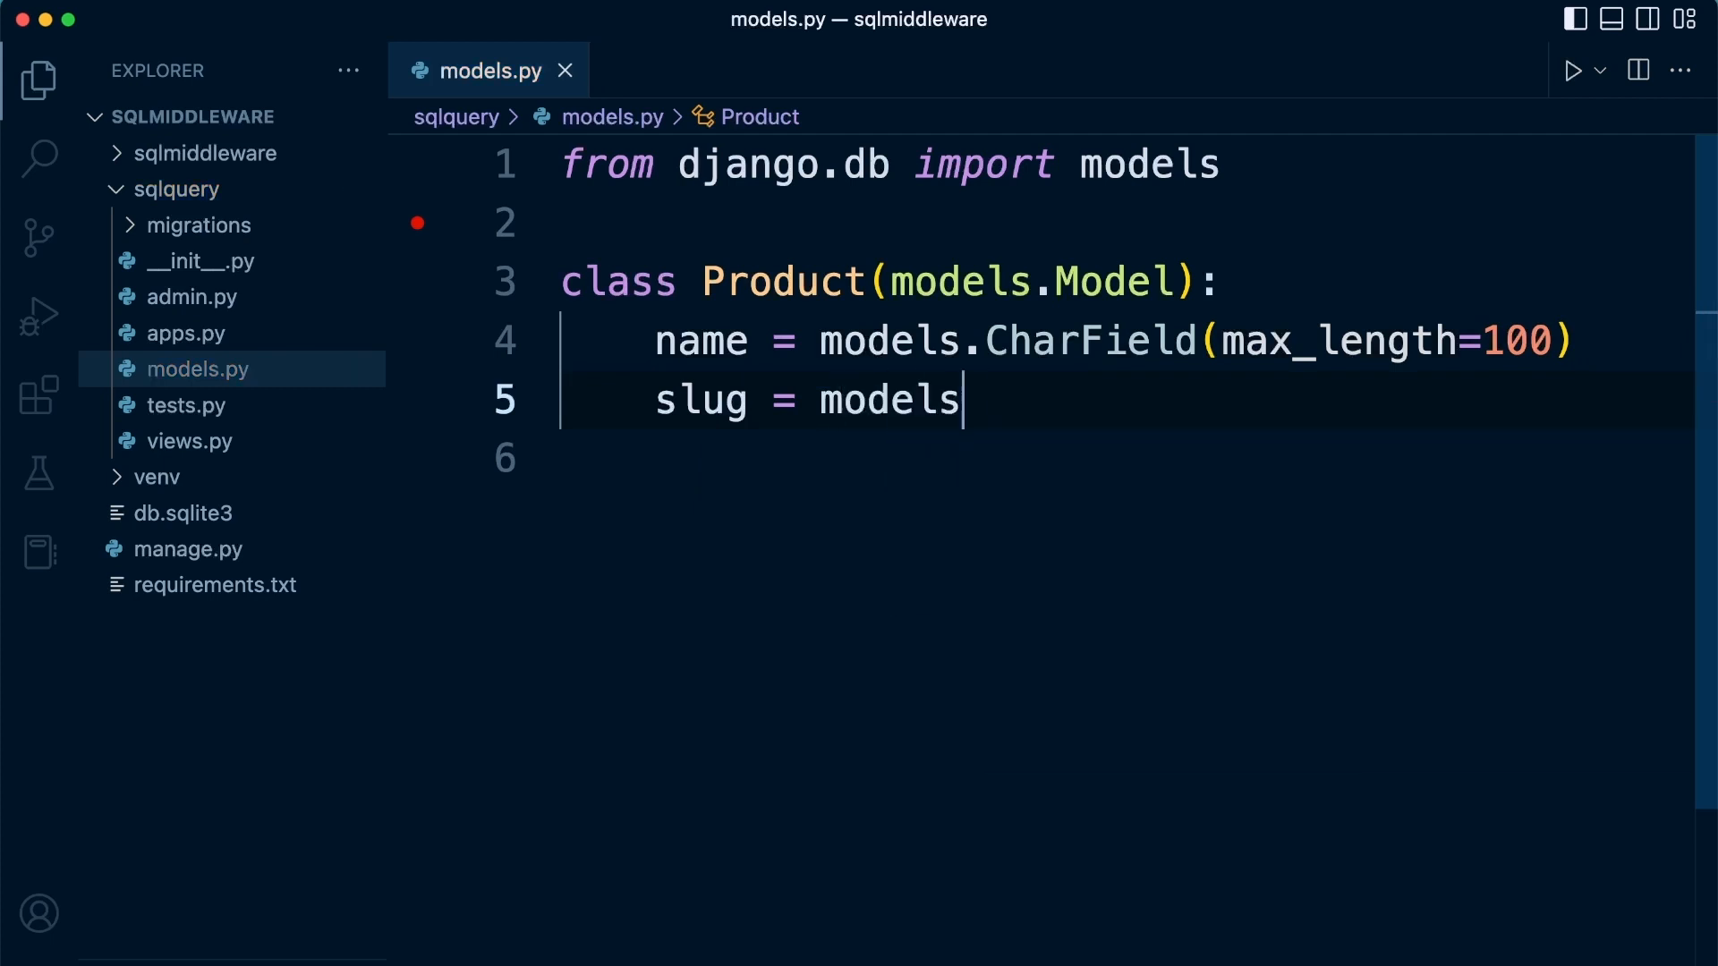
text(.SlugField(max_length=100)
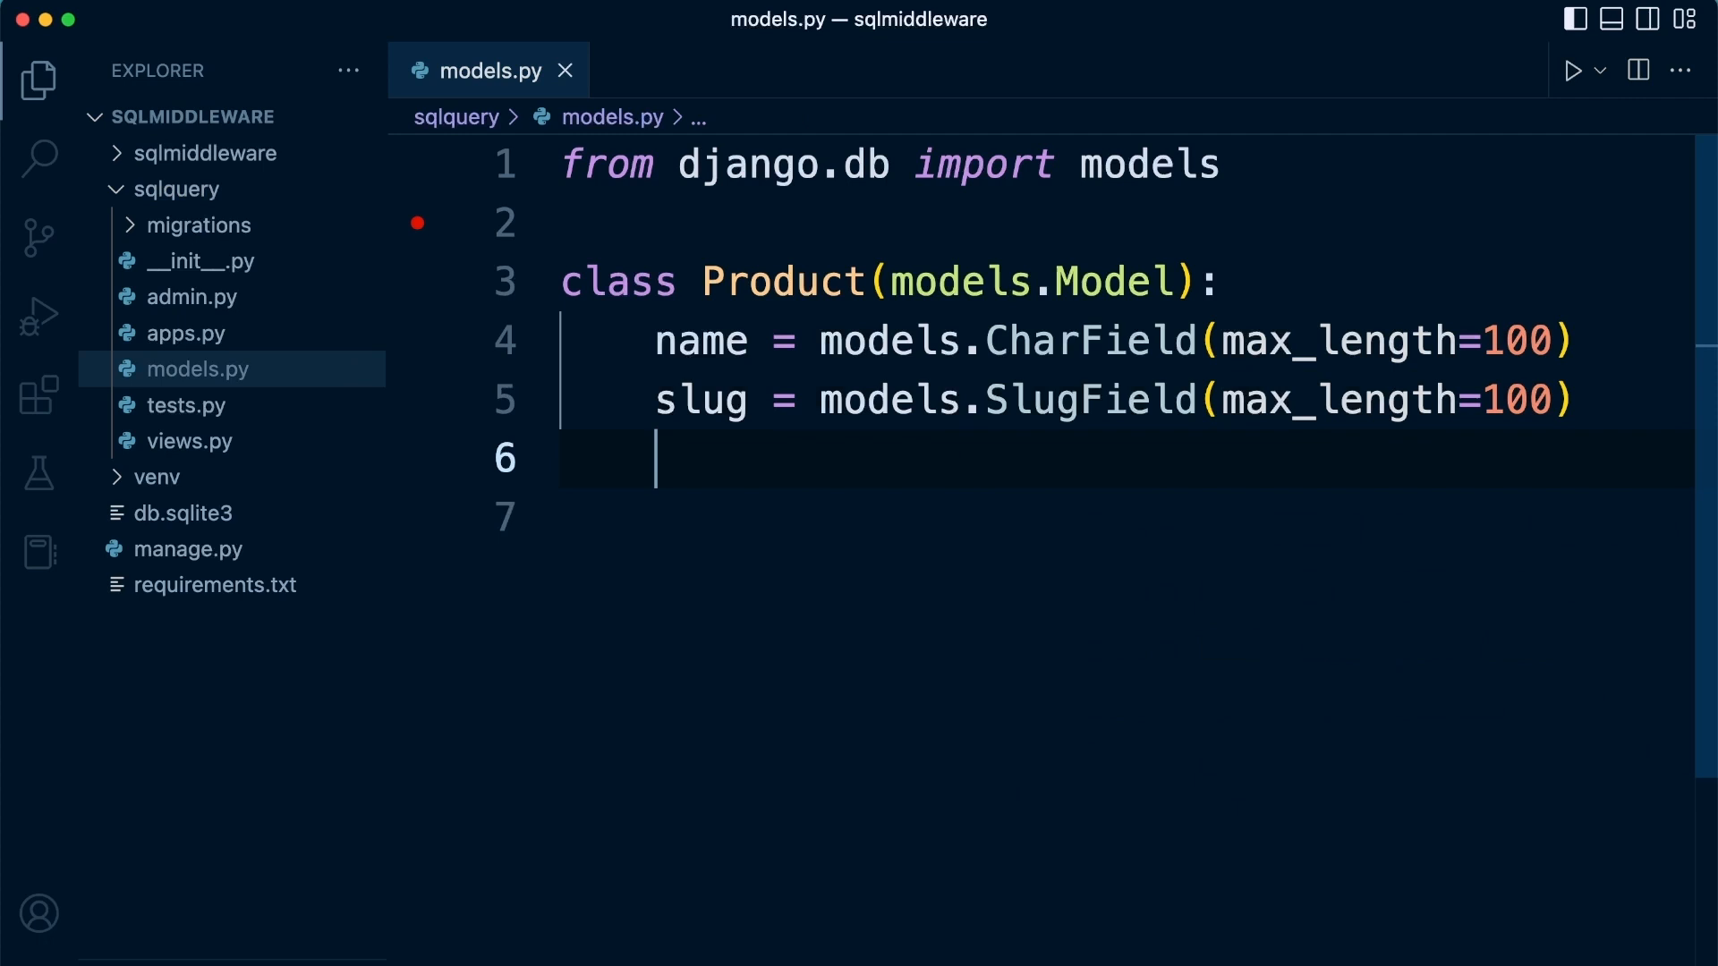
Add 'is_digital = models.BooleanField(default=False)' below slug, then begin a def.
text(is_)
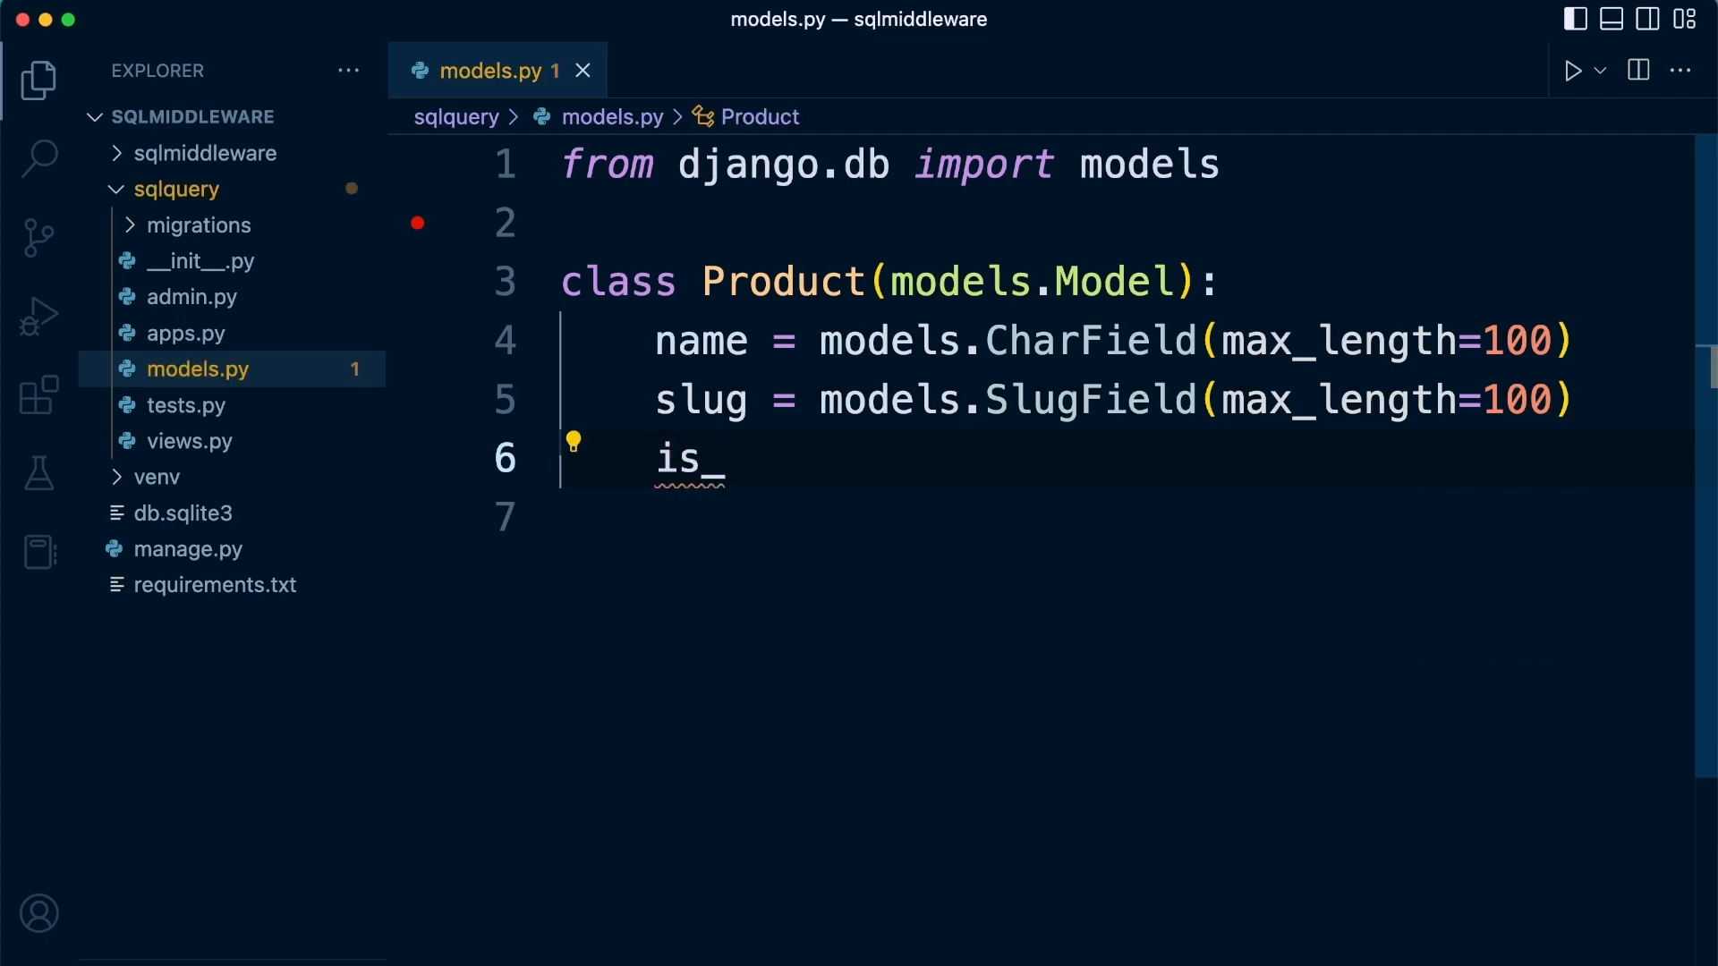
text(digia)
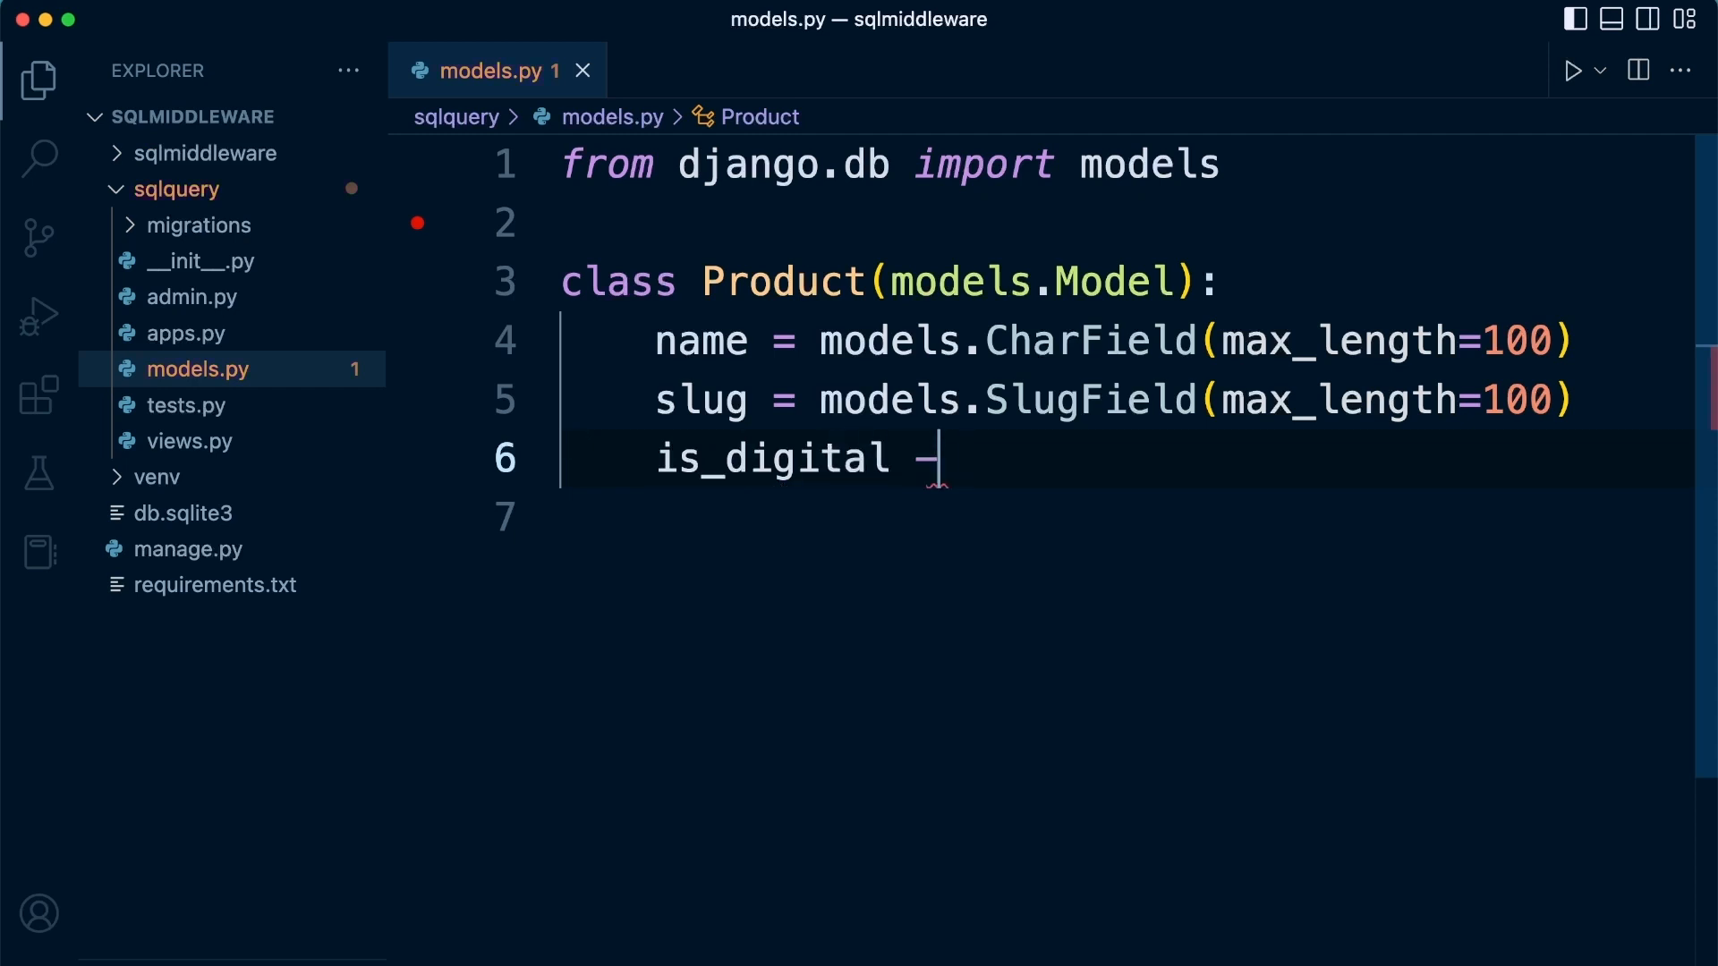
text(= models)
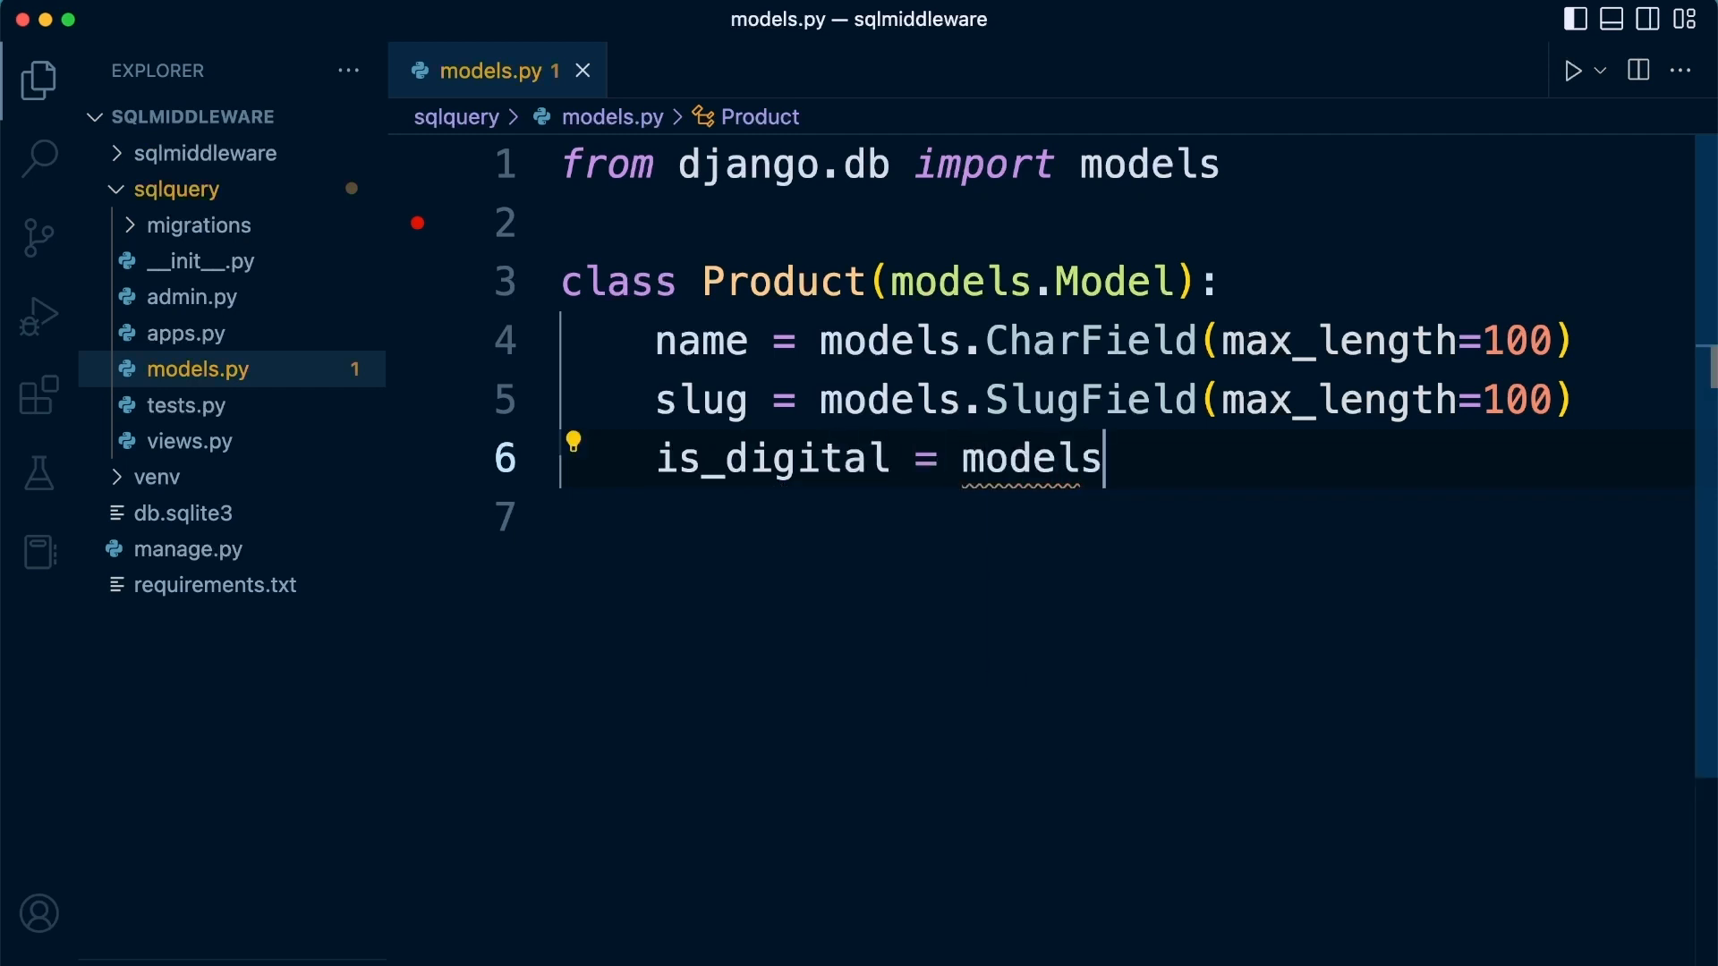
text(.BooleanField)
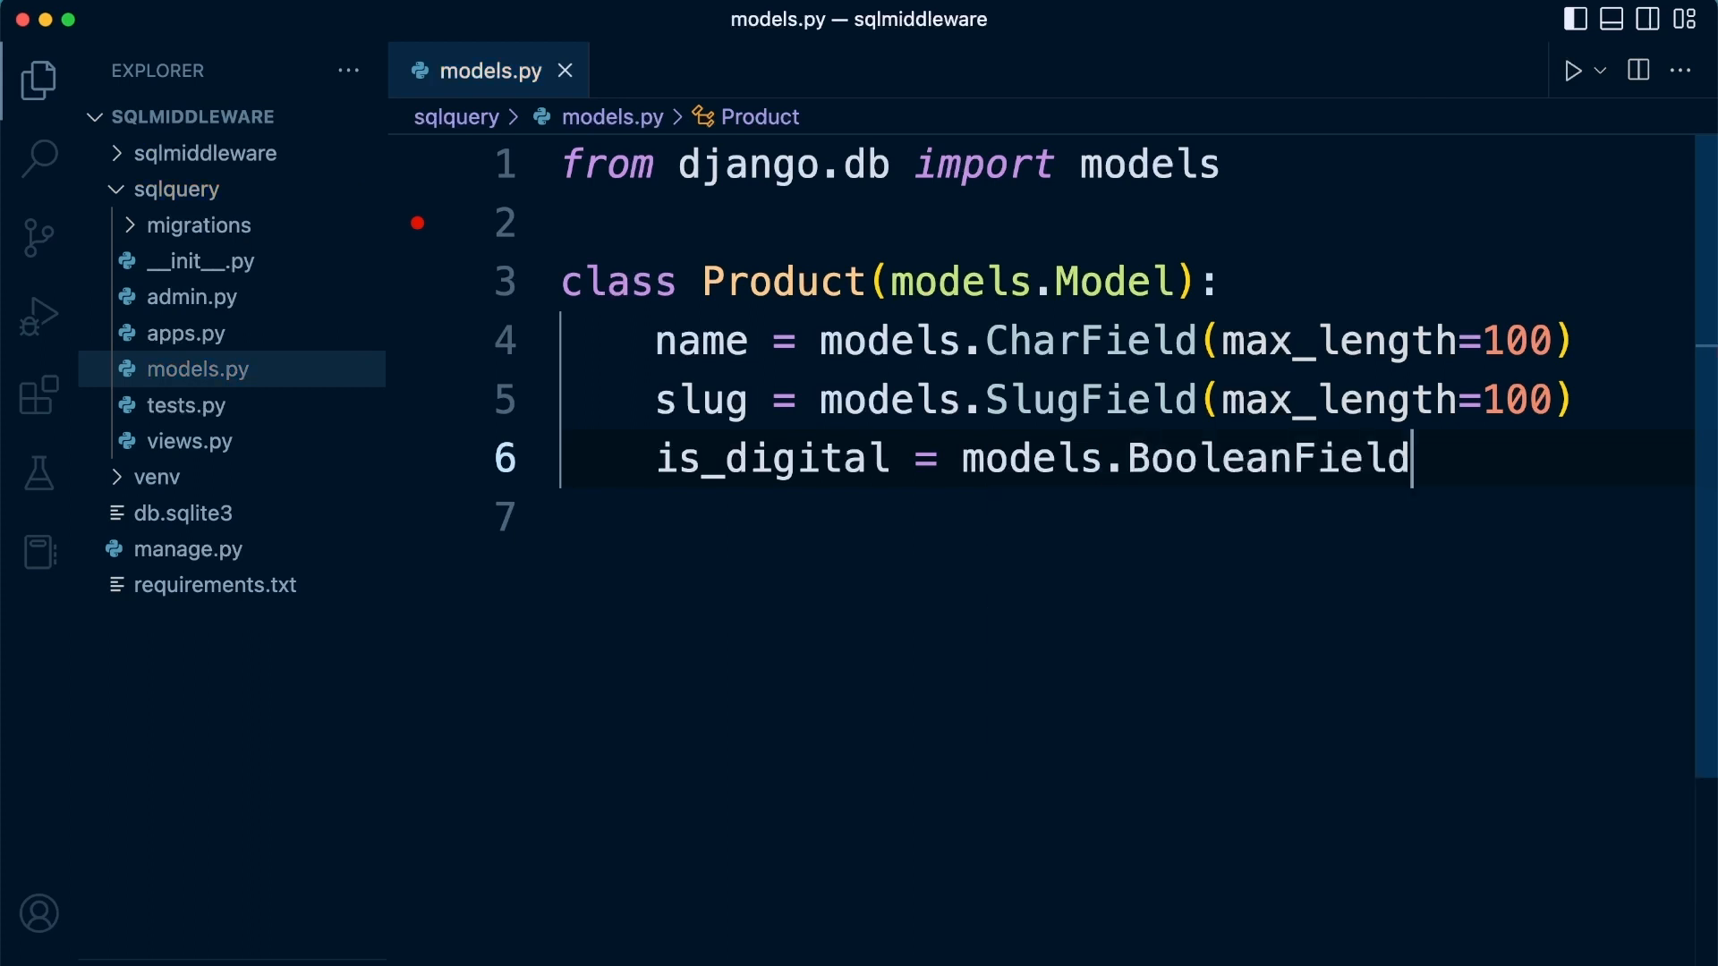
text((default=F)
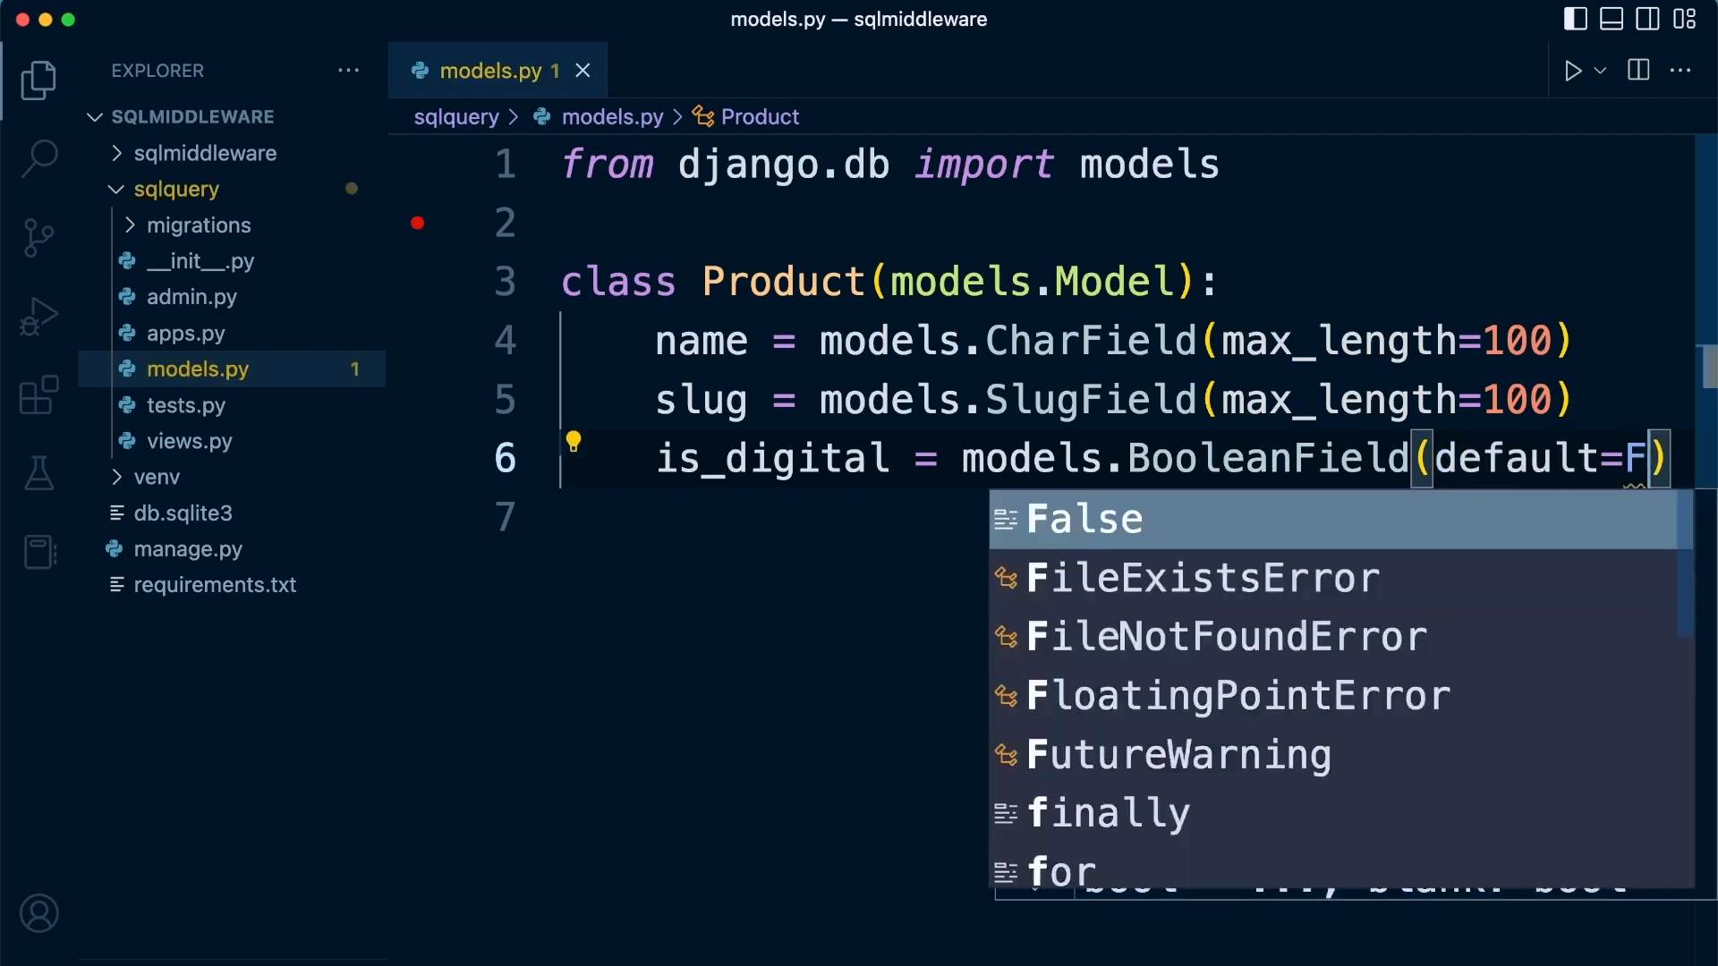
text(alse)
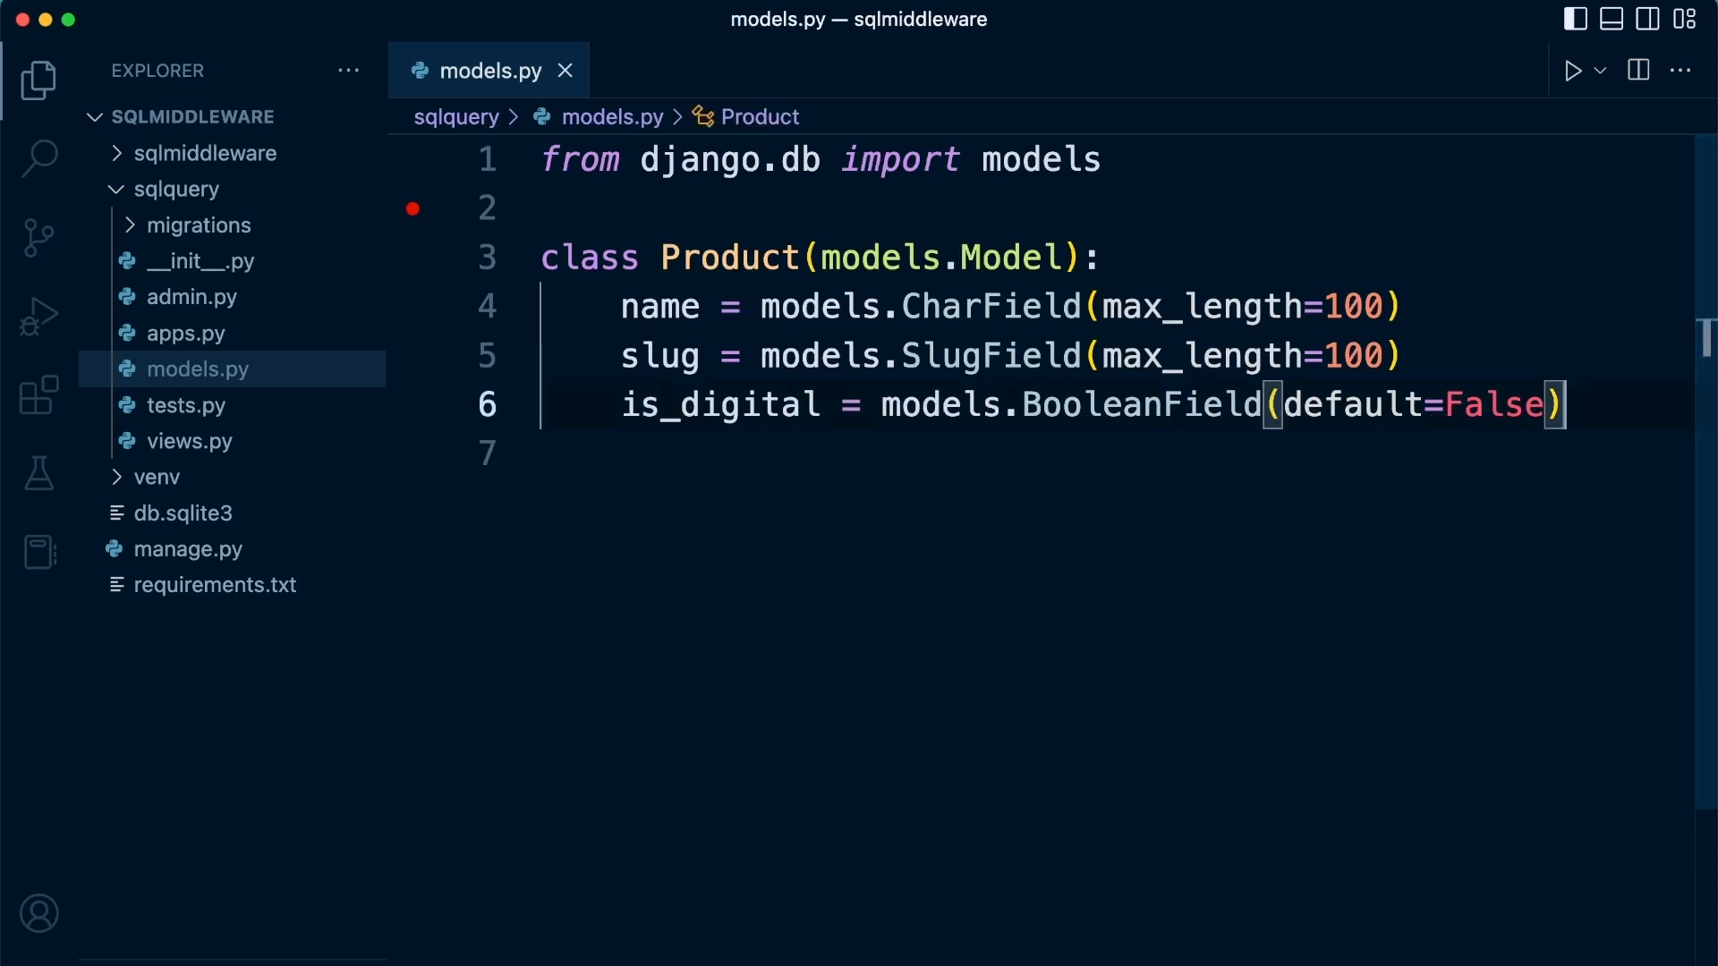
mouse_move(1604, 401)
text(def)
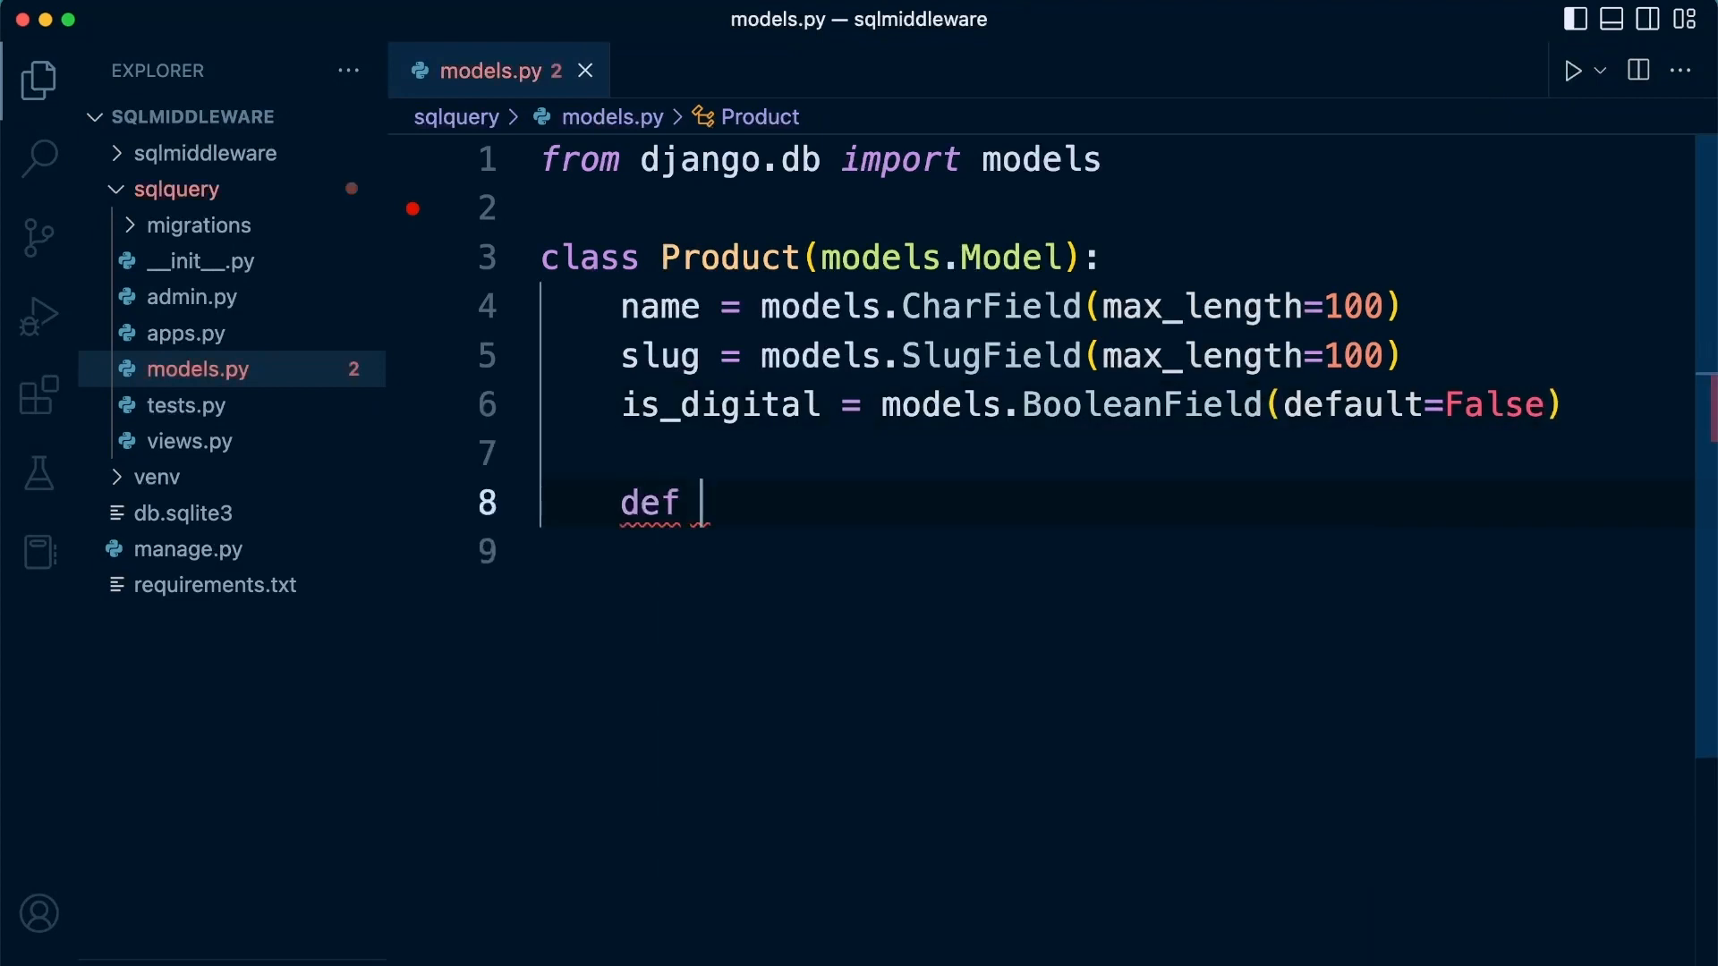
Write __str__(self) returning self.name and save models.py.
text(__str__(self)
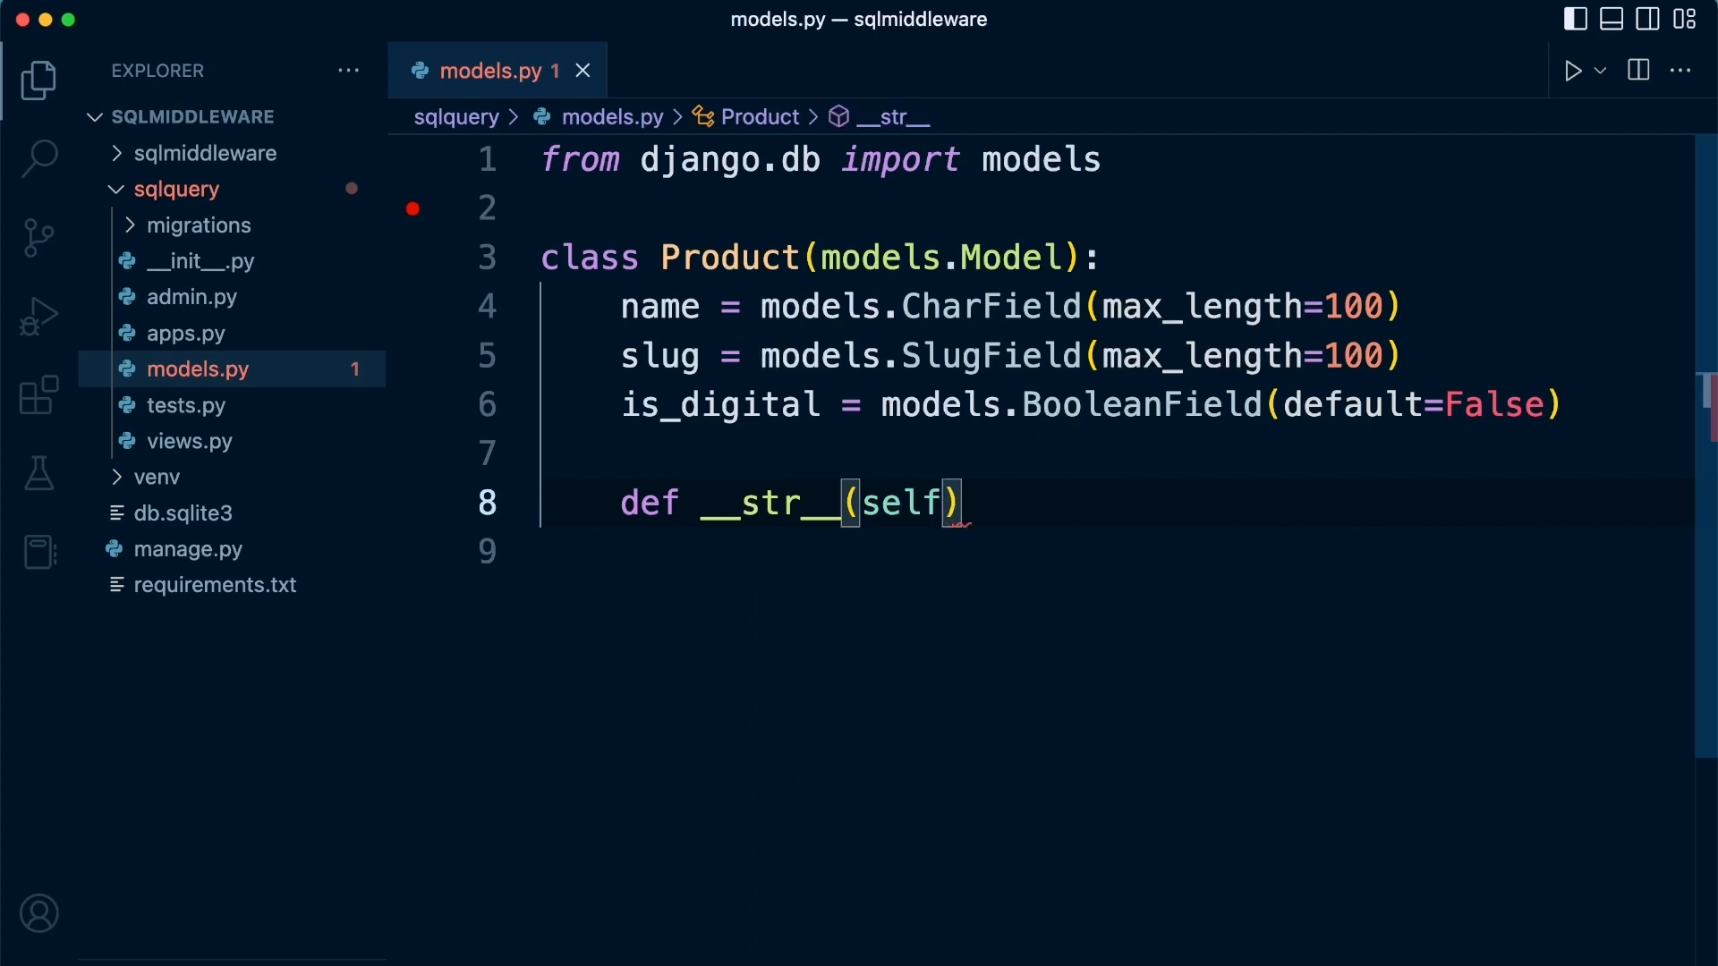
text(:)
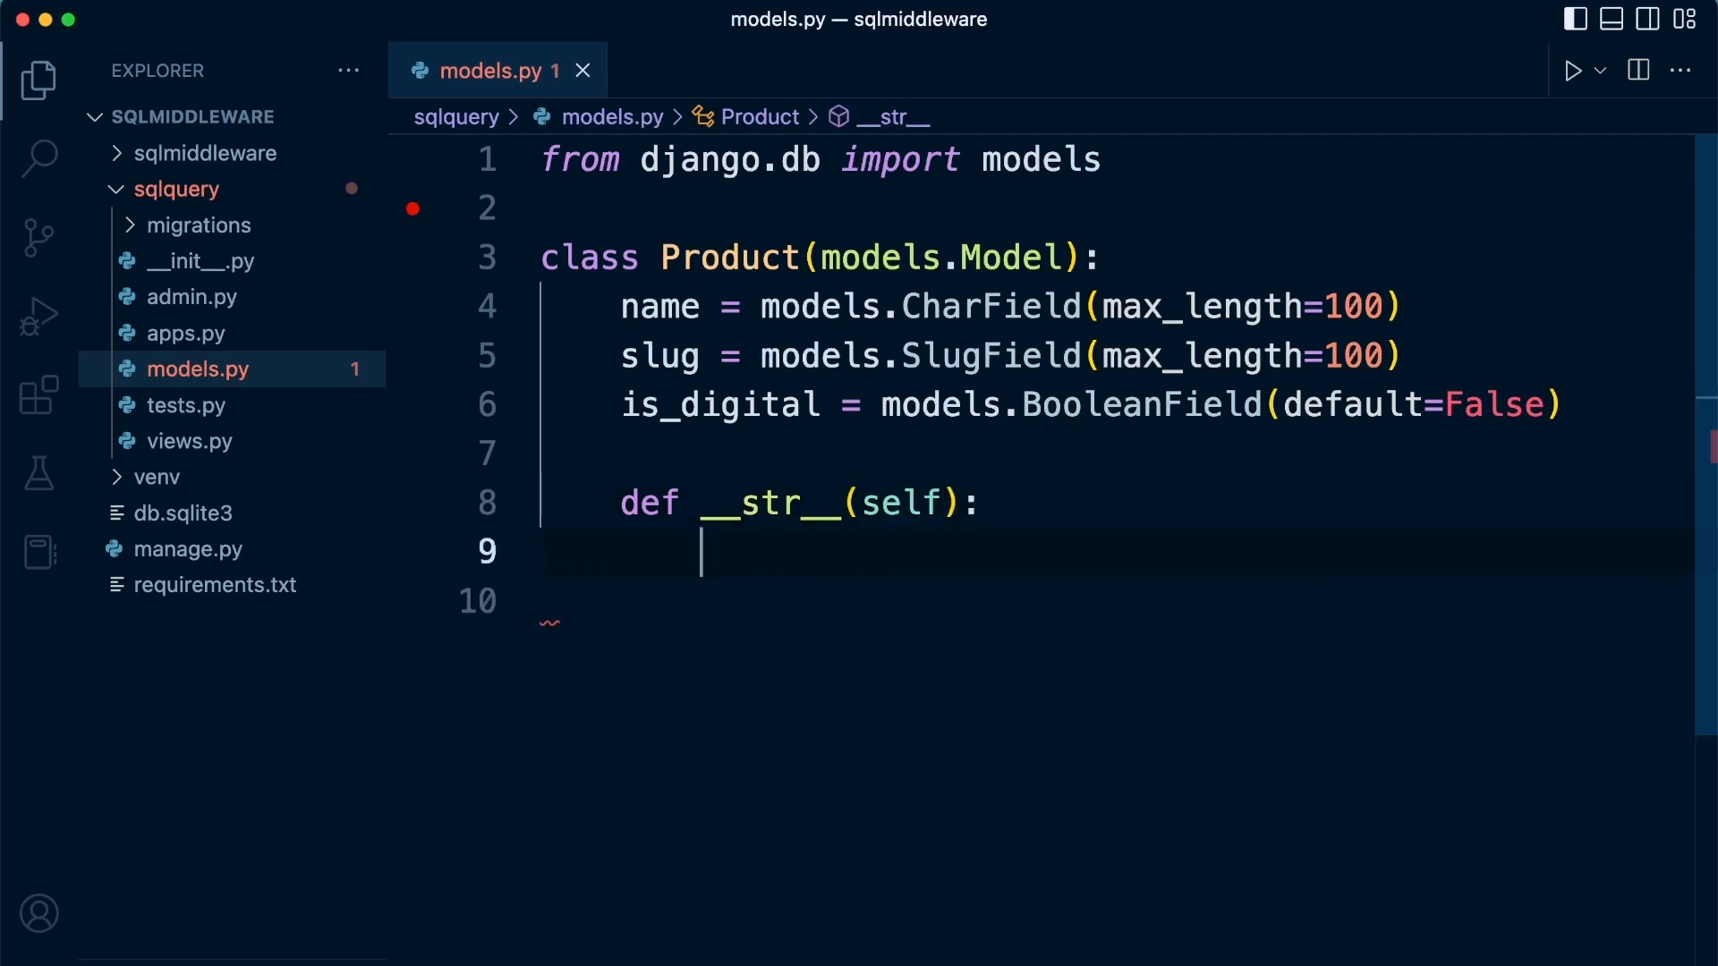
text(return)
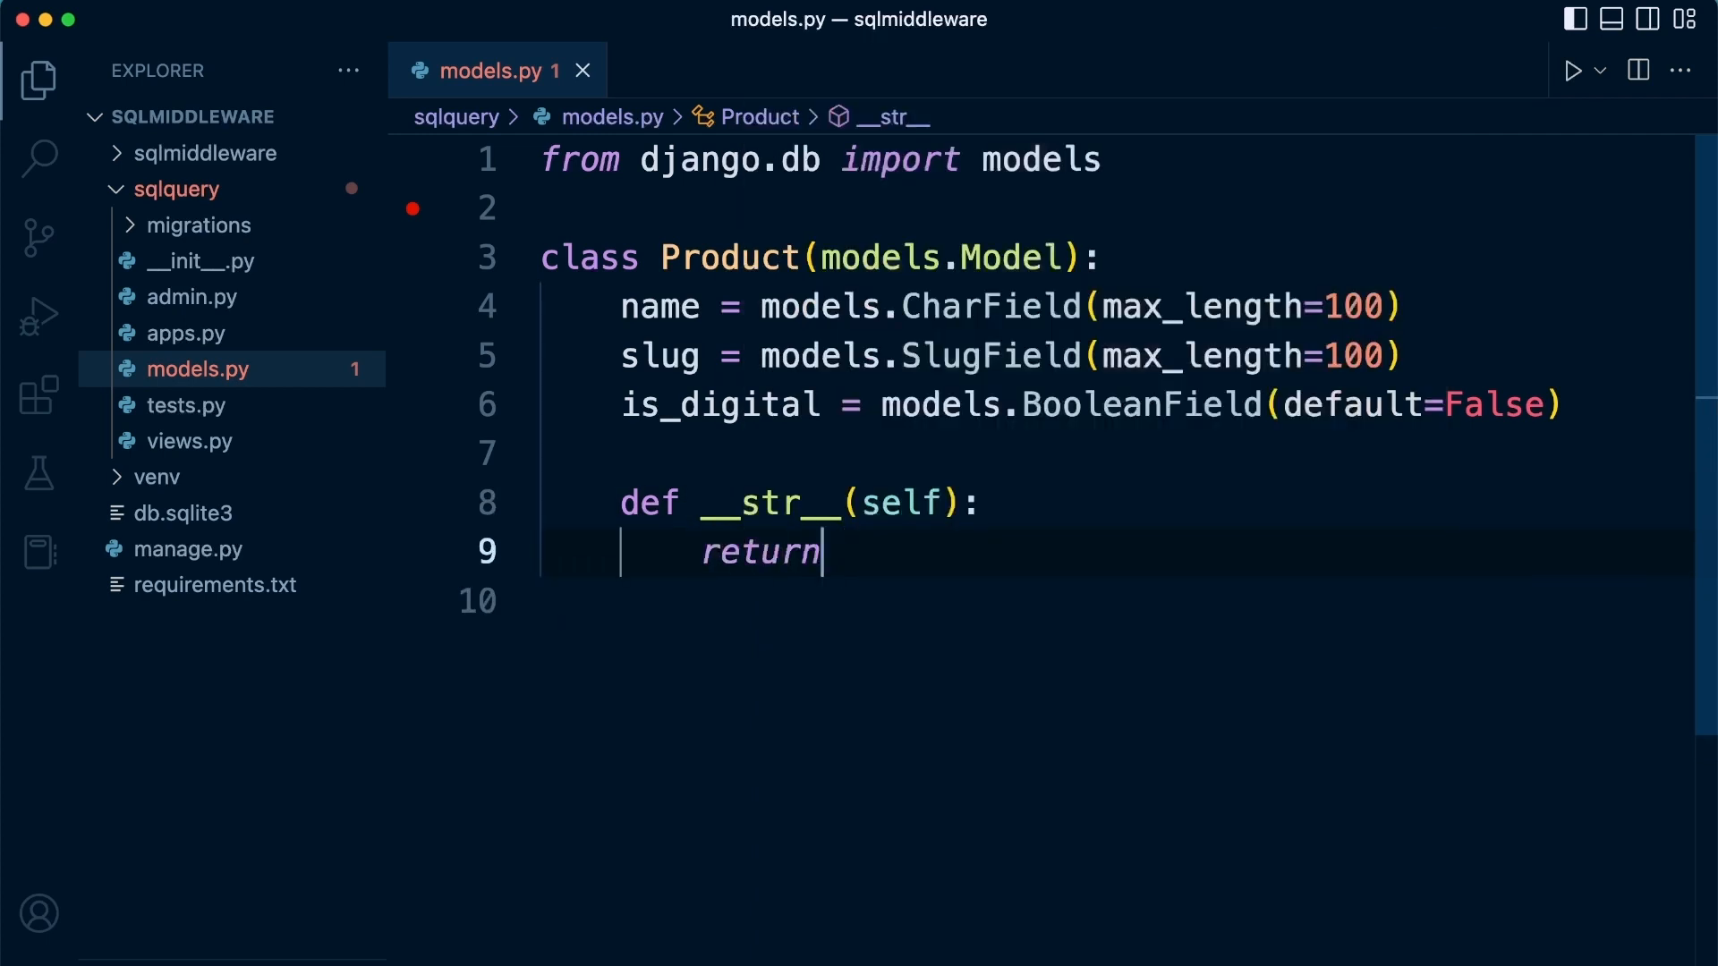
text(self.name)
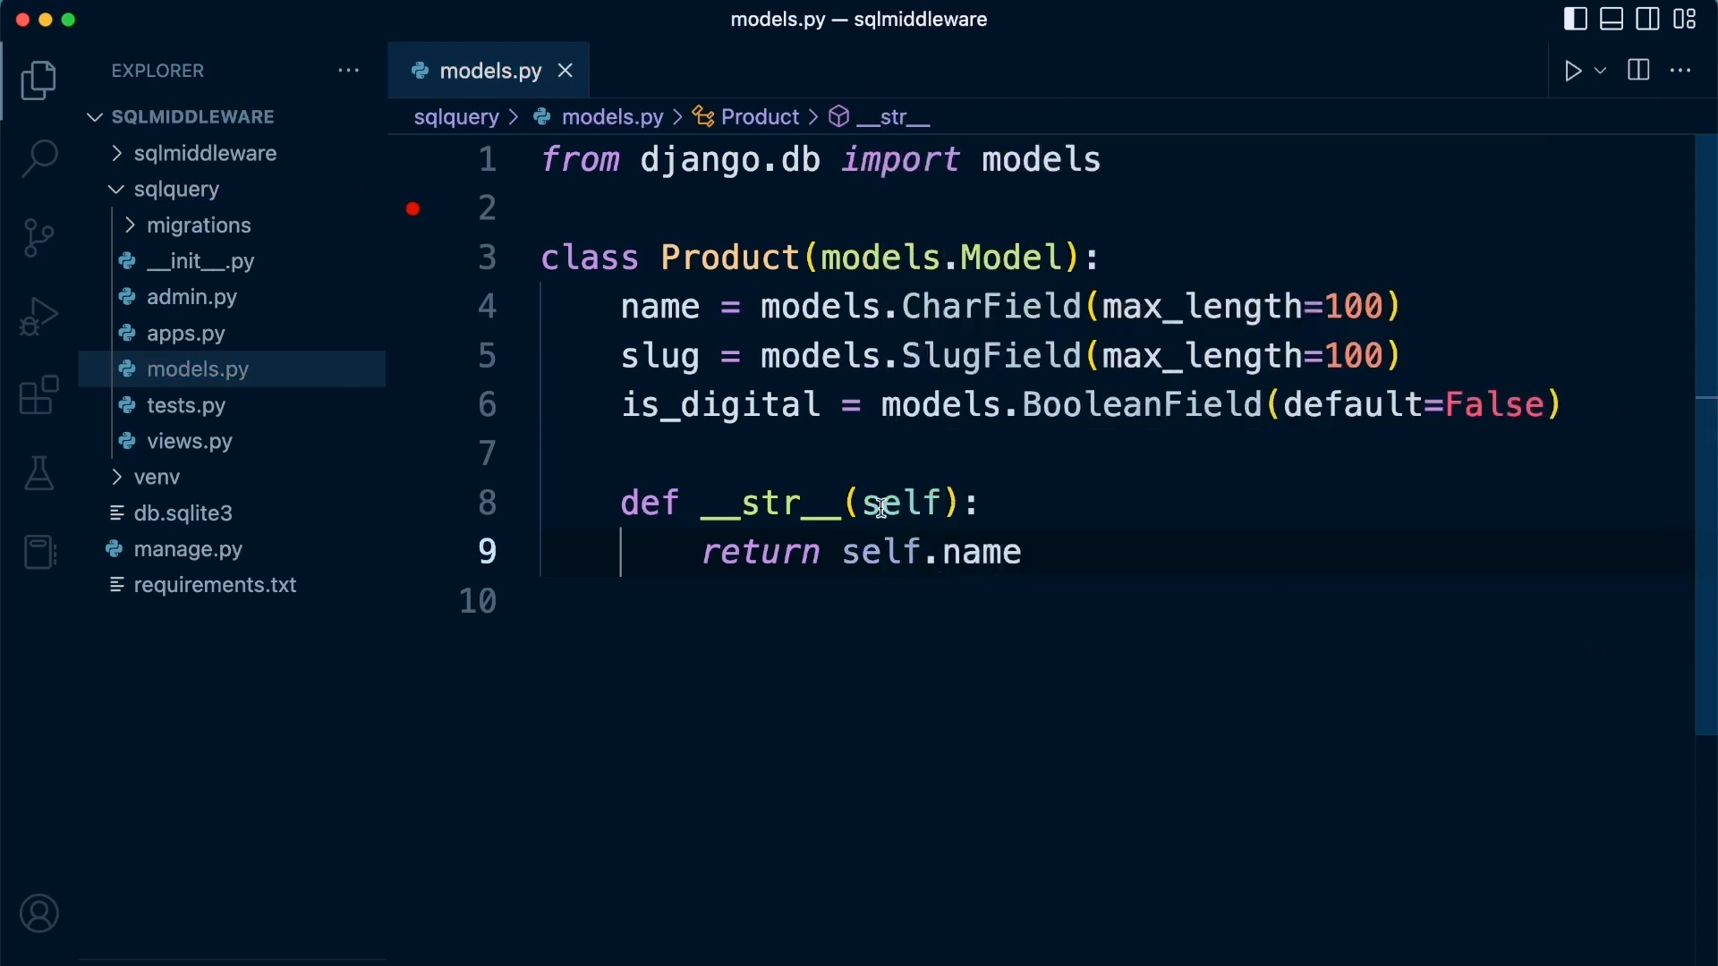
mouse_move(644, 259)
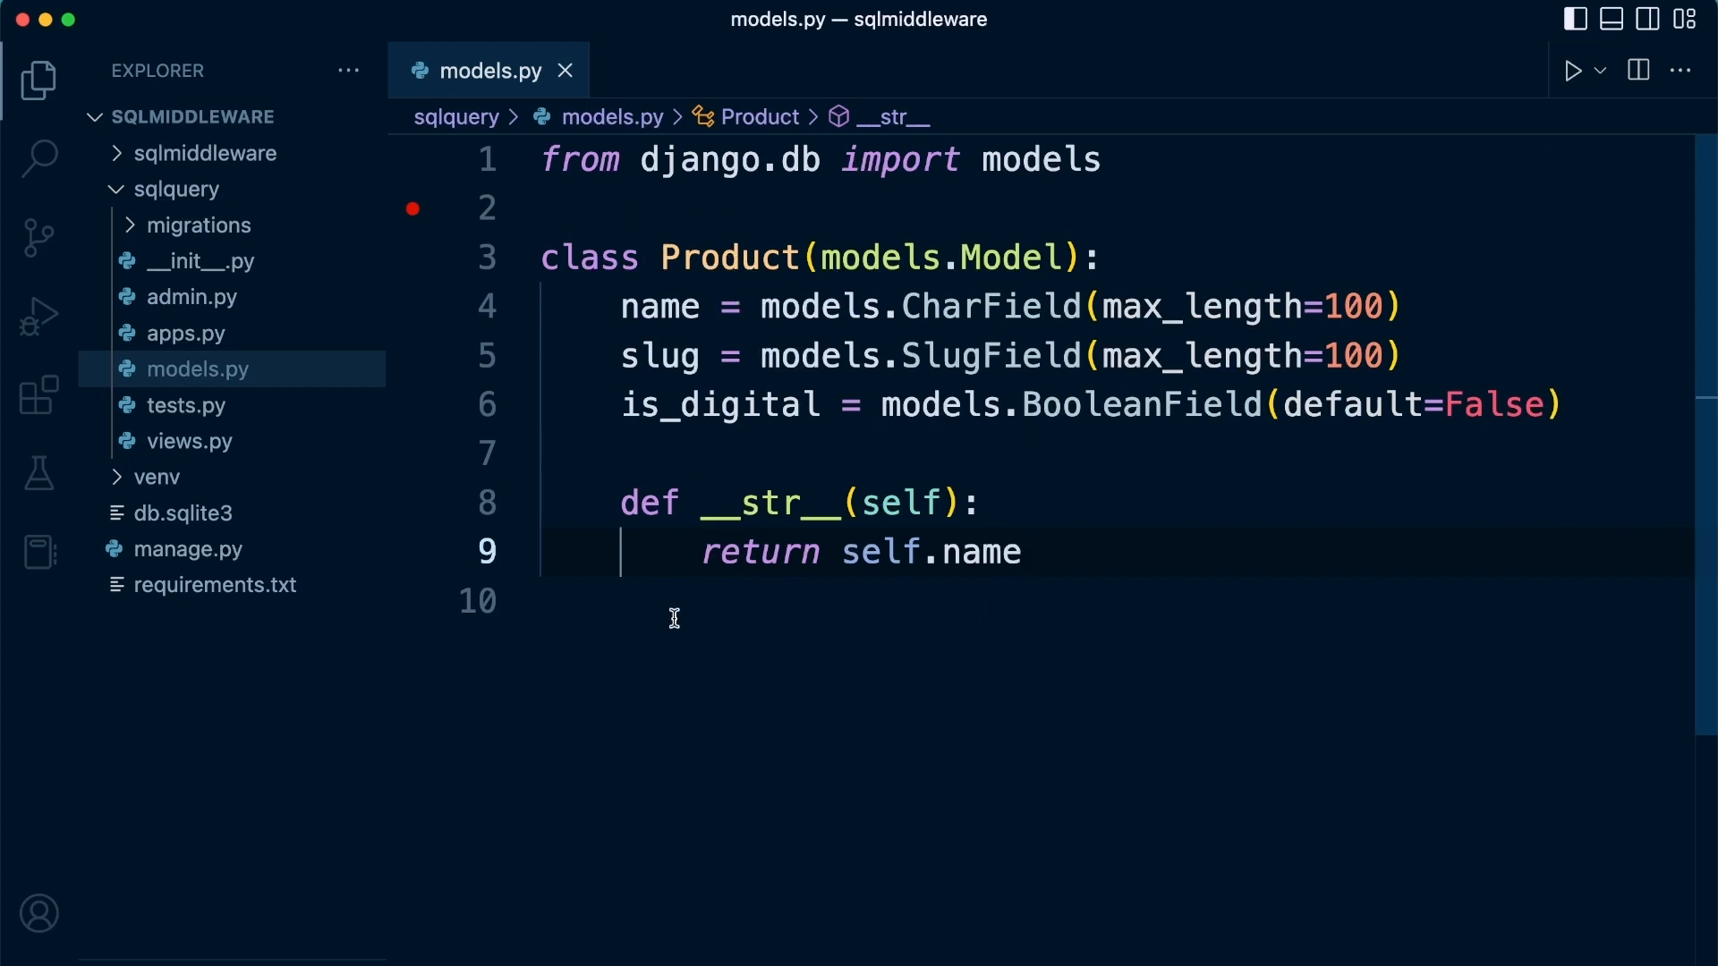
mouse_move(984, 552)
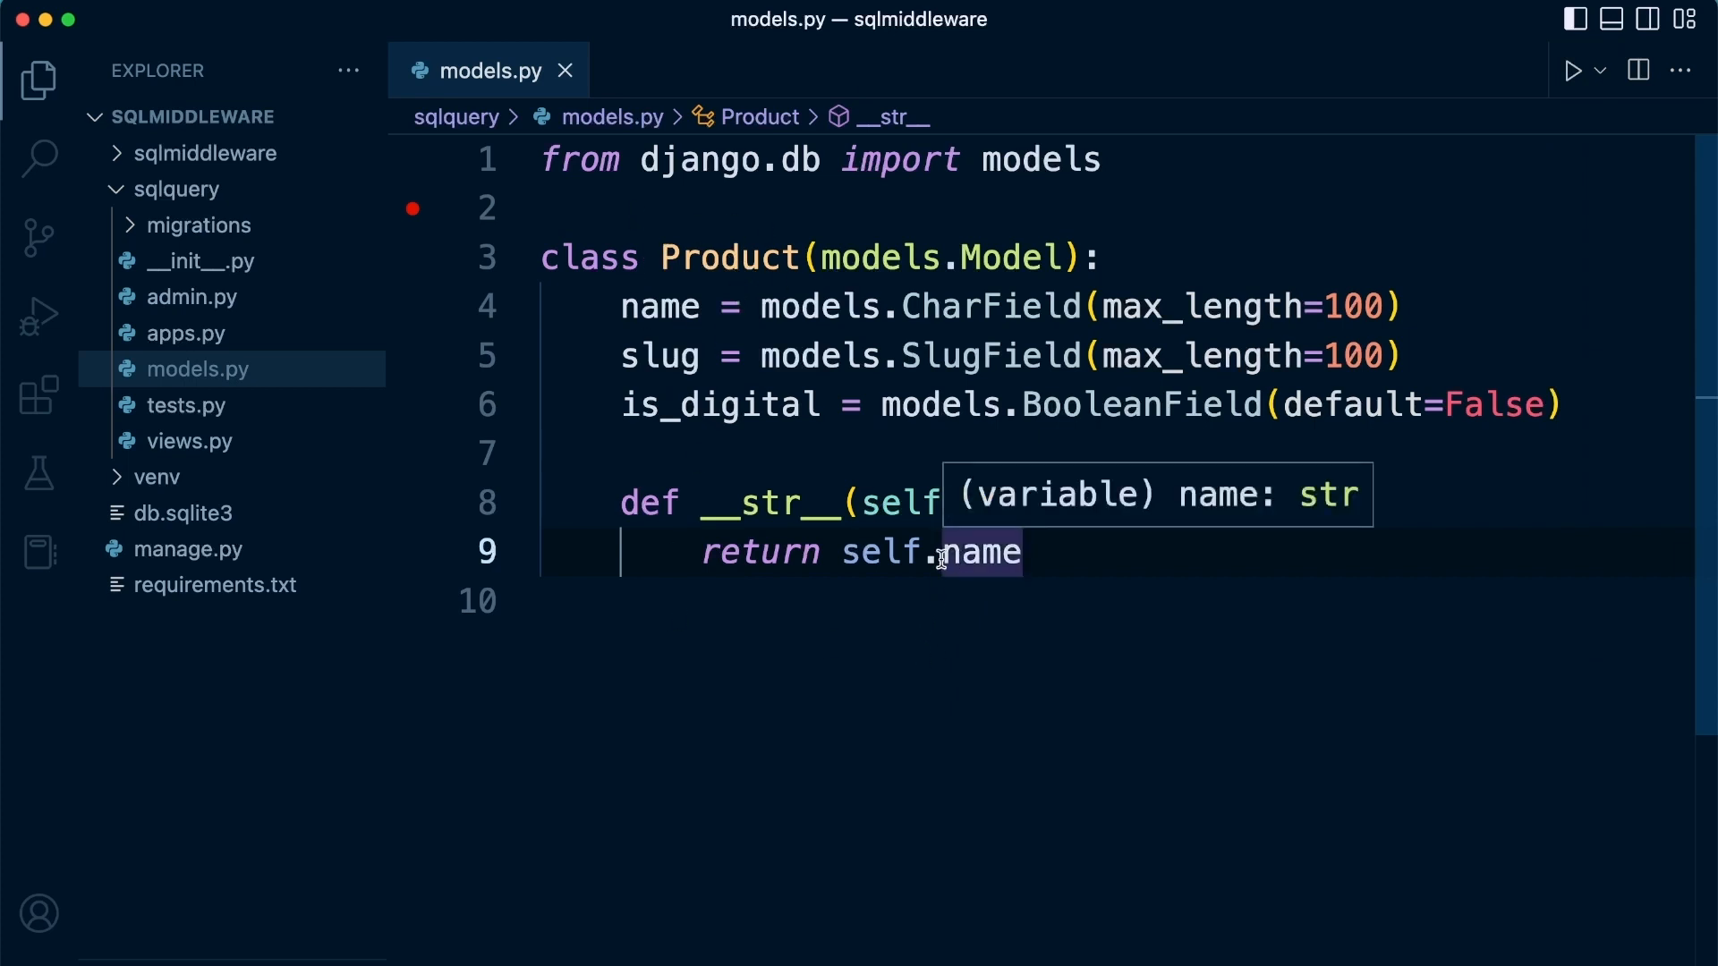
mouse_move(748, 419)
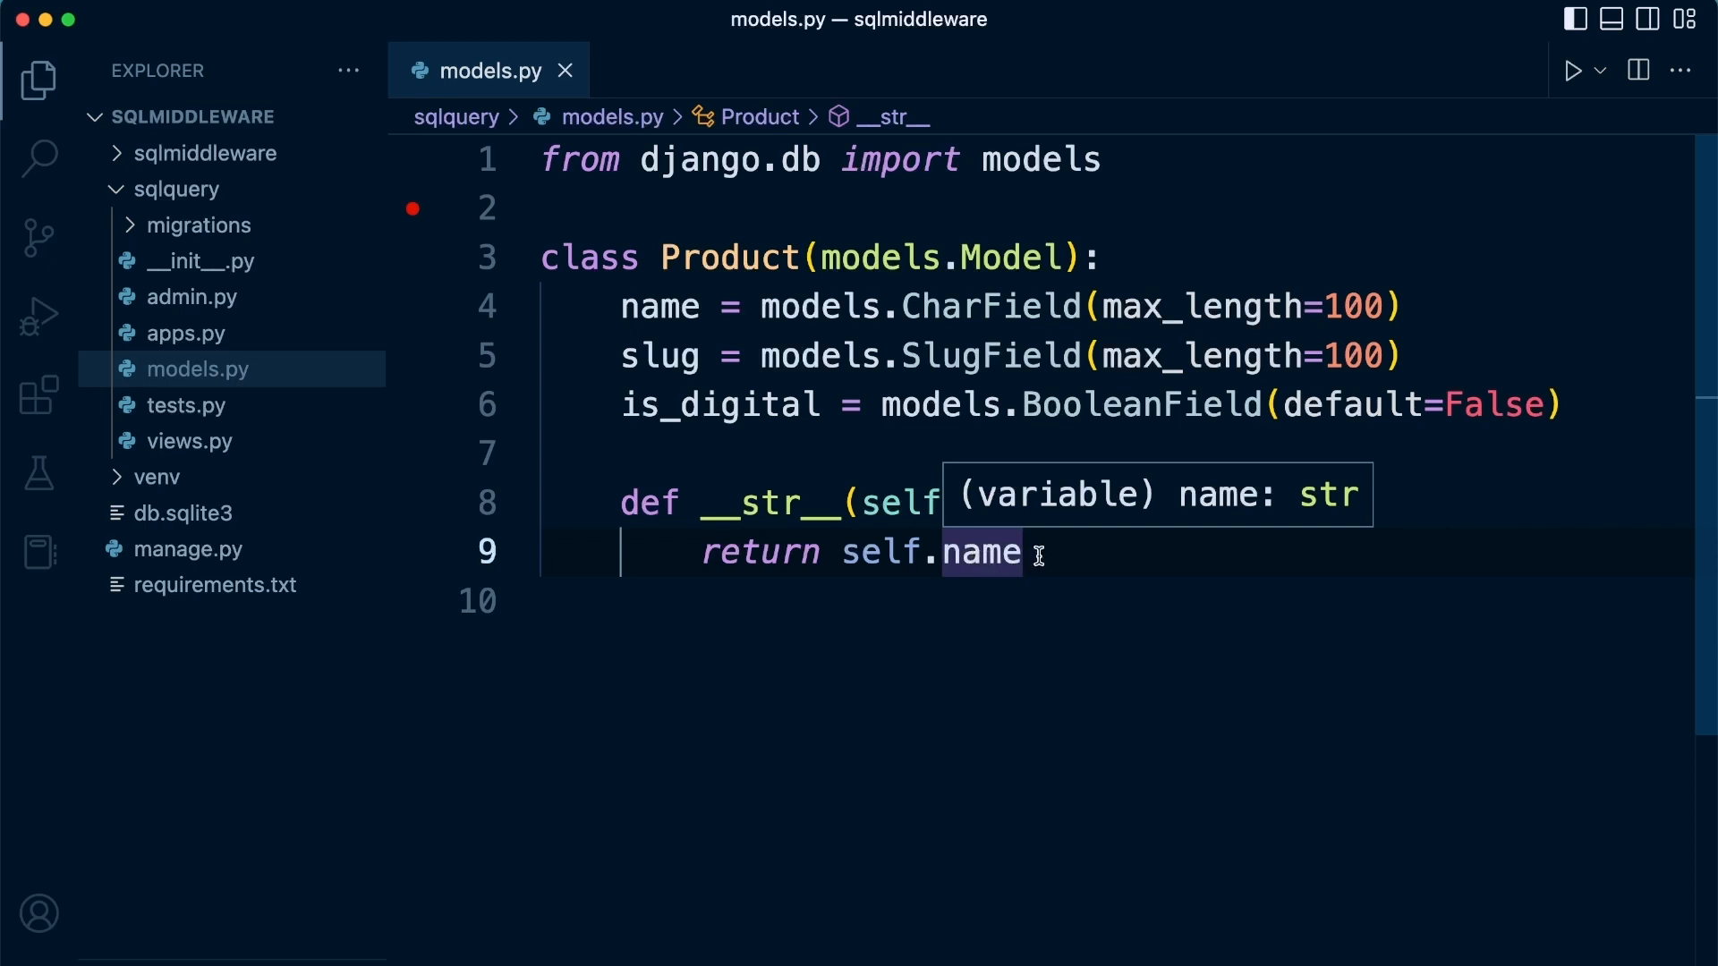
mouse_move(1008, 665)
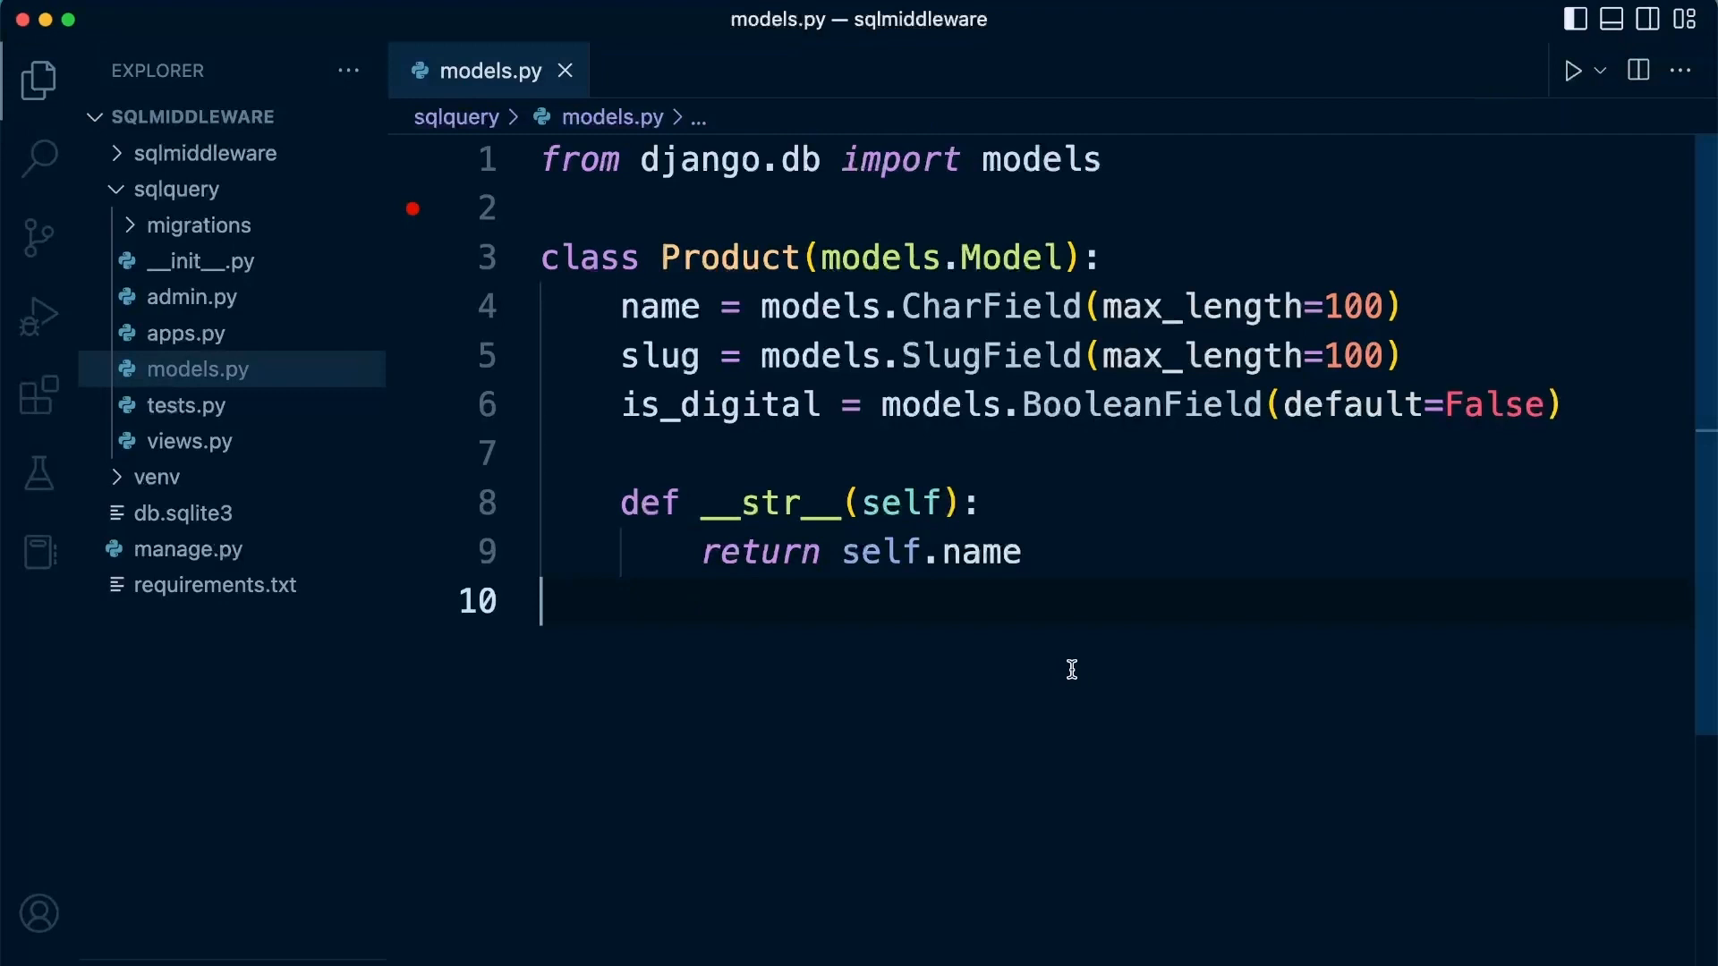
Open the integrated terminal, then expand and collapse the sqlmiddleware folder.
key(ctrl+`)
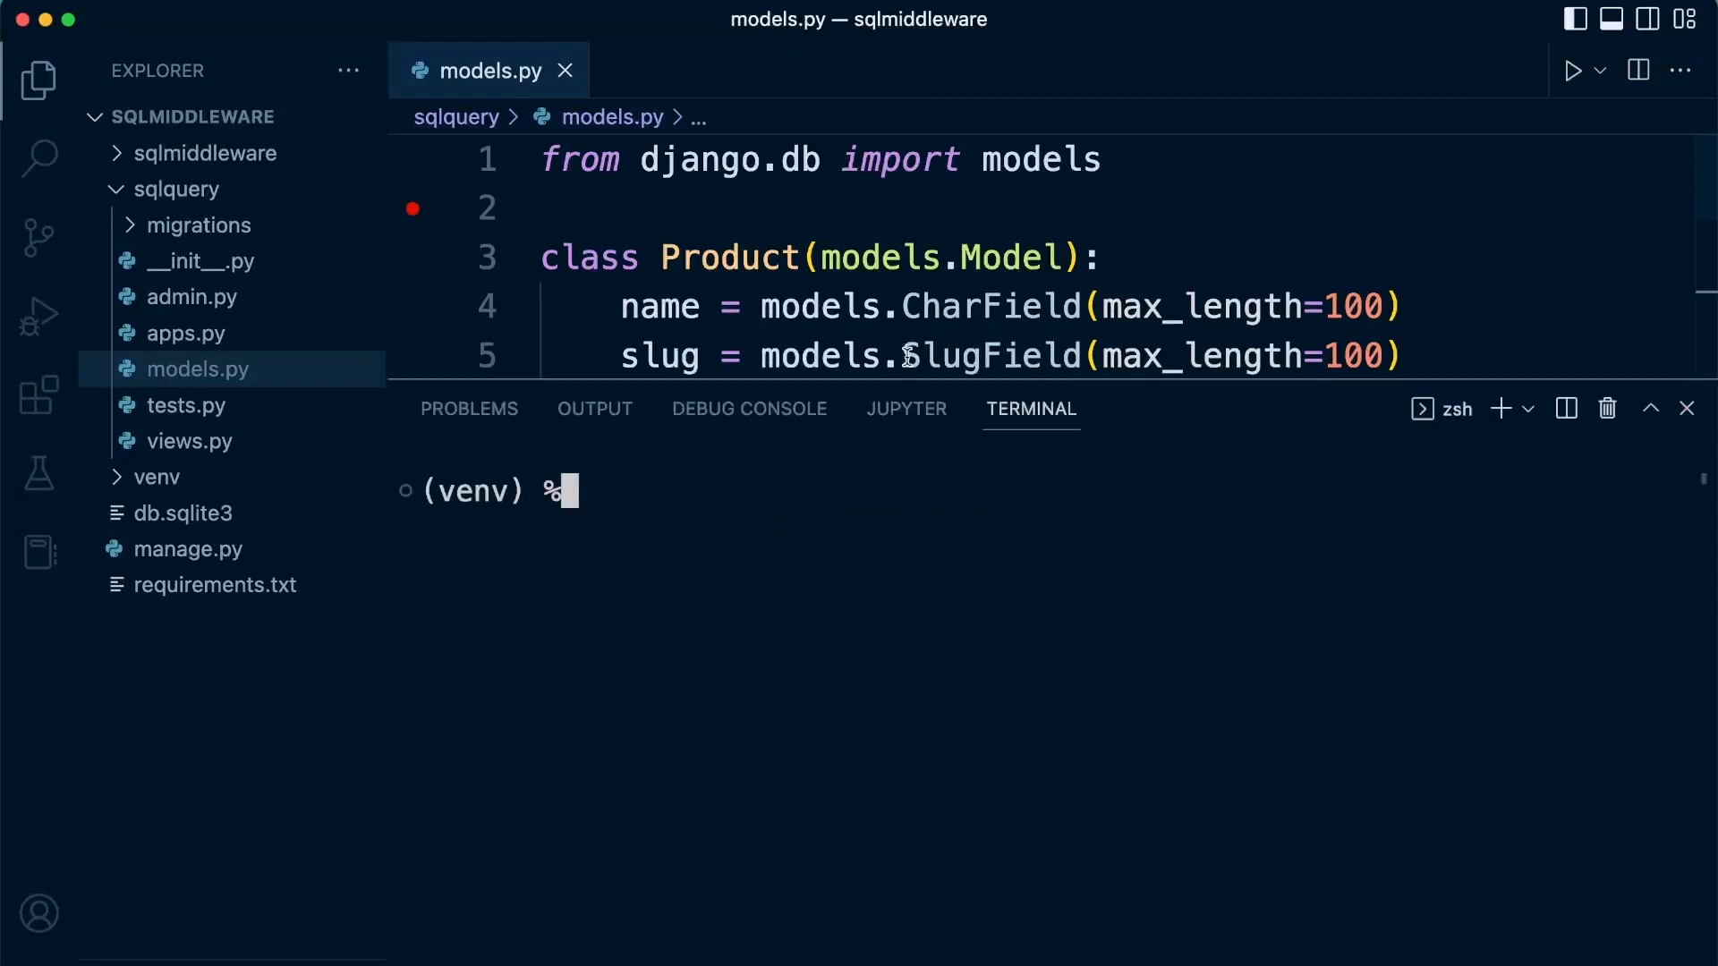
mouse_move(991, 306)
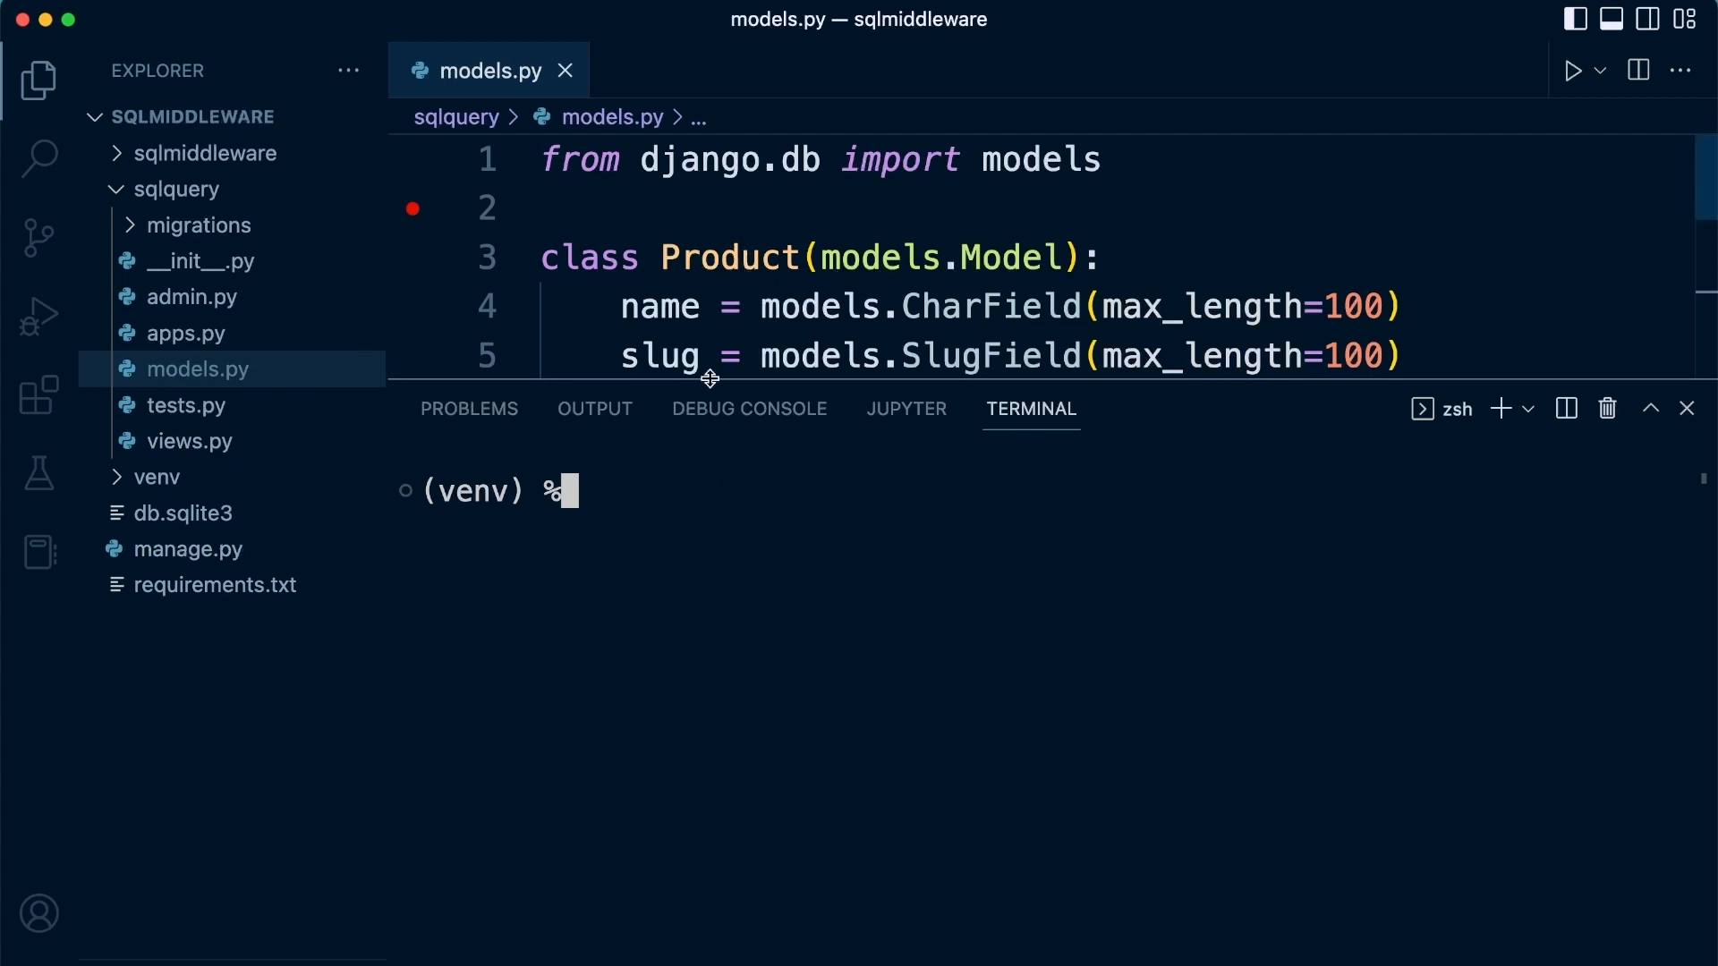
mouse_move(630, 257)
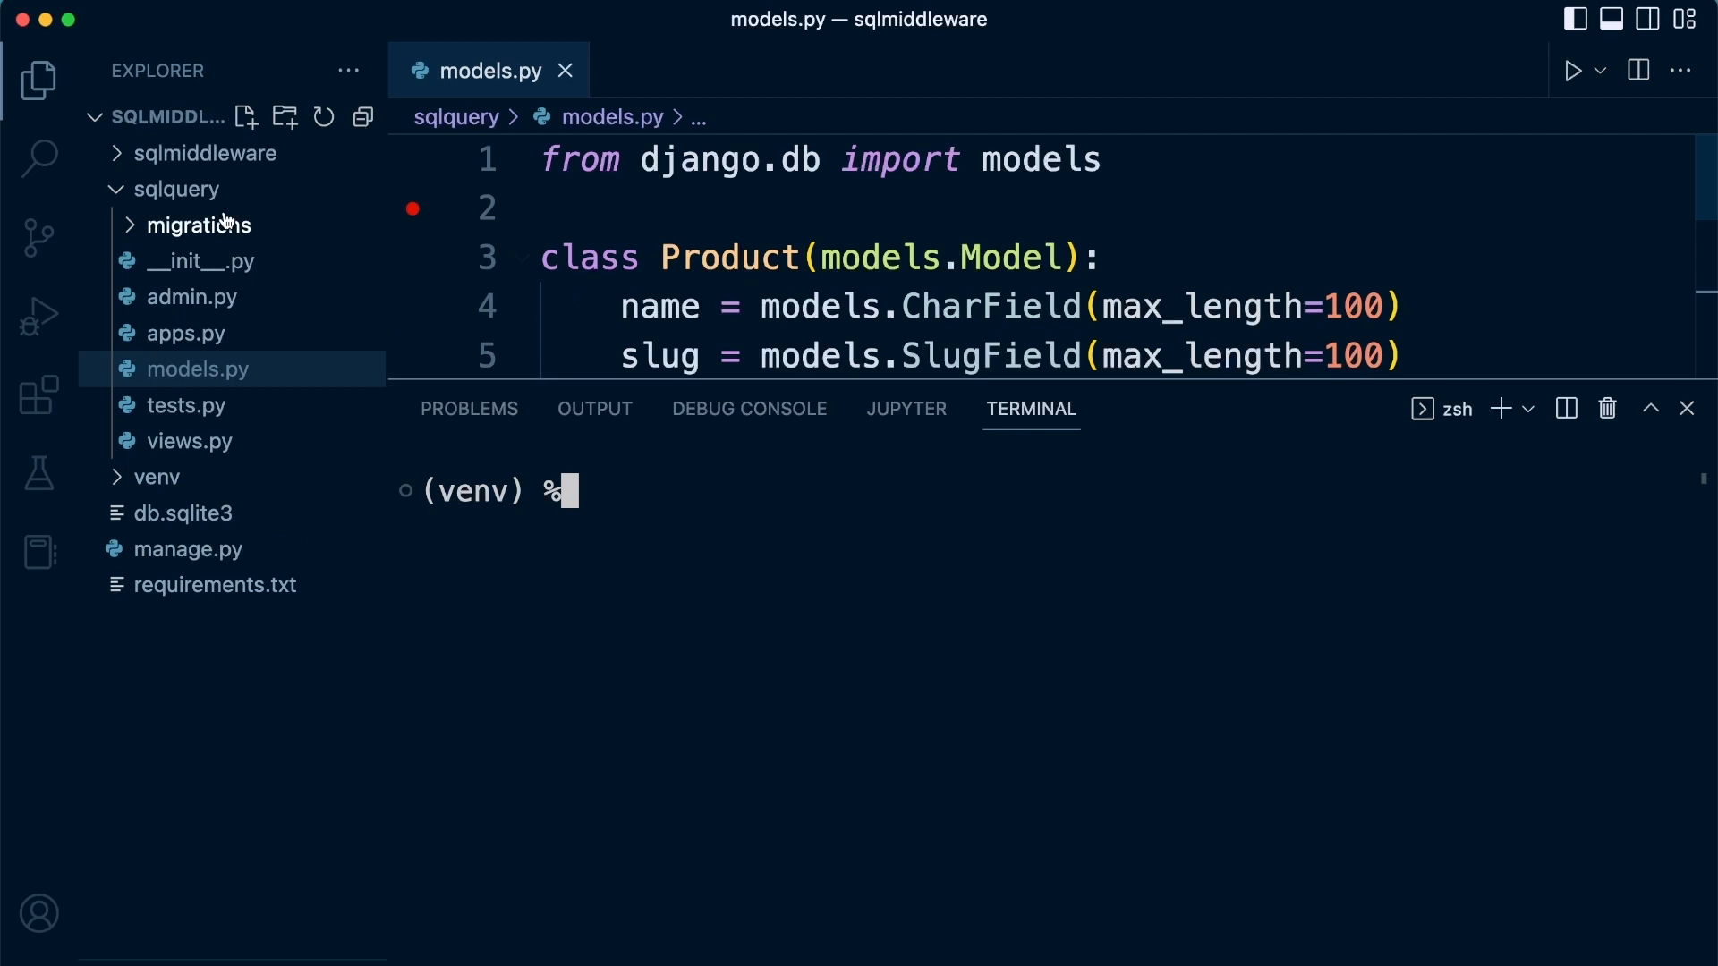
click(205, 153)
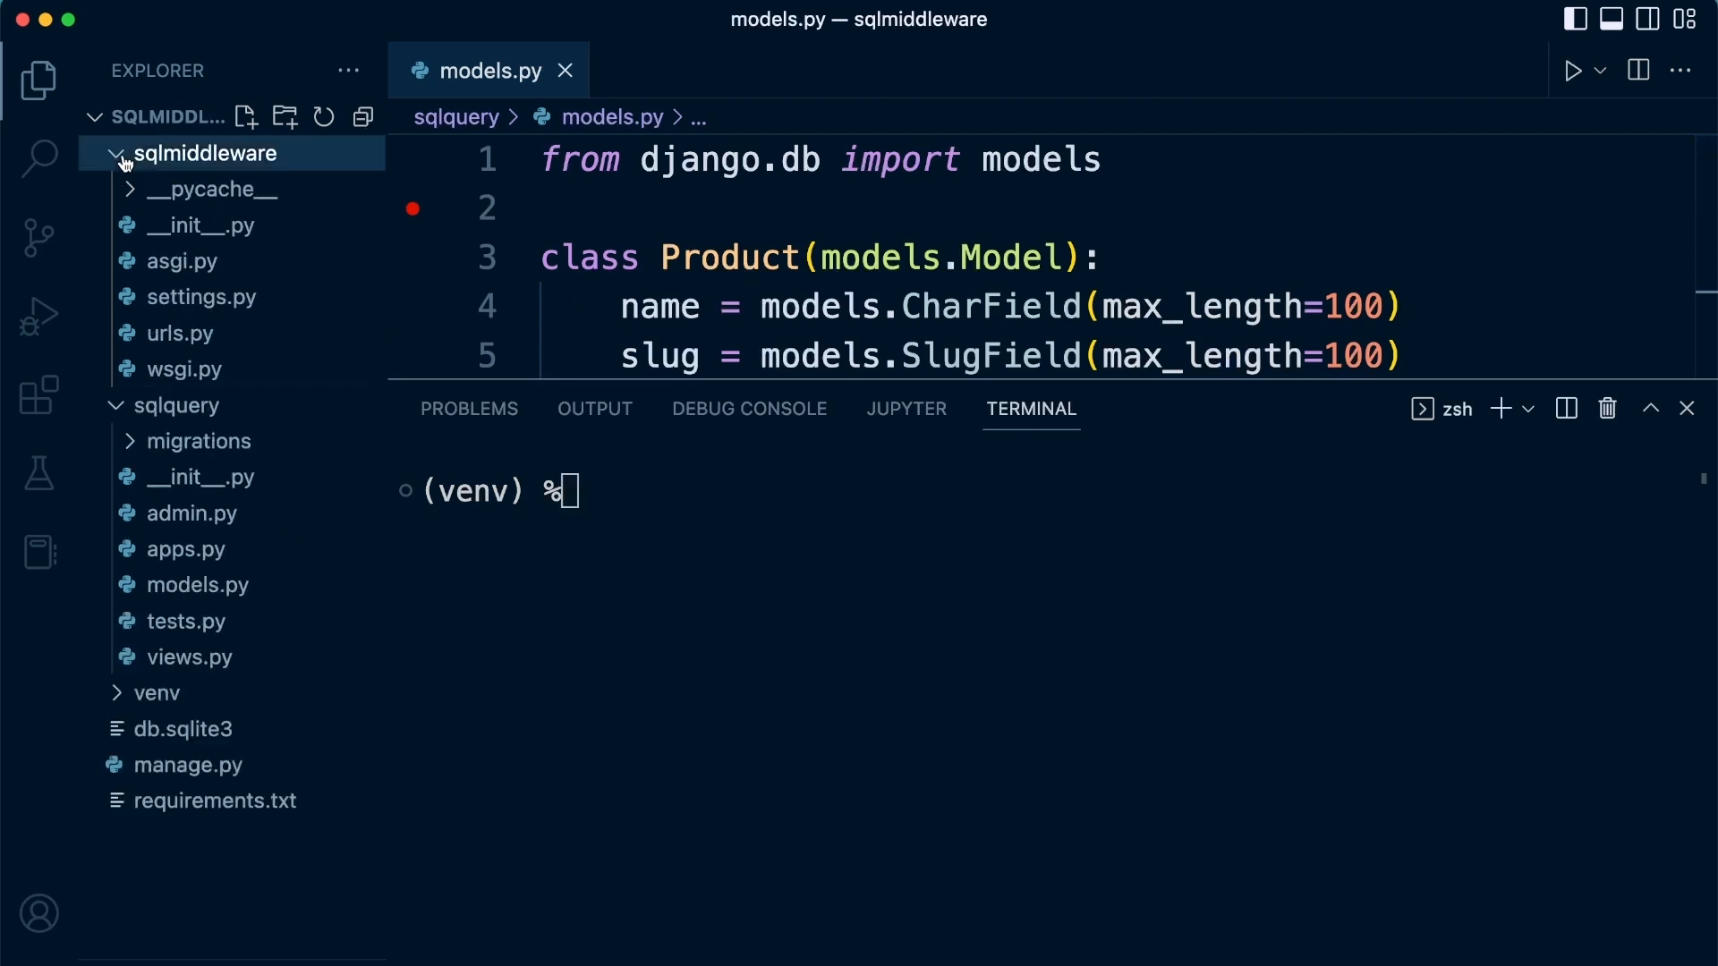
click(205, 153)
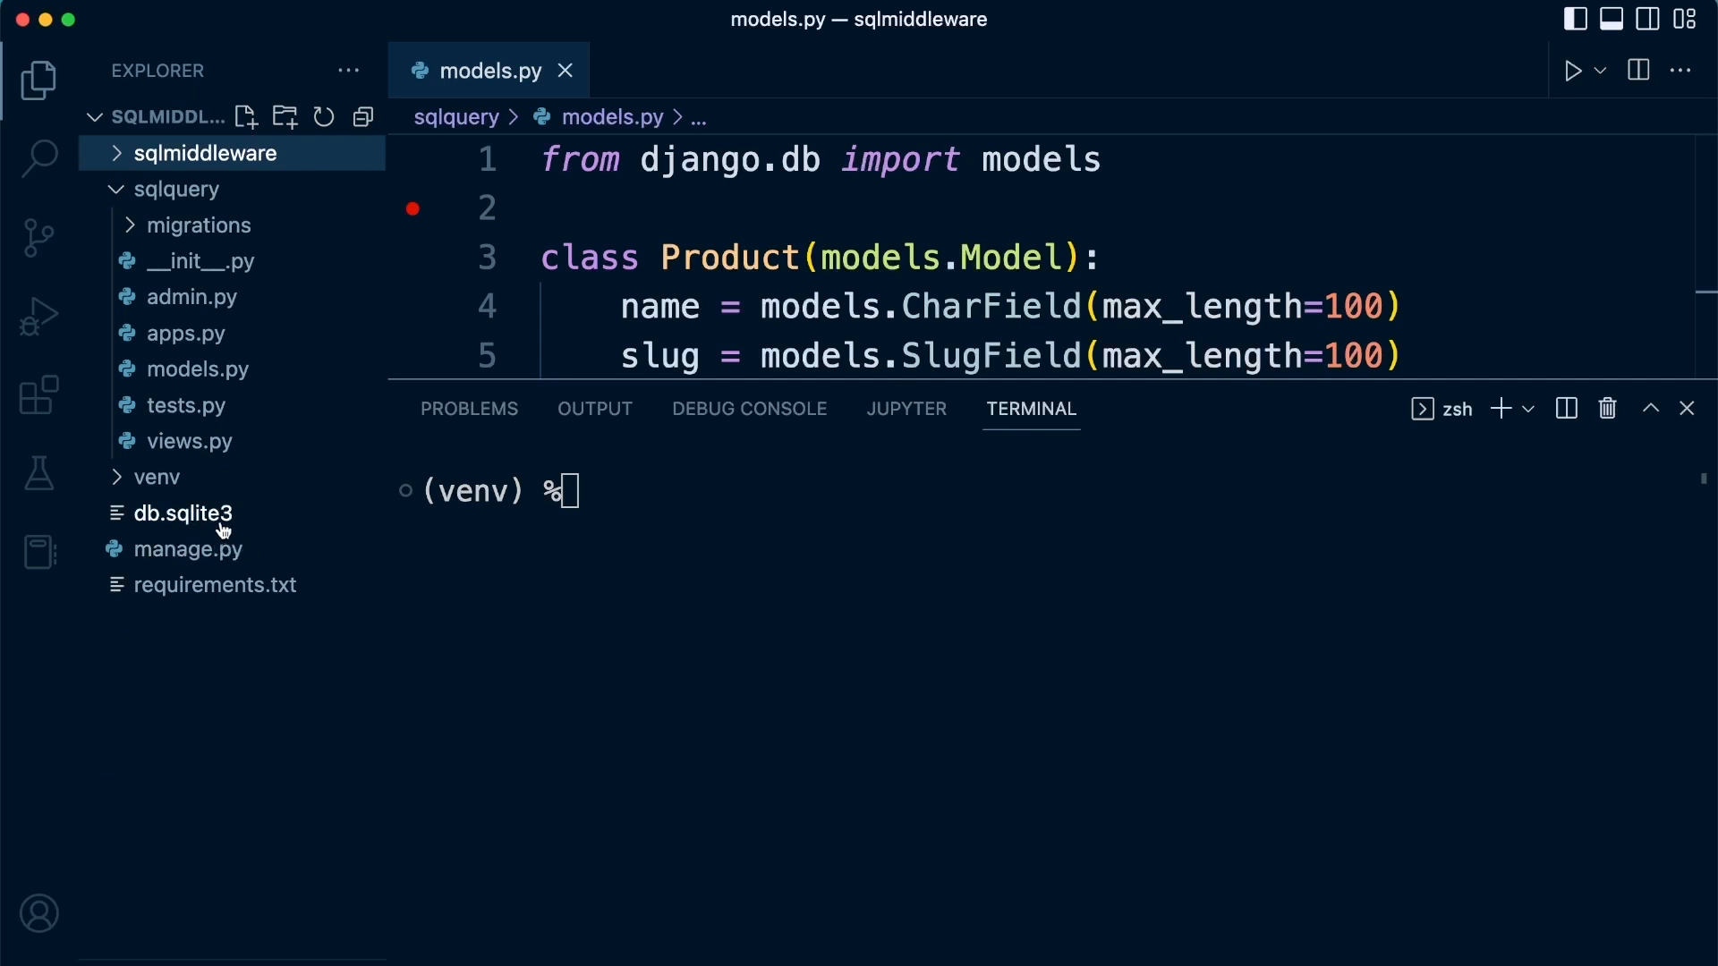
mouse_move(181, 513)
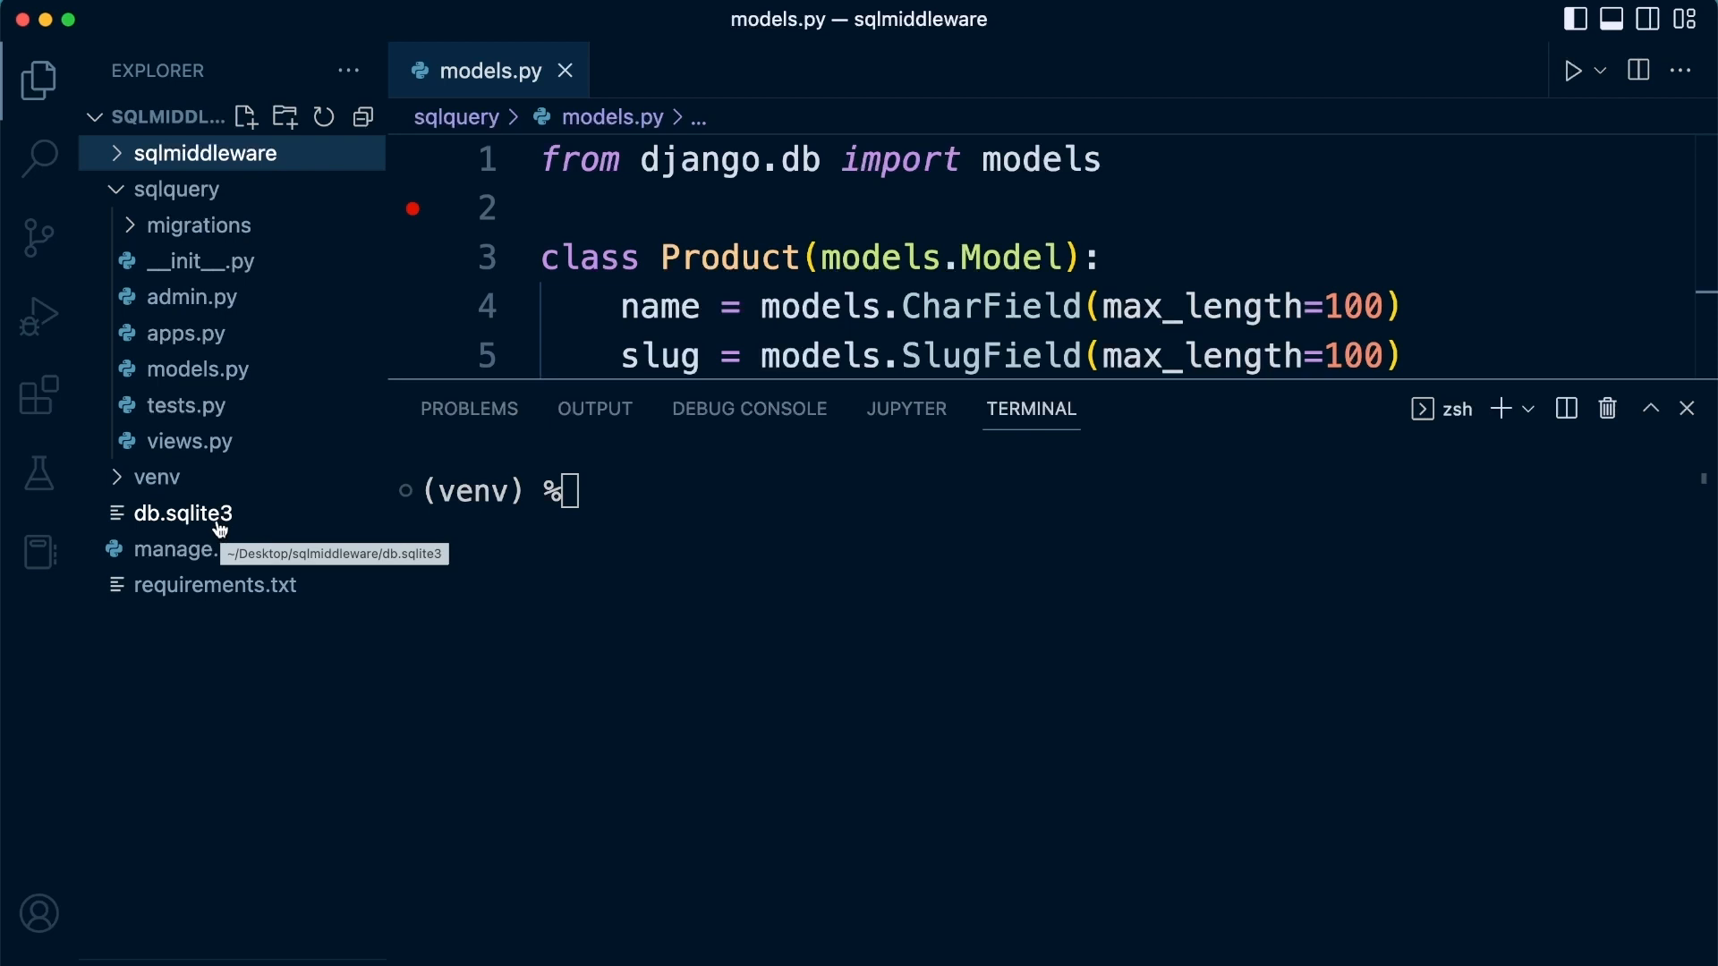
mouse_move(215, 529)
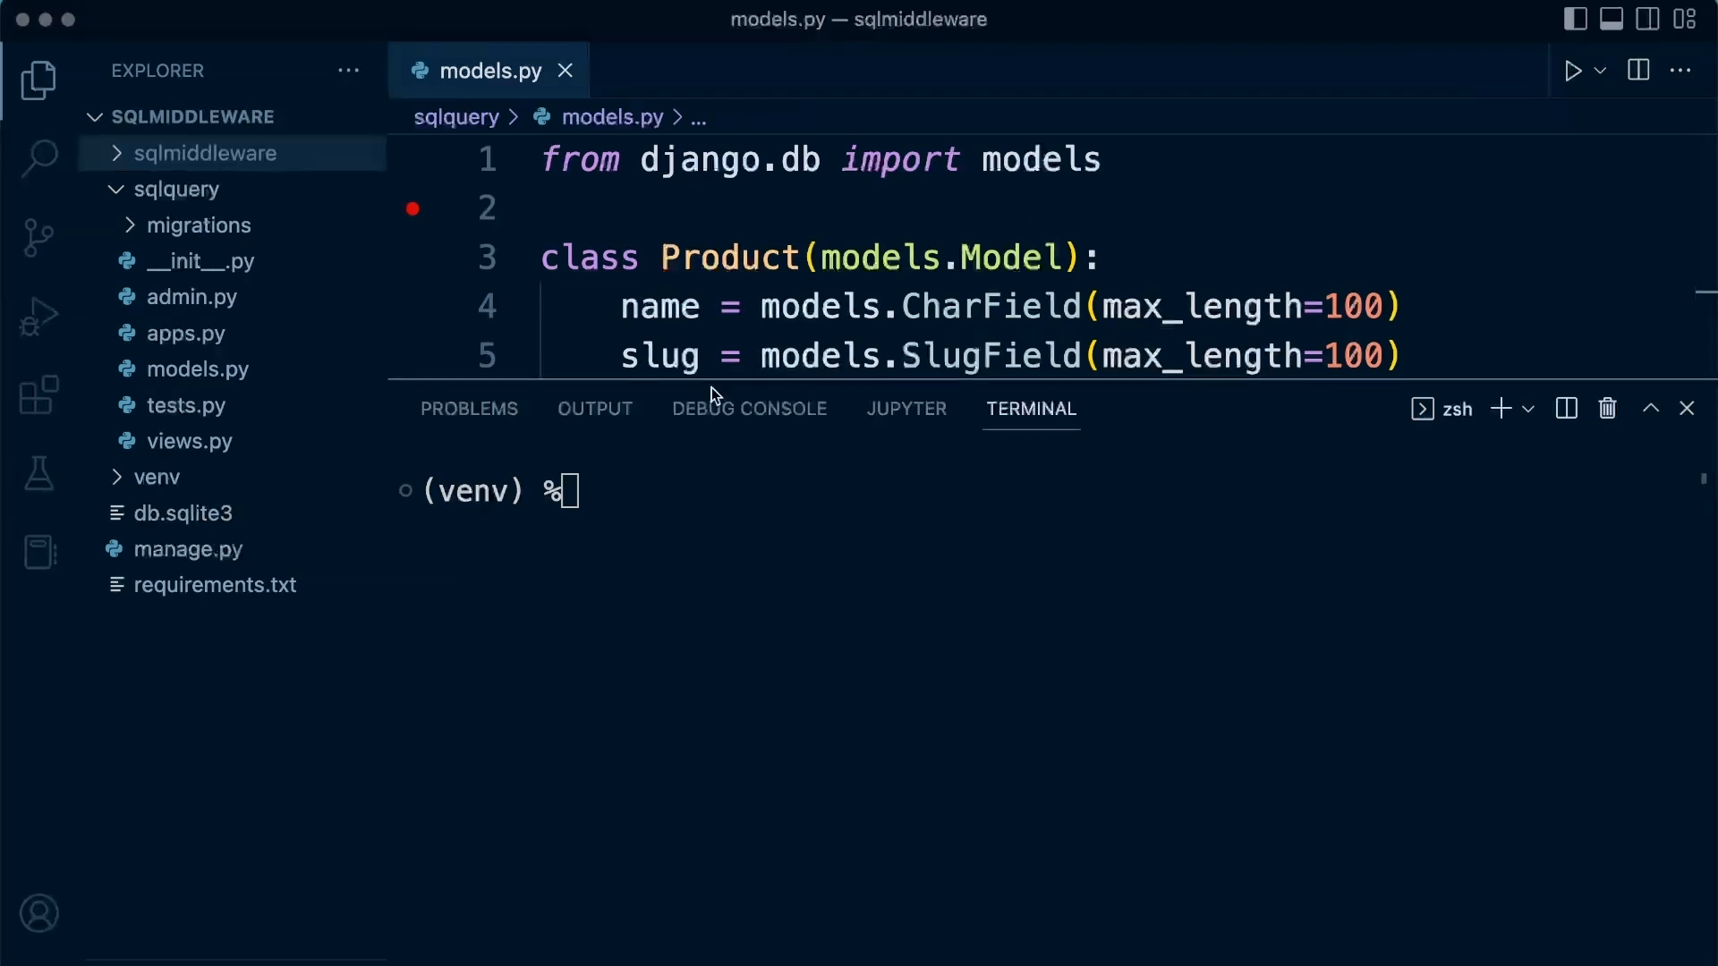
mouse_move(204, 526)
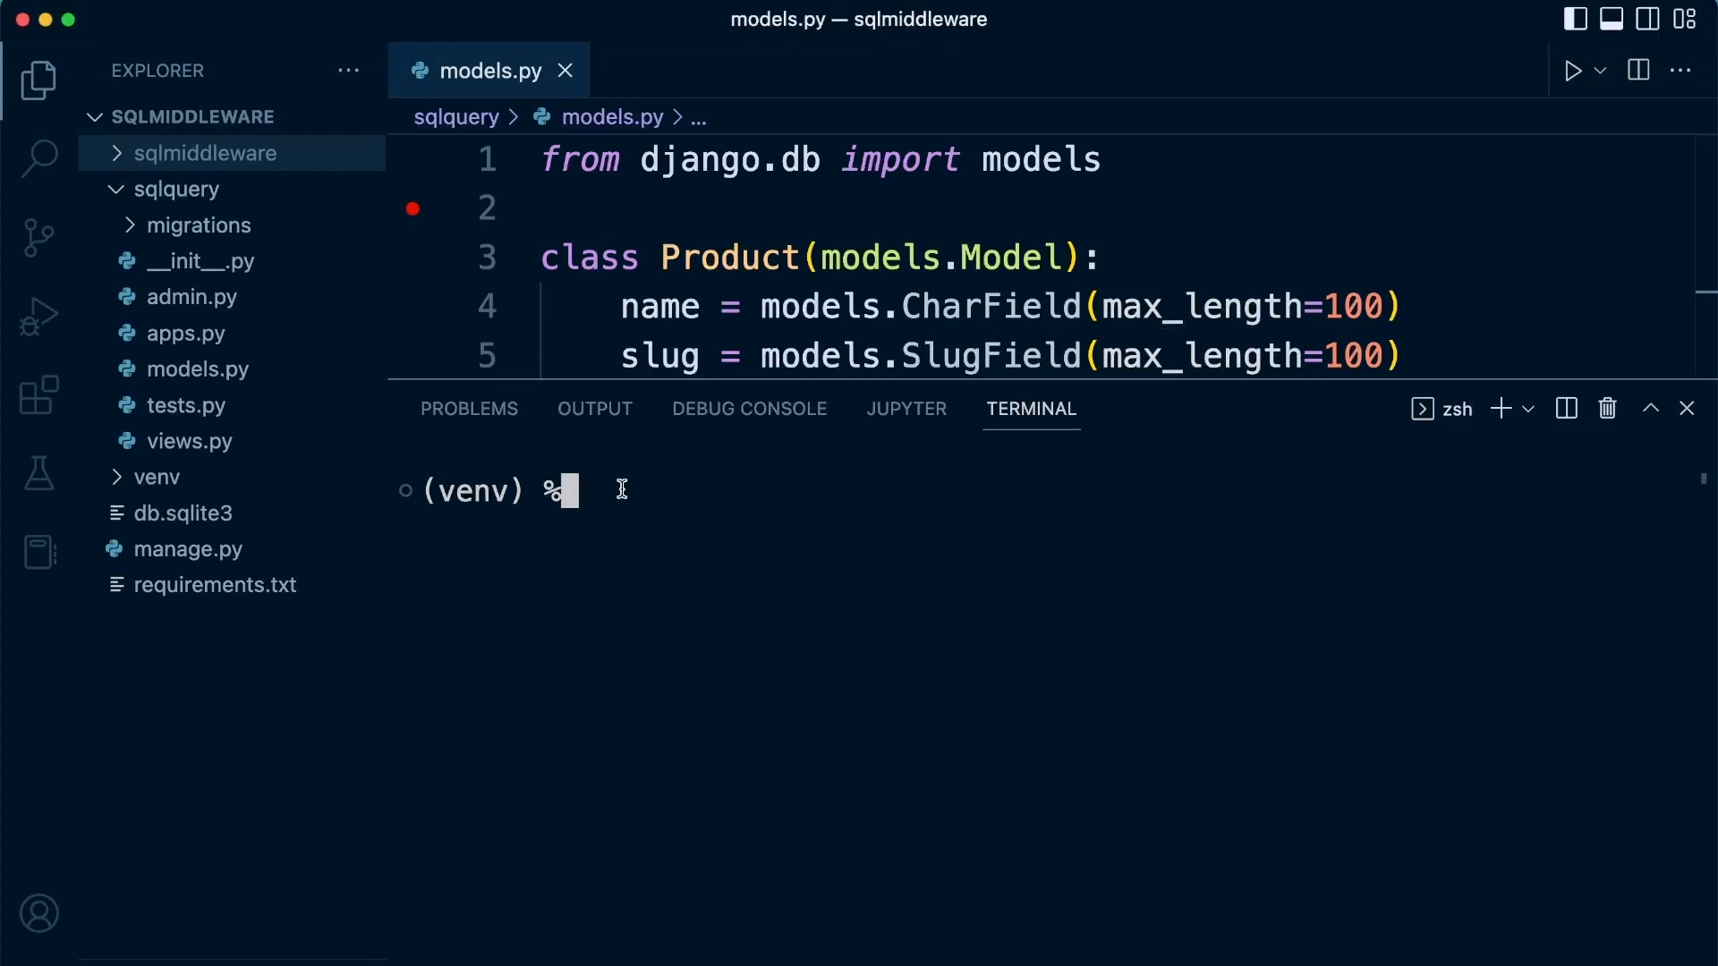
Run ./manage.py makemigrations to create 0001_initial.py for Product.
text(./ma)
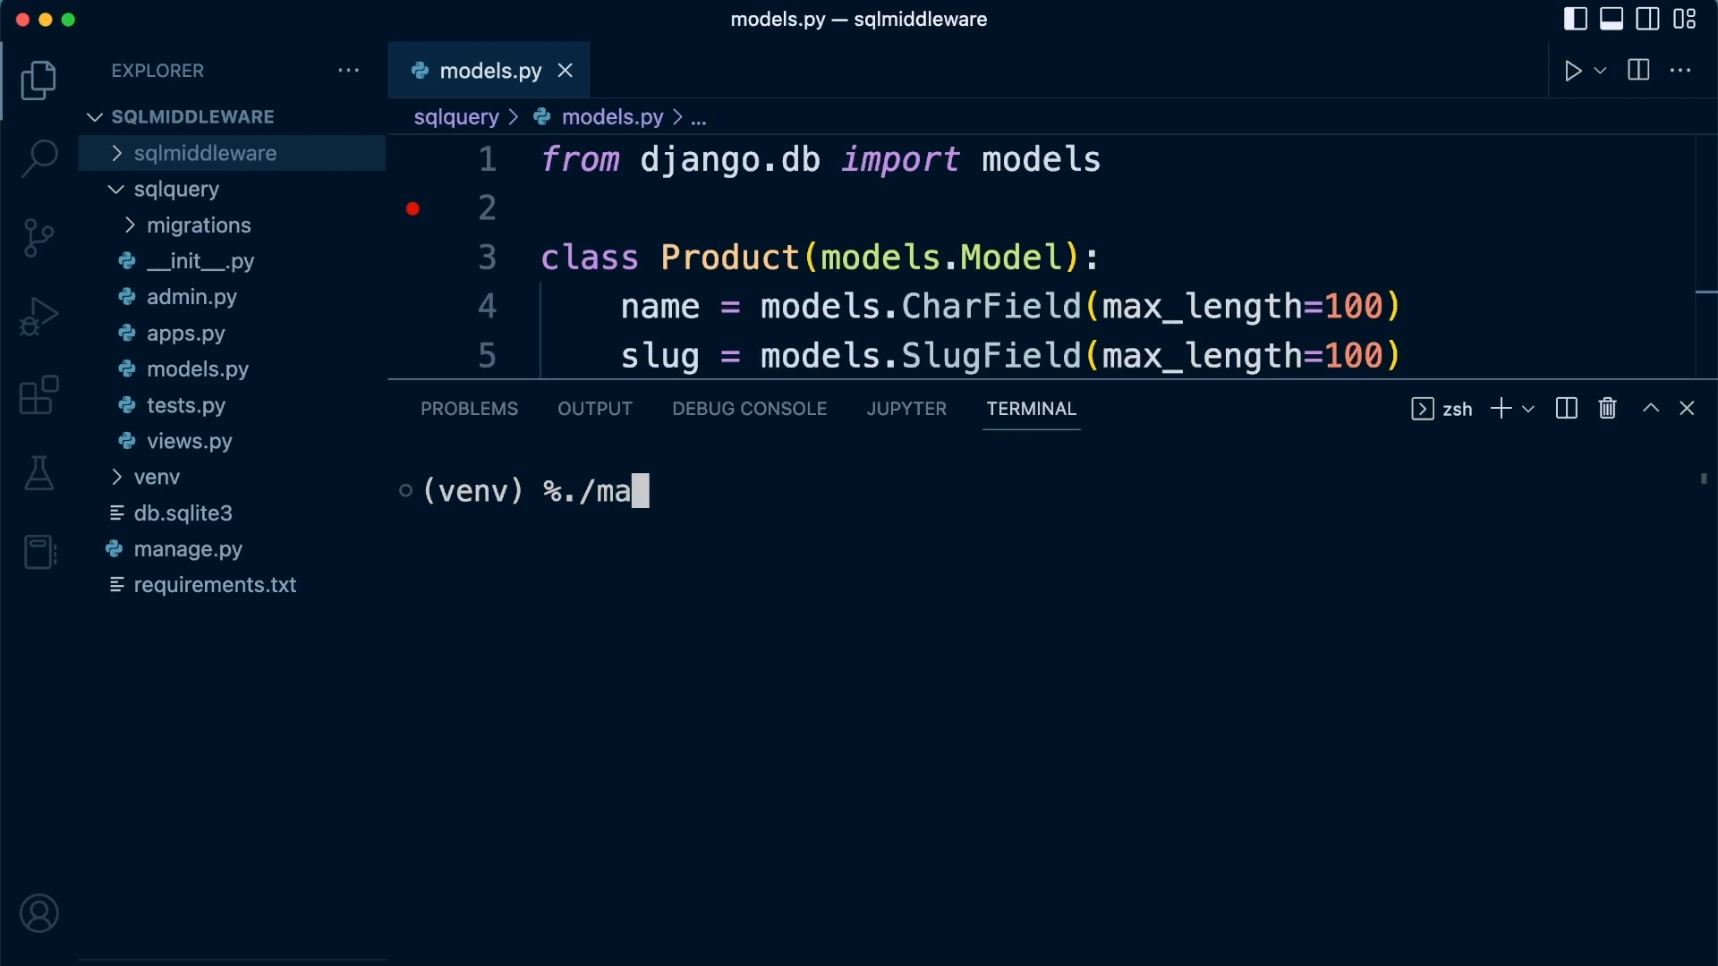
text(nage.py)
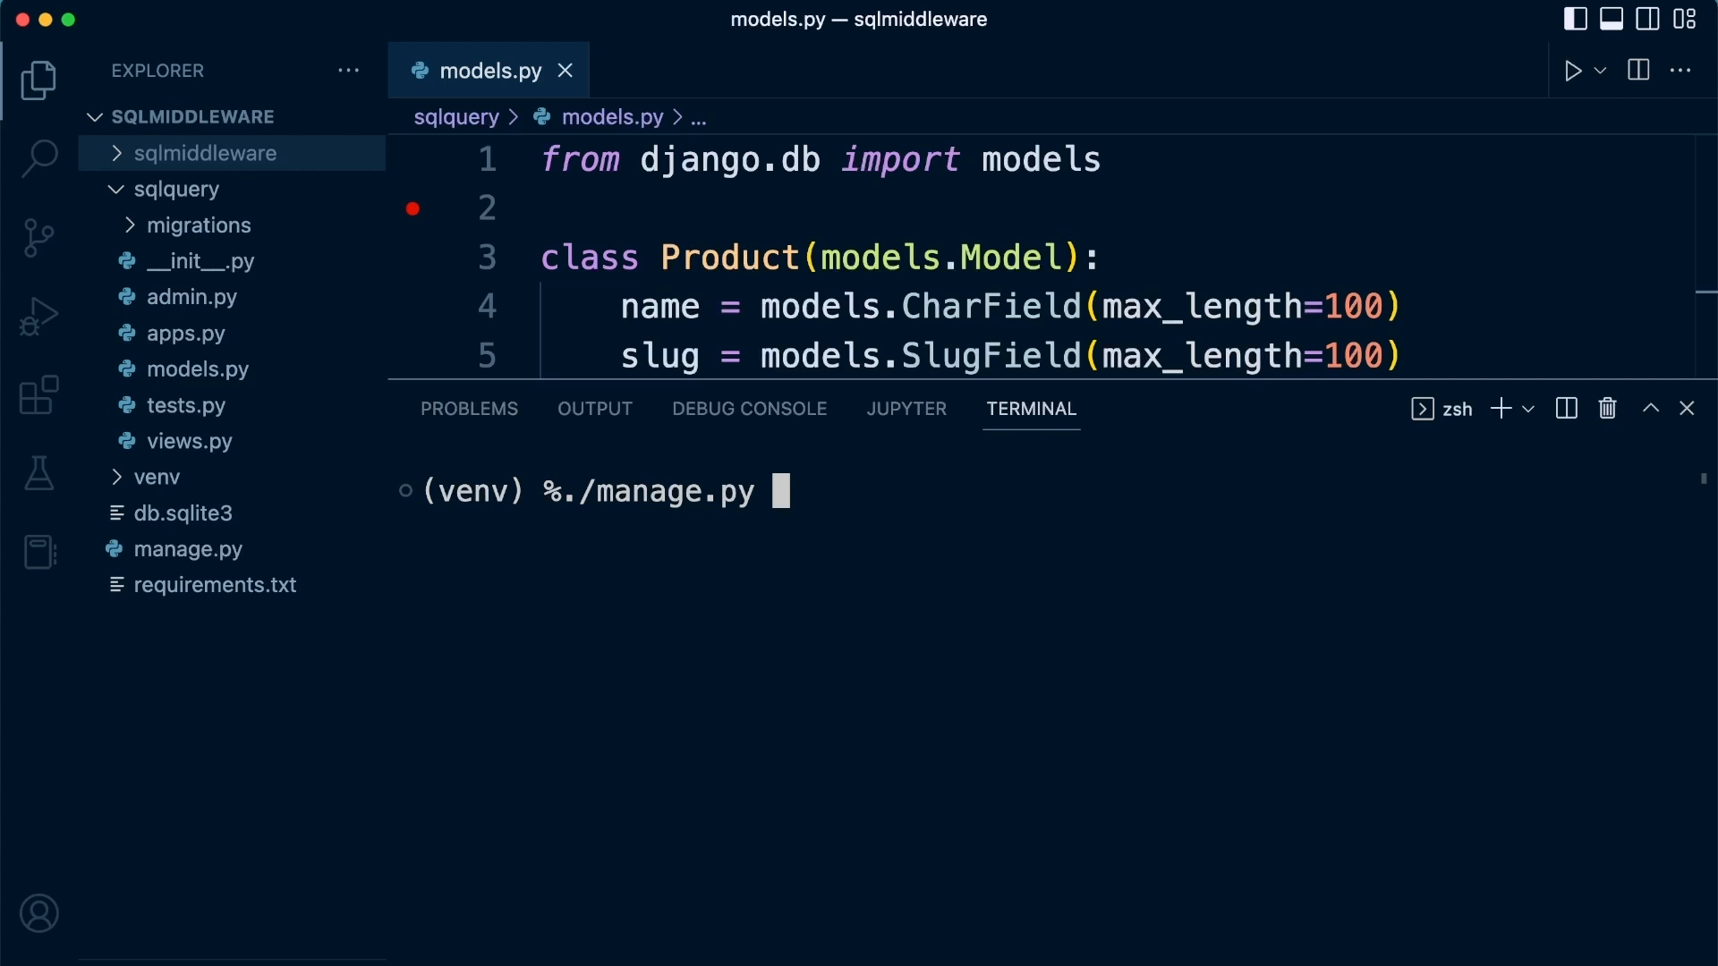
text(makemig)
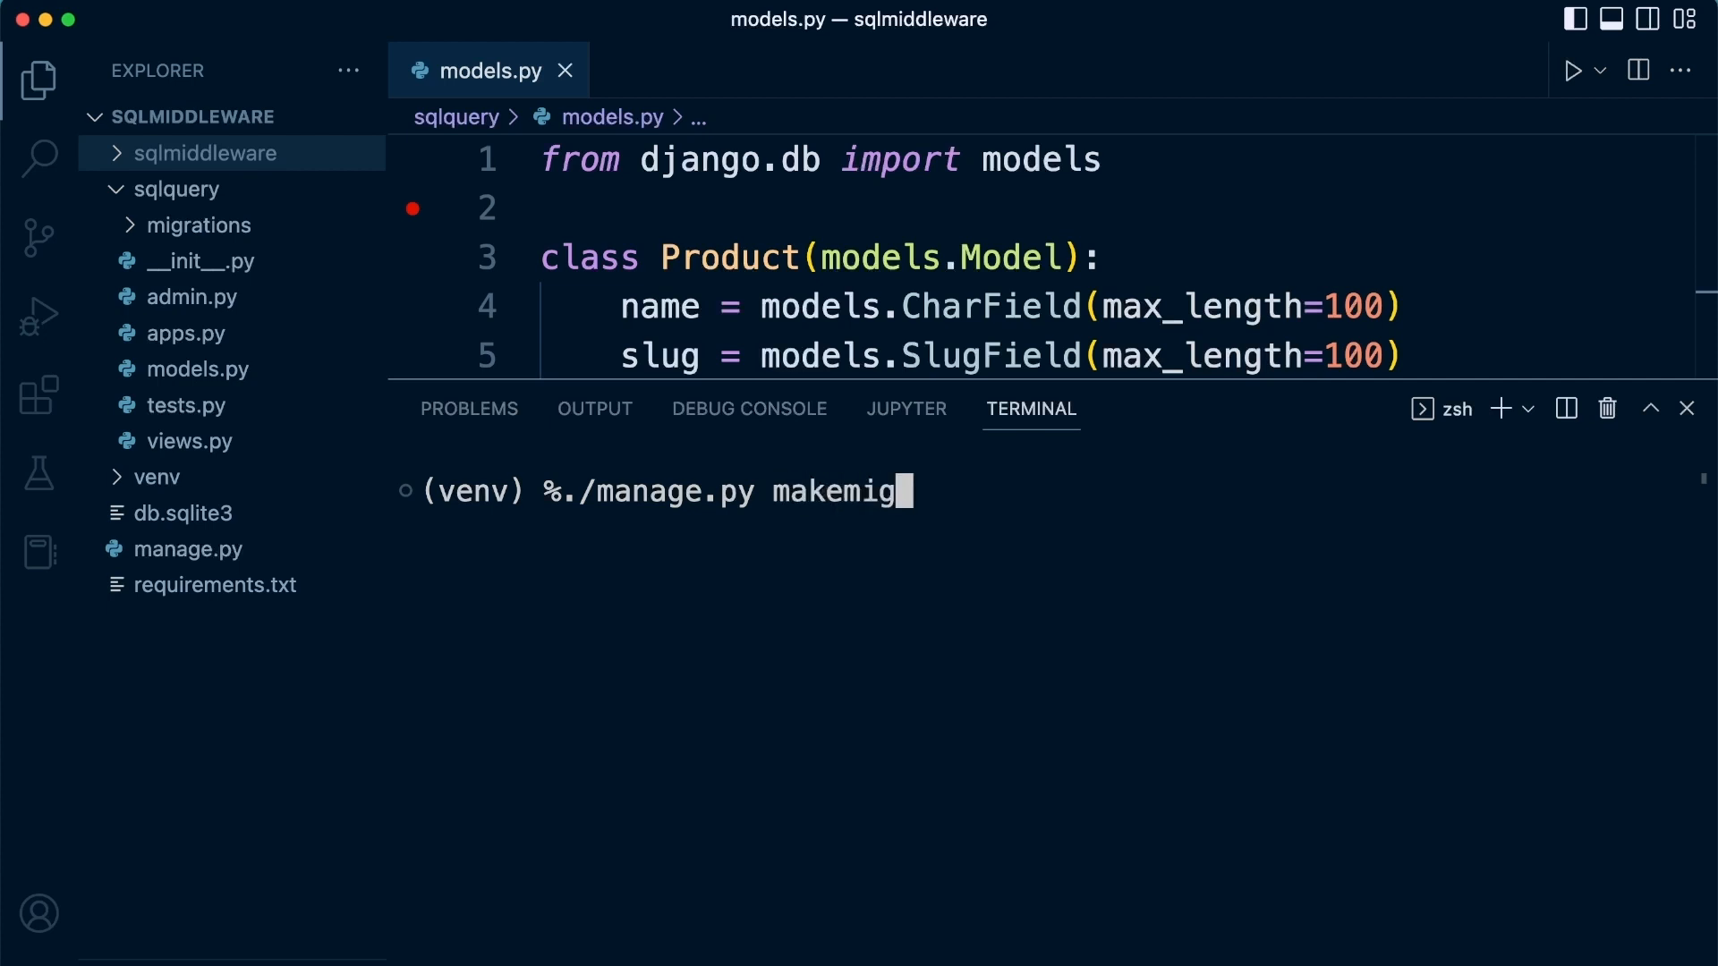
key(Enter)
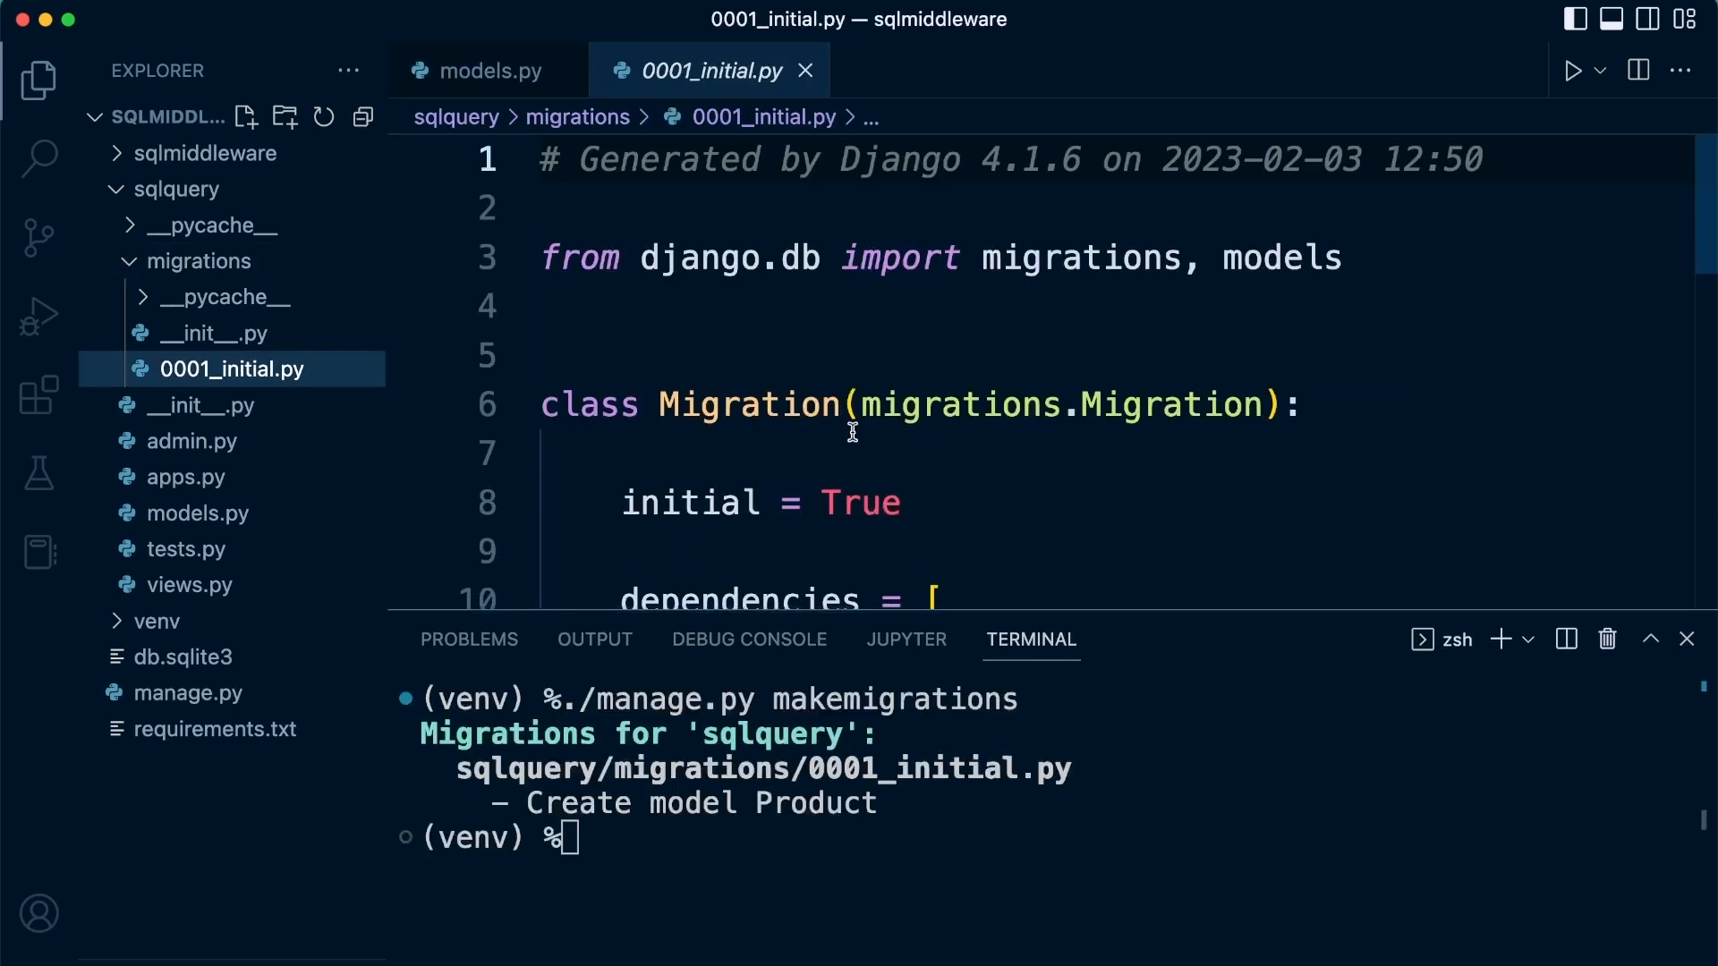
scroll(down, 3)
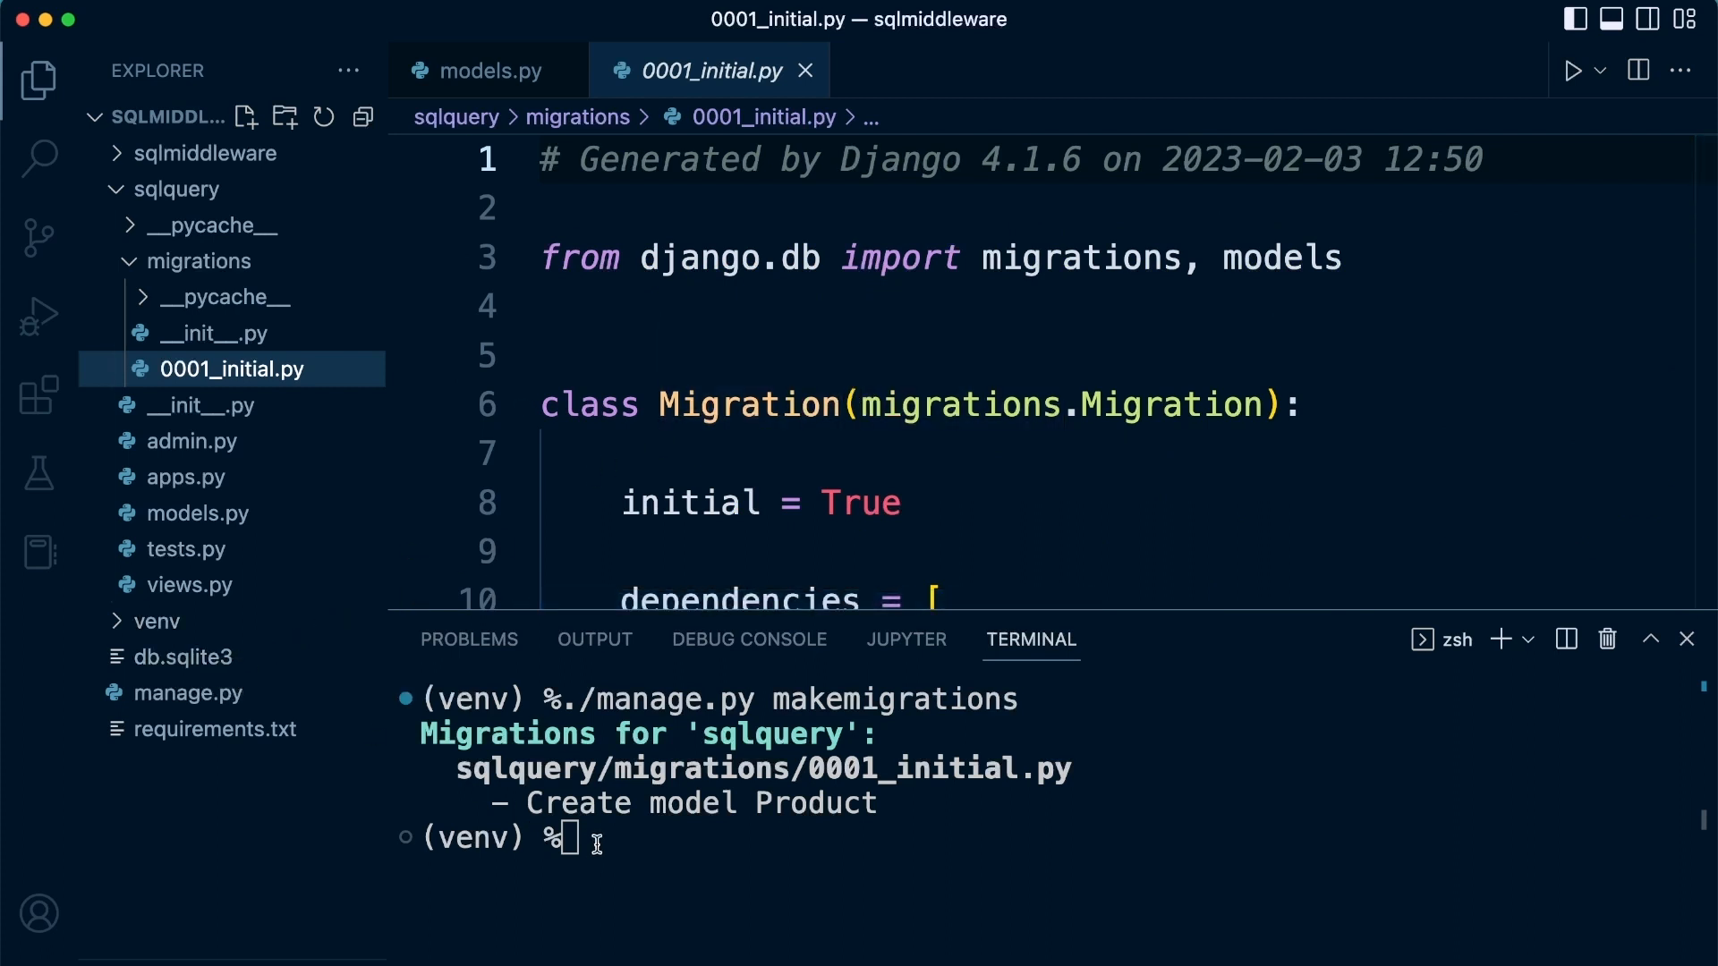
Run ./manage.py migrate in the terminal to apply all migrations.
click(594, 639)
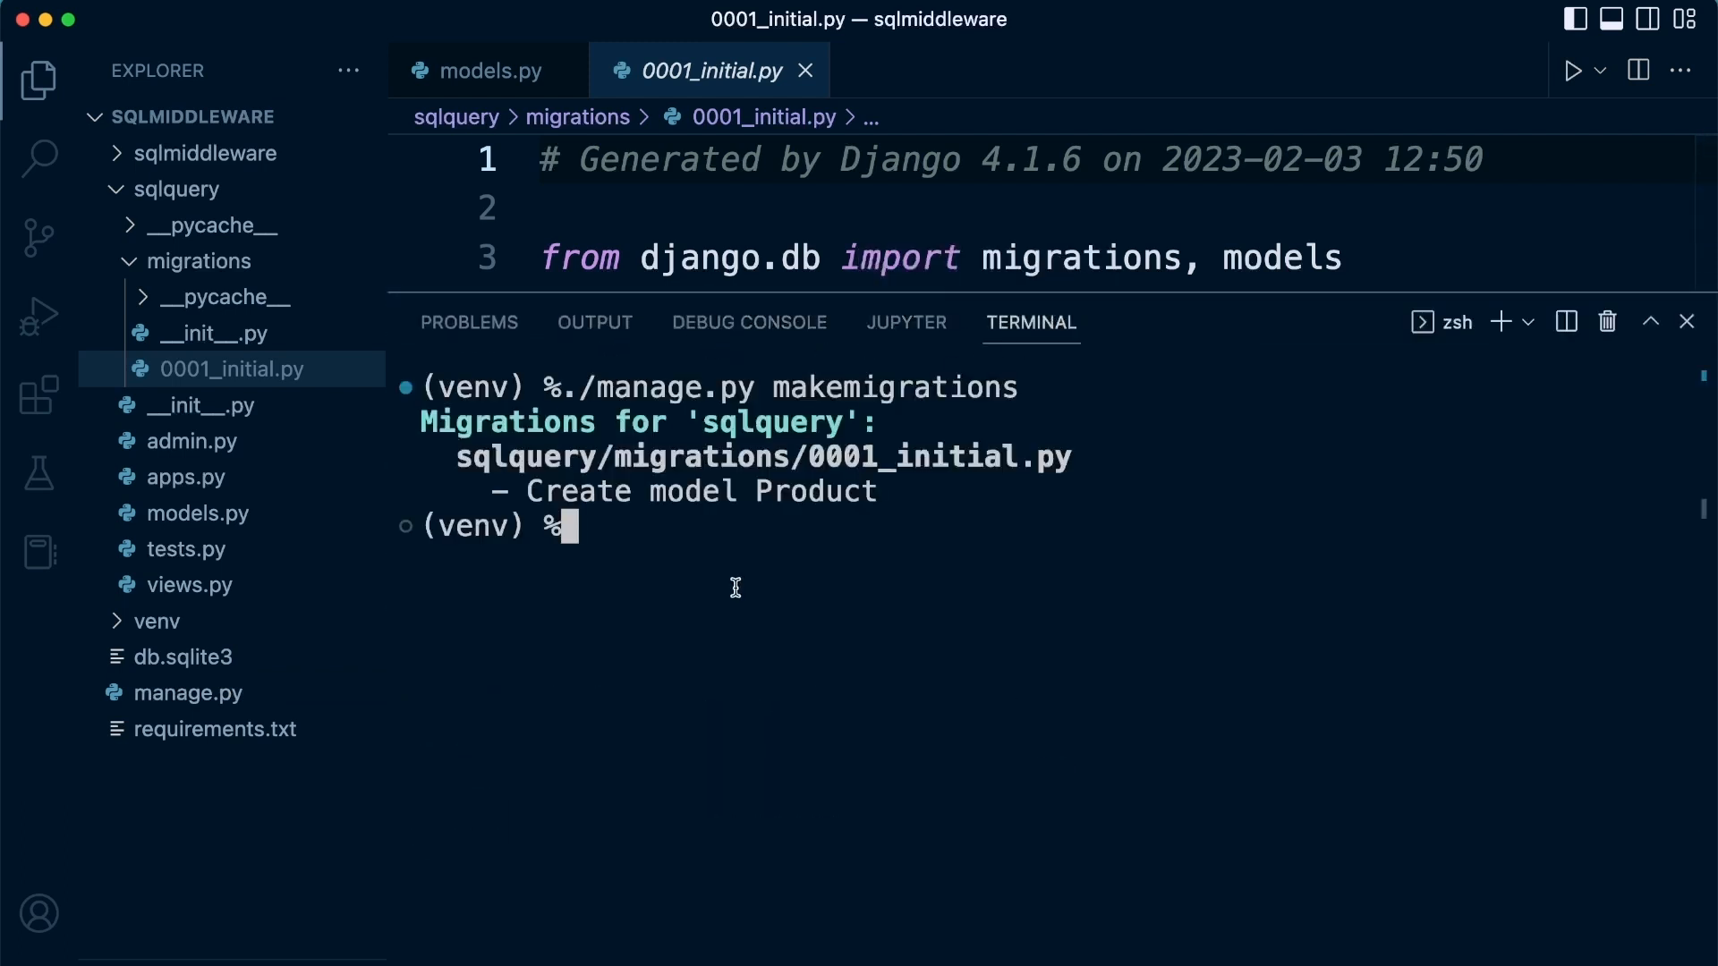
text(./)
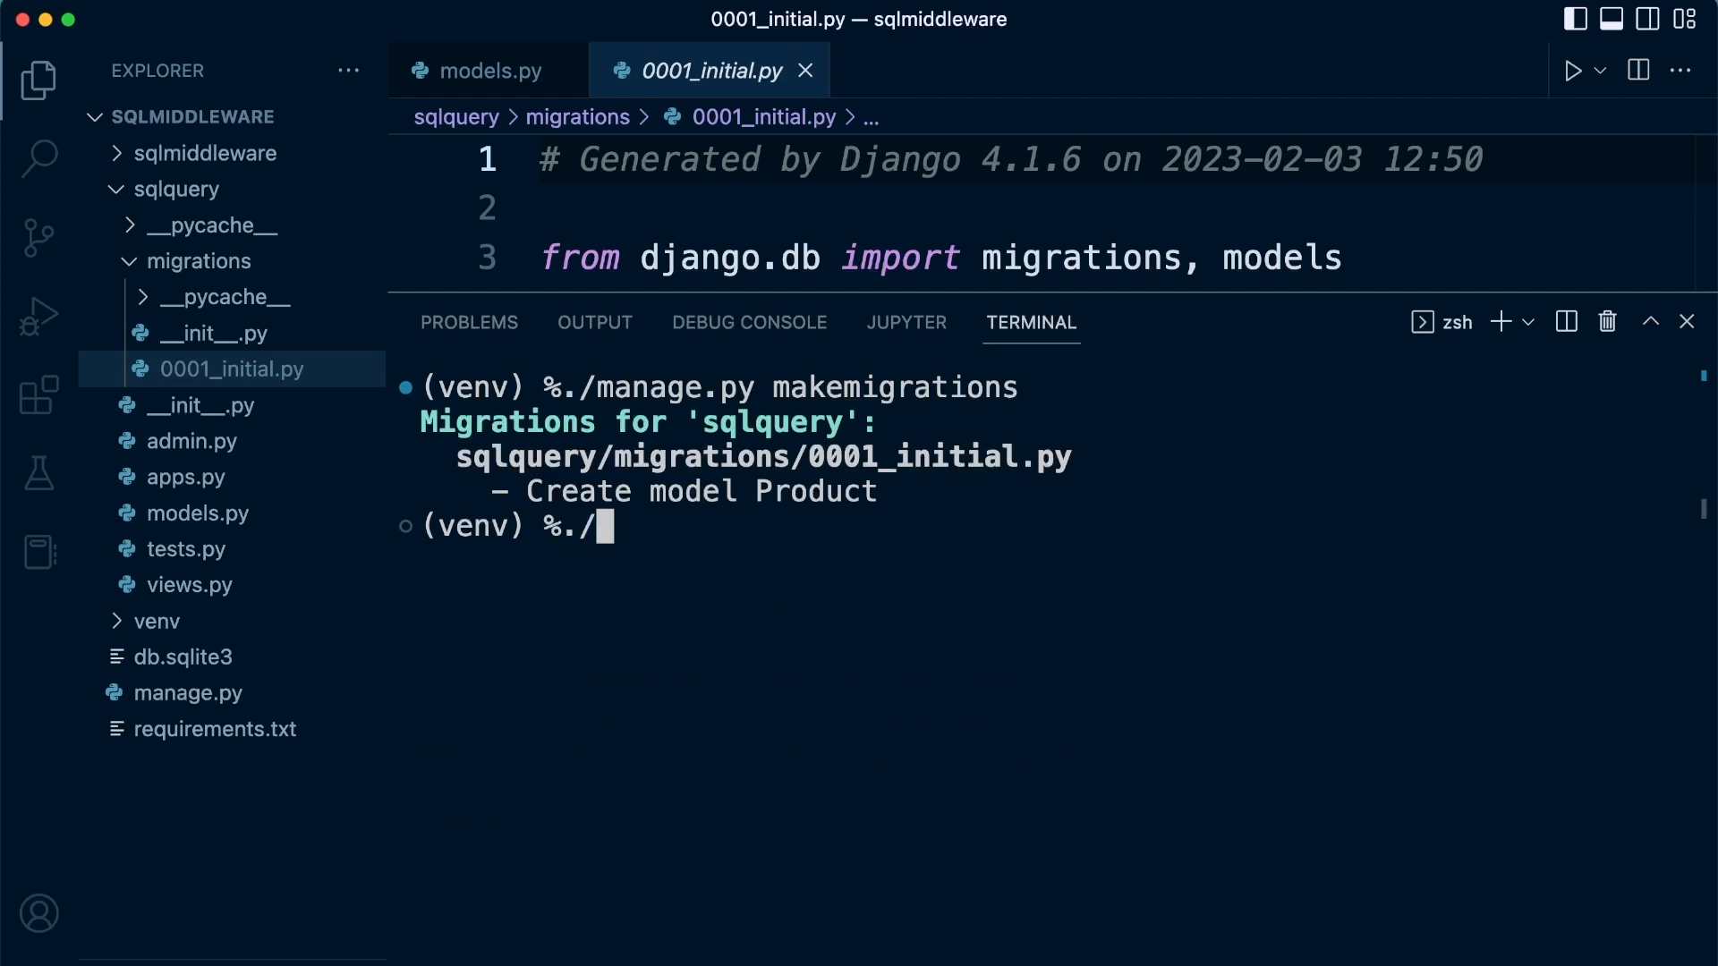
text(manage.py)
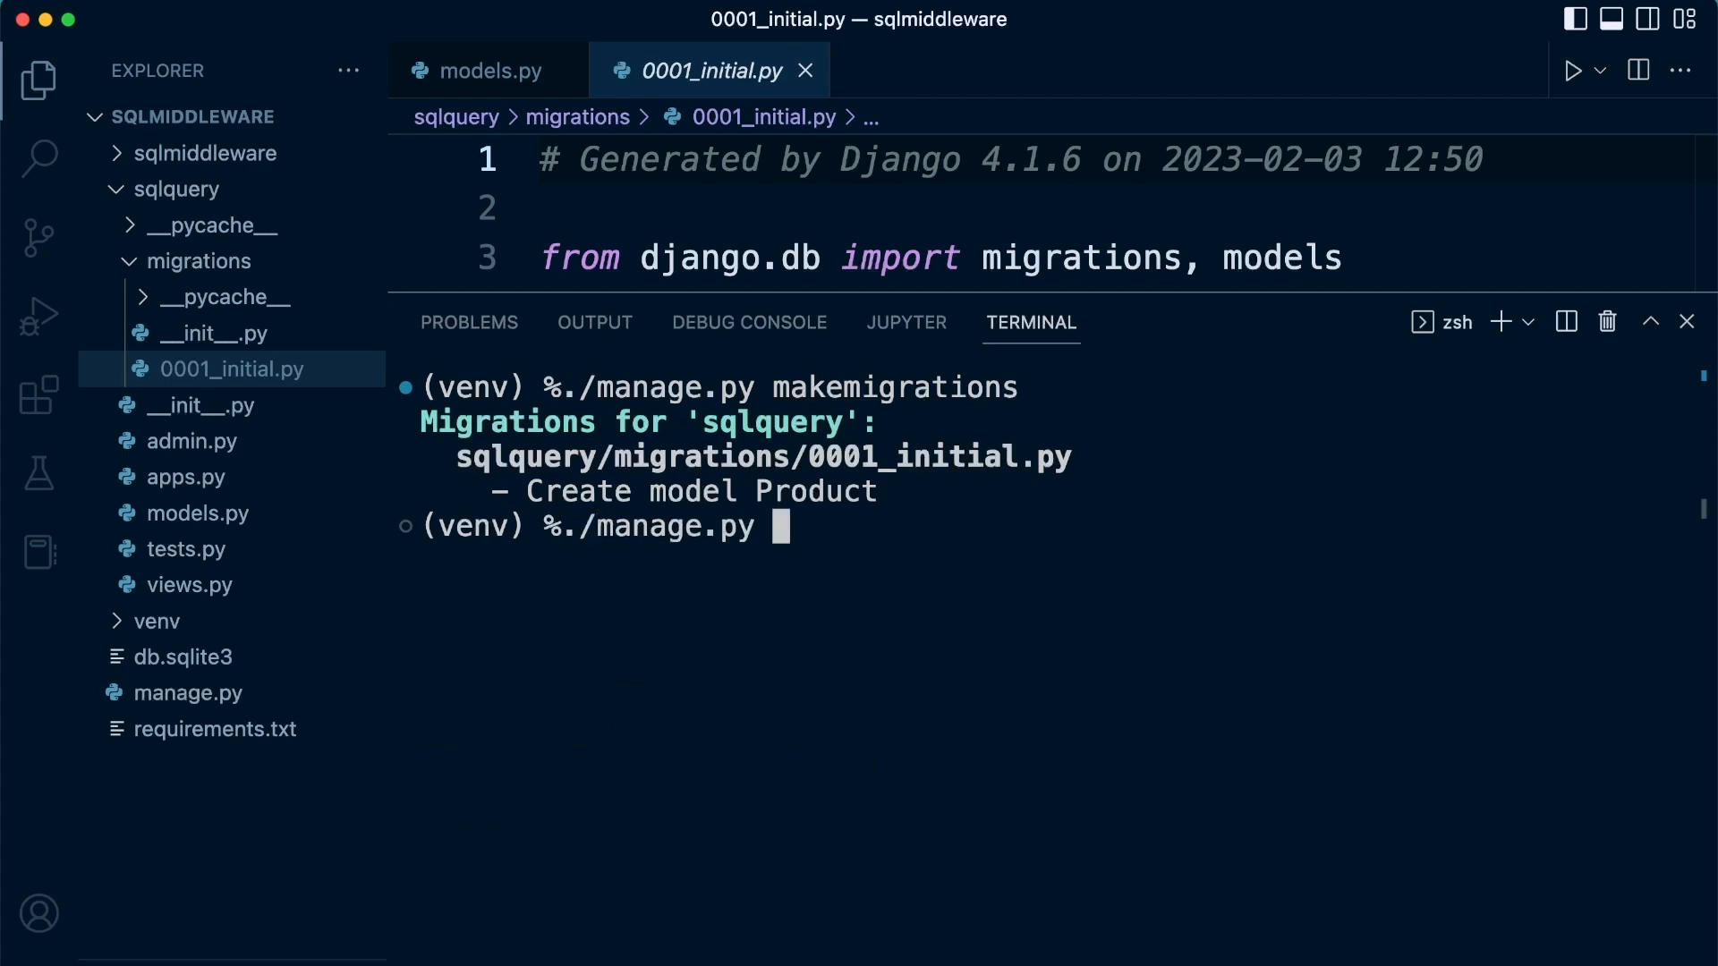
text(migrate)
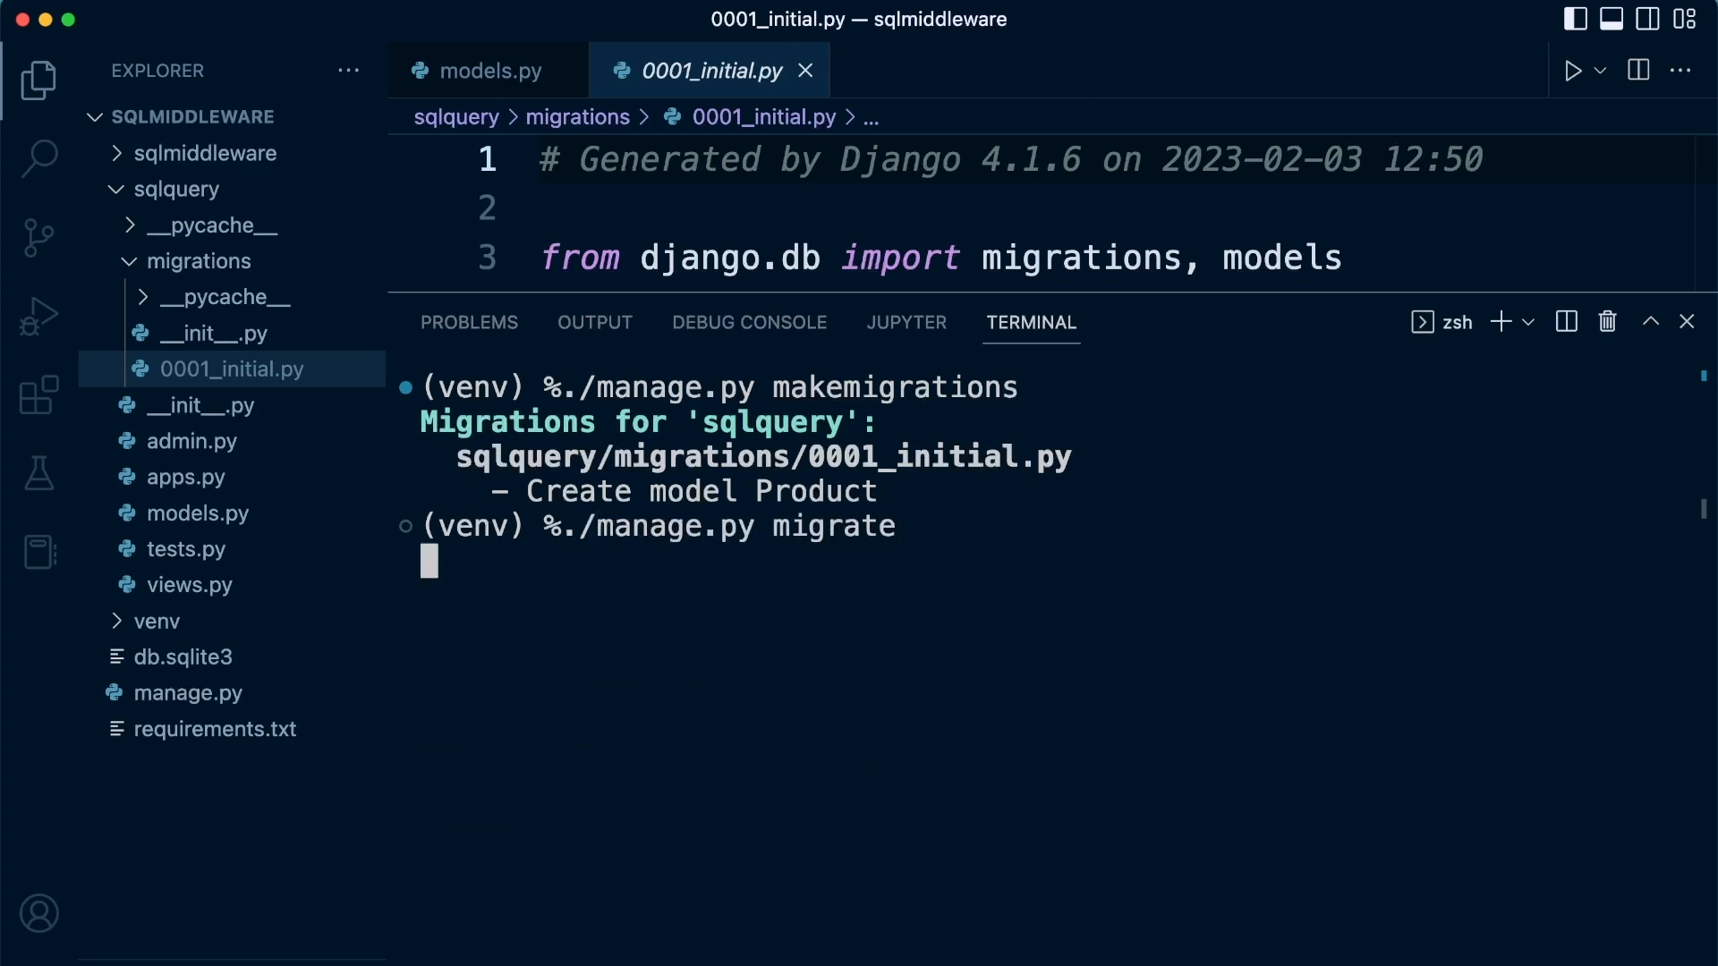
key(Enter)
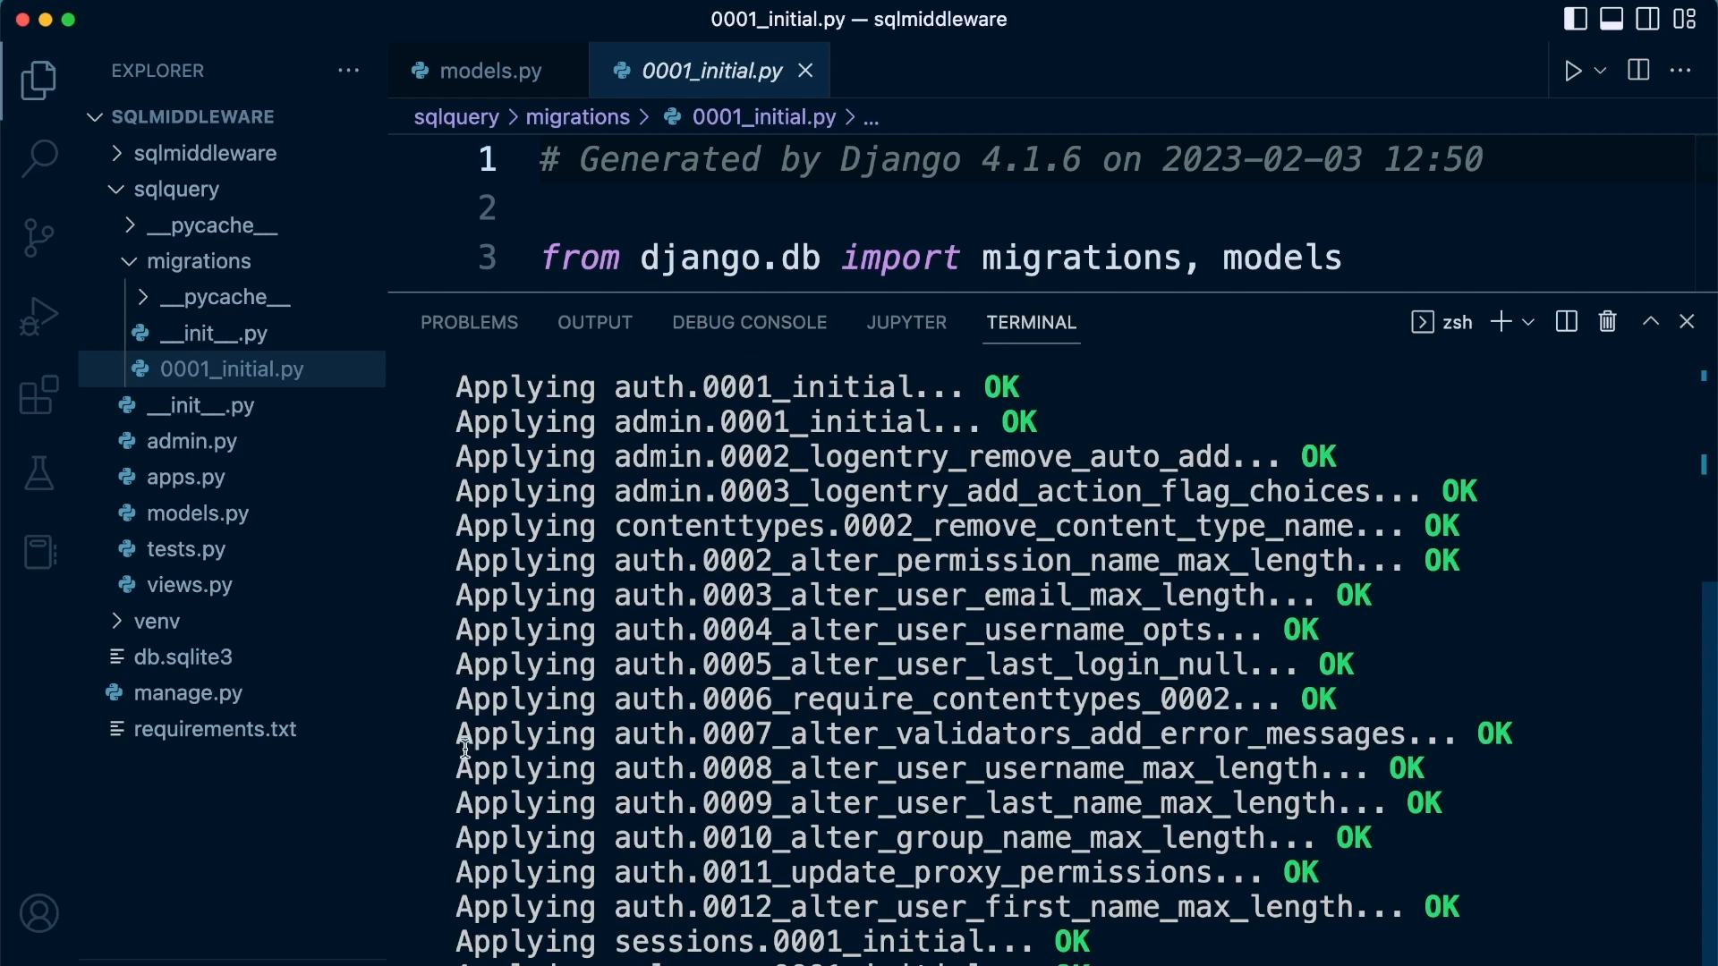
Open db.sqlite3 from the Explorer.
click(182, 656)
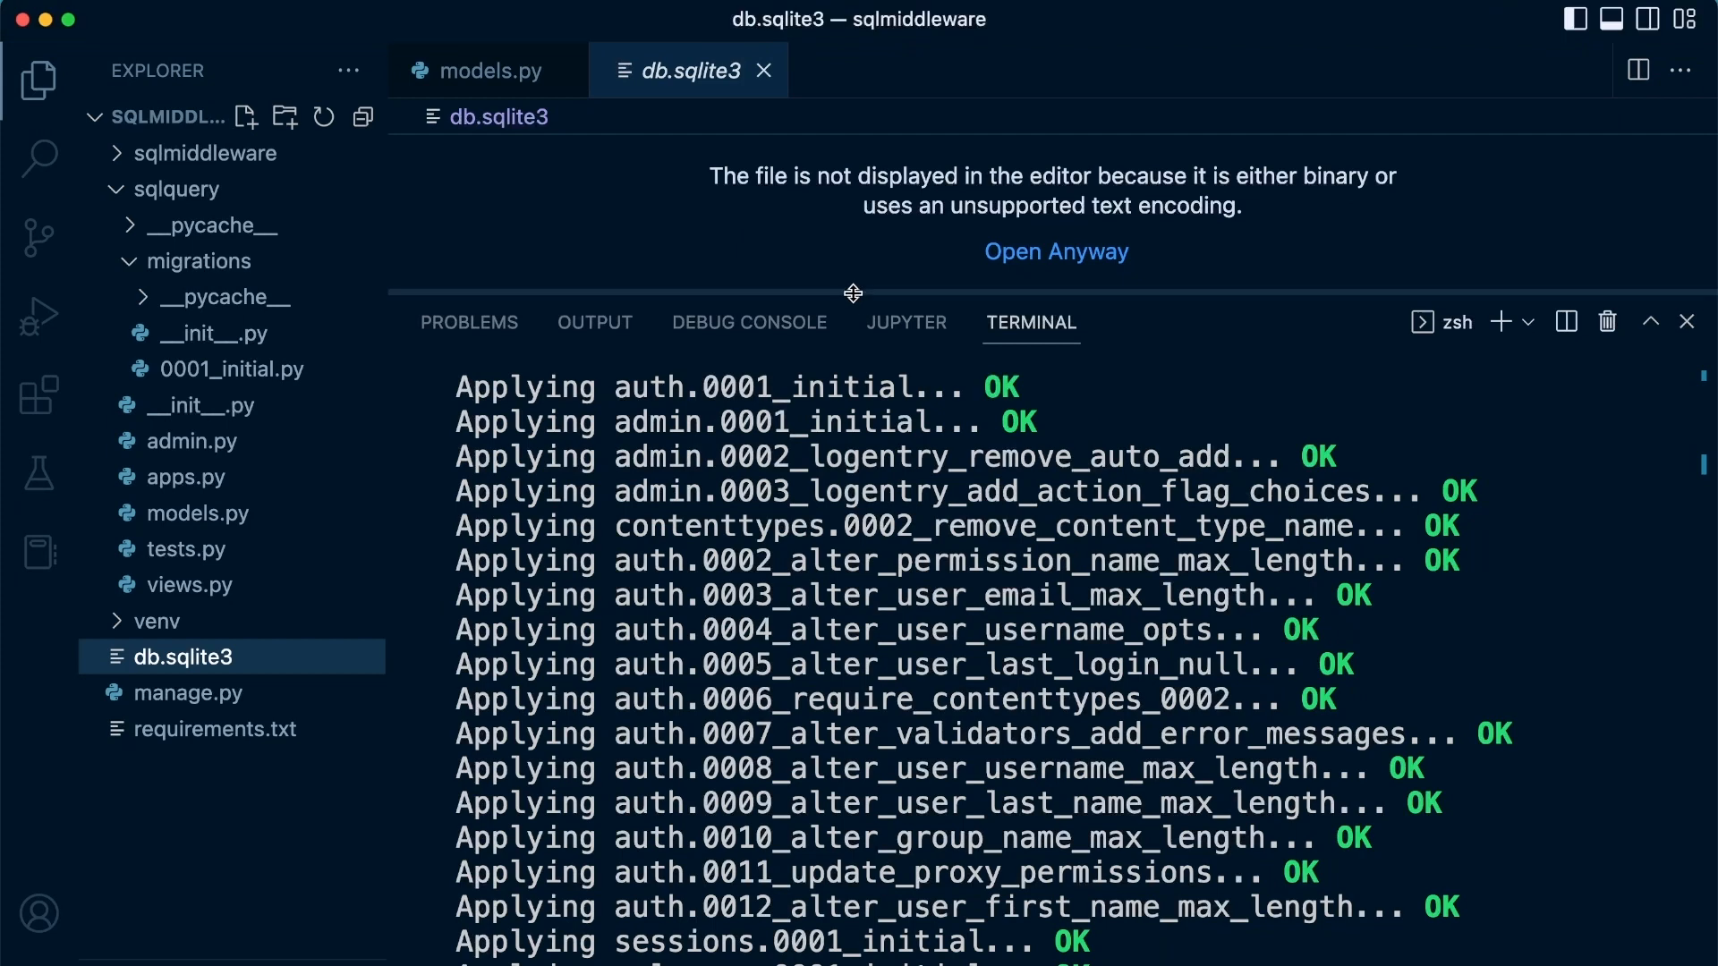
mouse_move(39, 395)
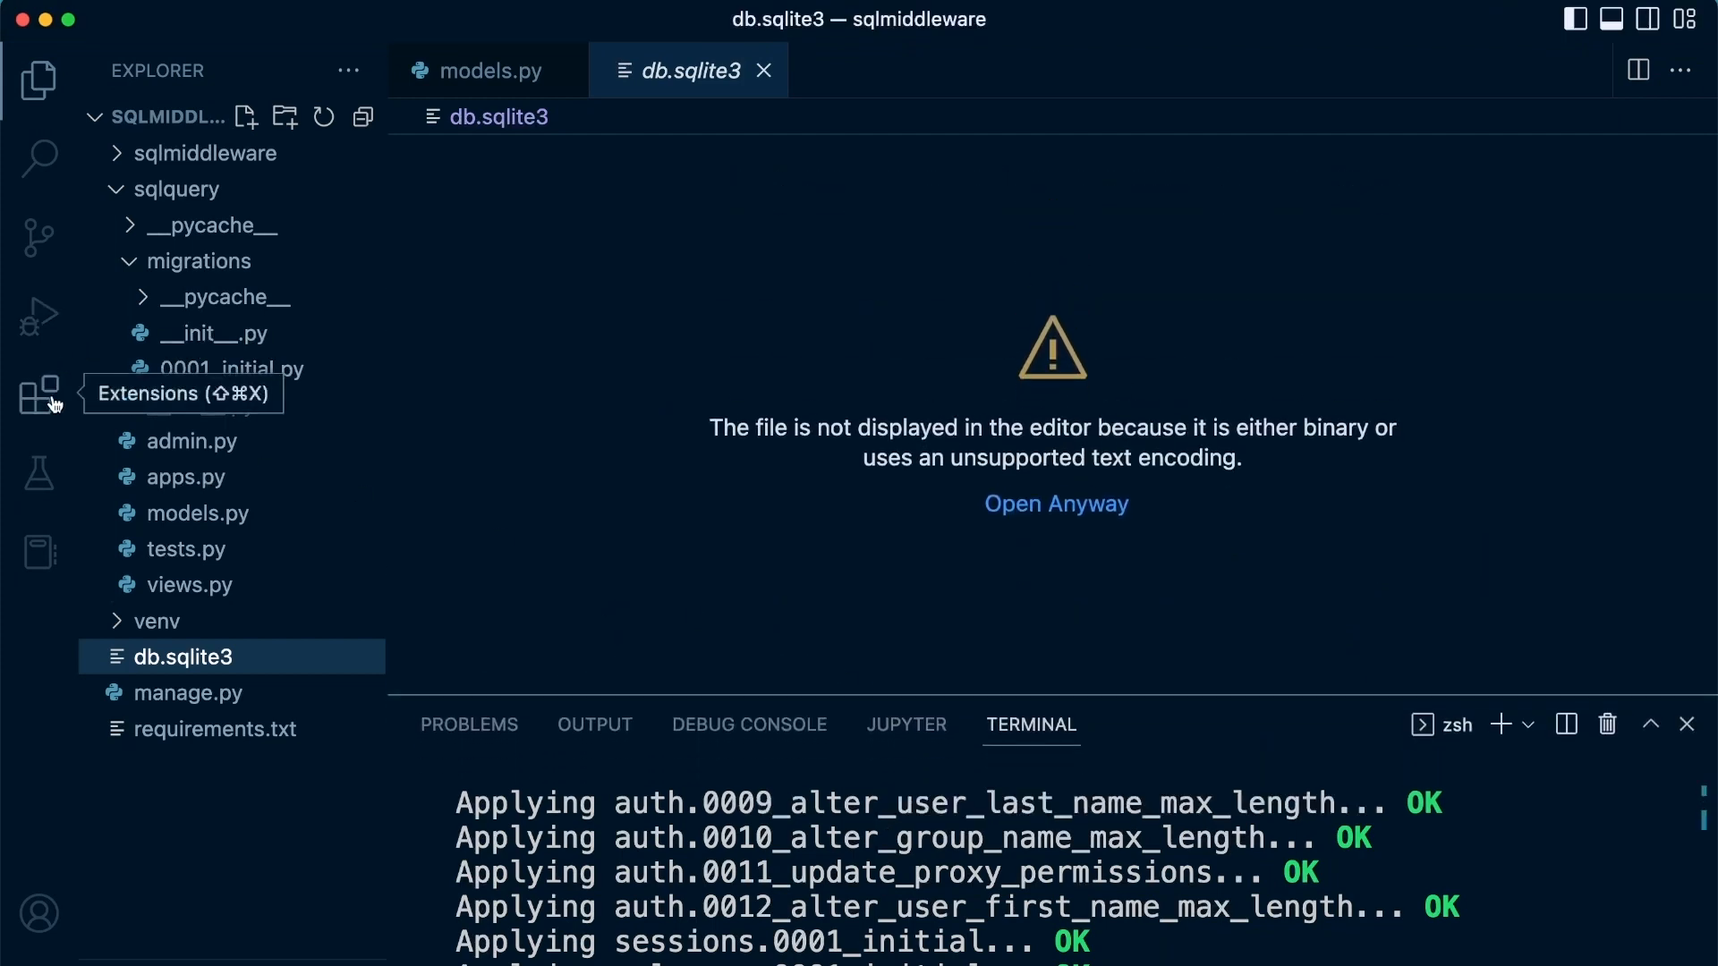
Search the Extensions view for 'sqlite' to find the alexcvzz SQLite extension.
click(39, 391)
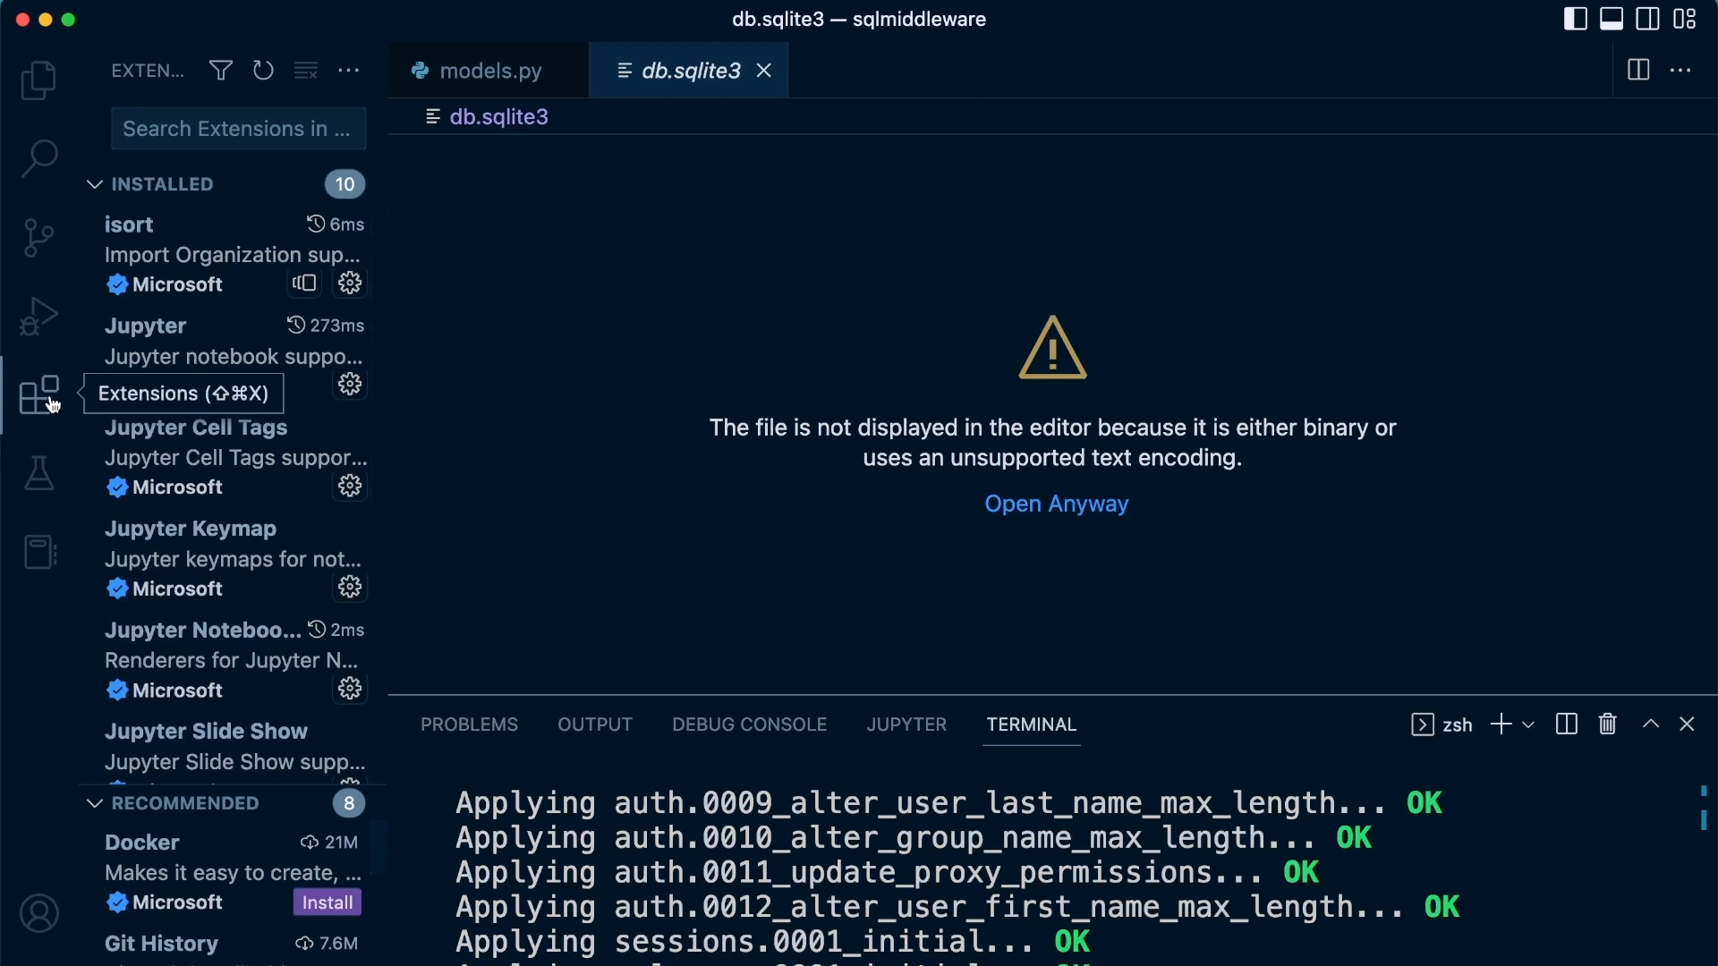
mouse_move(214, 128)
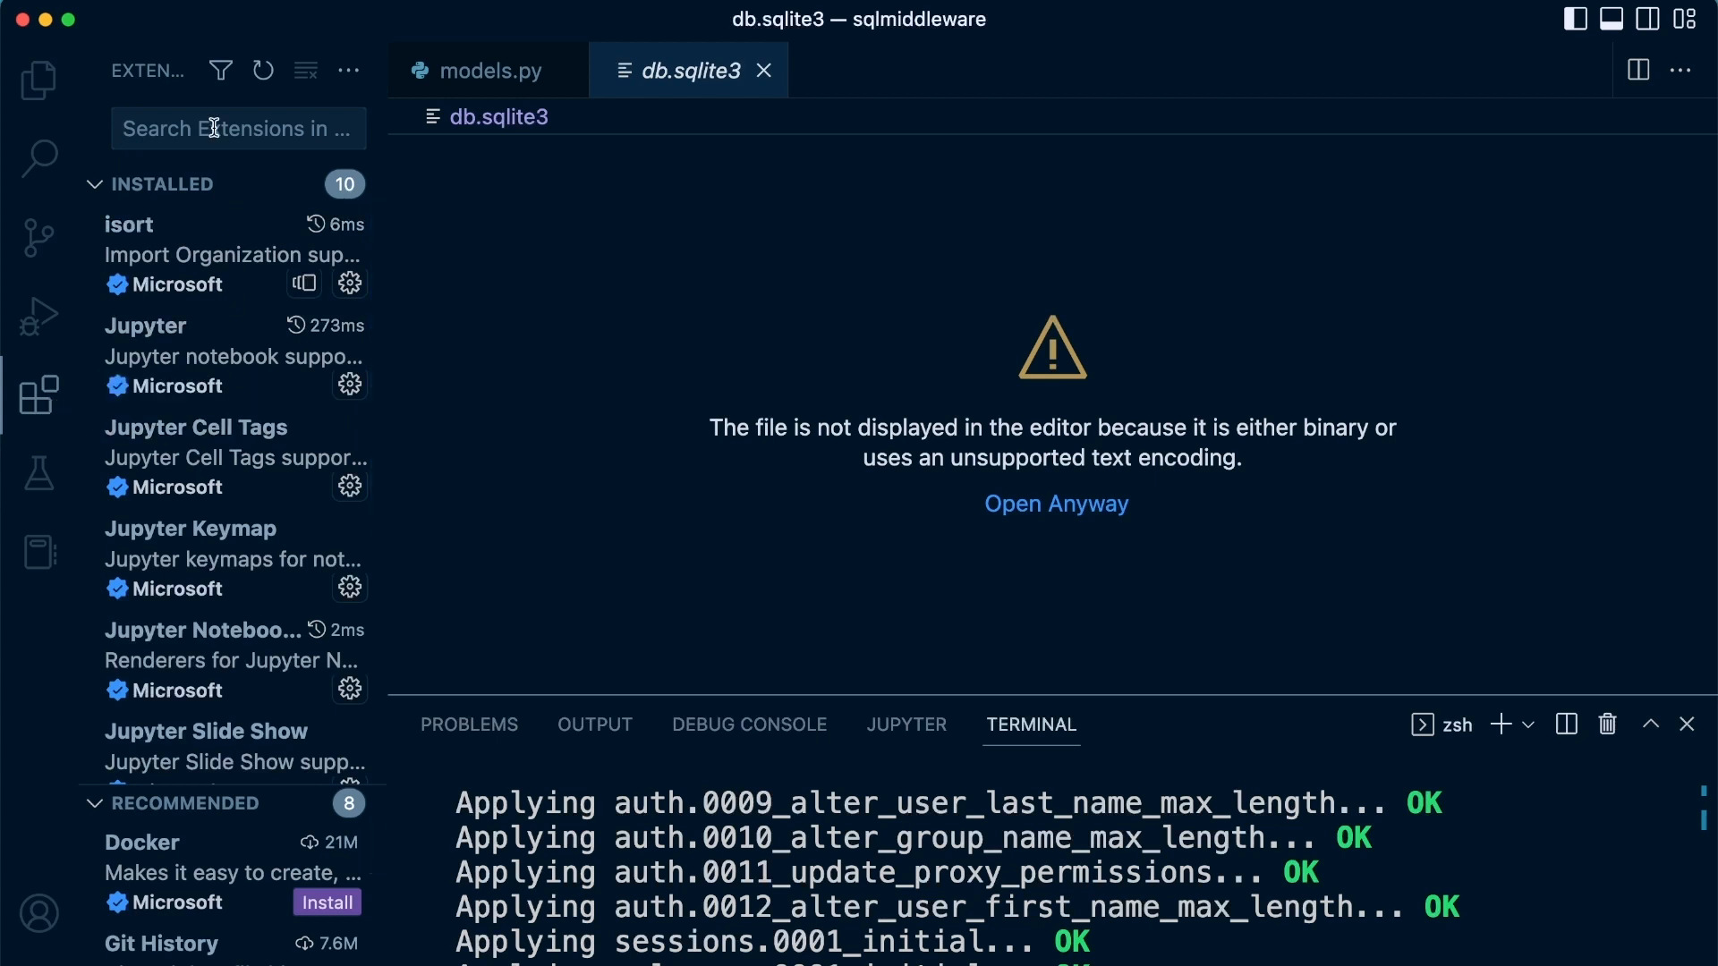
text(sqlite)
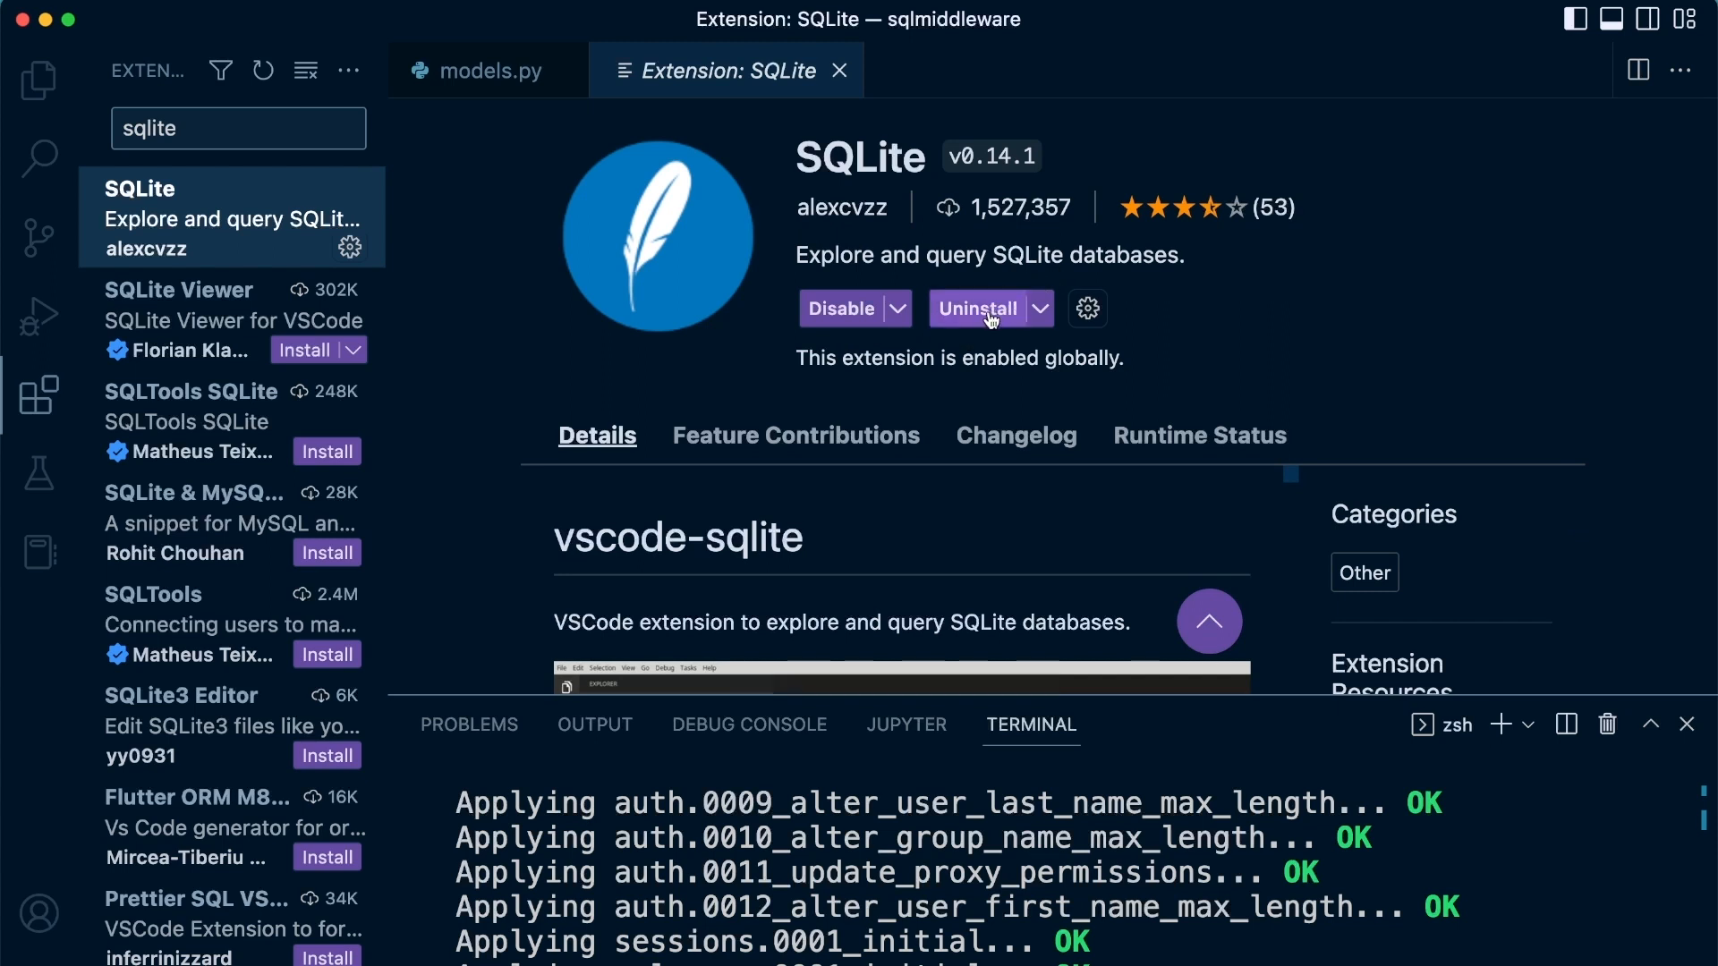
mouse_move(40, 80)
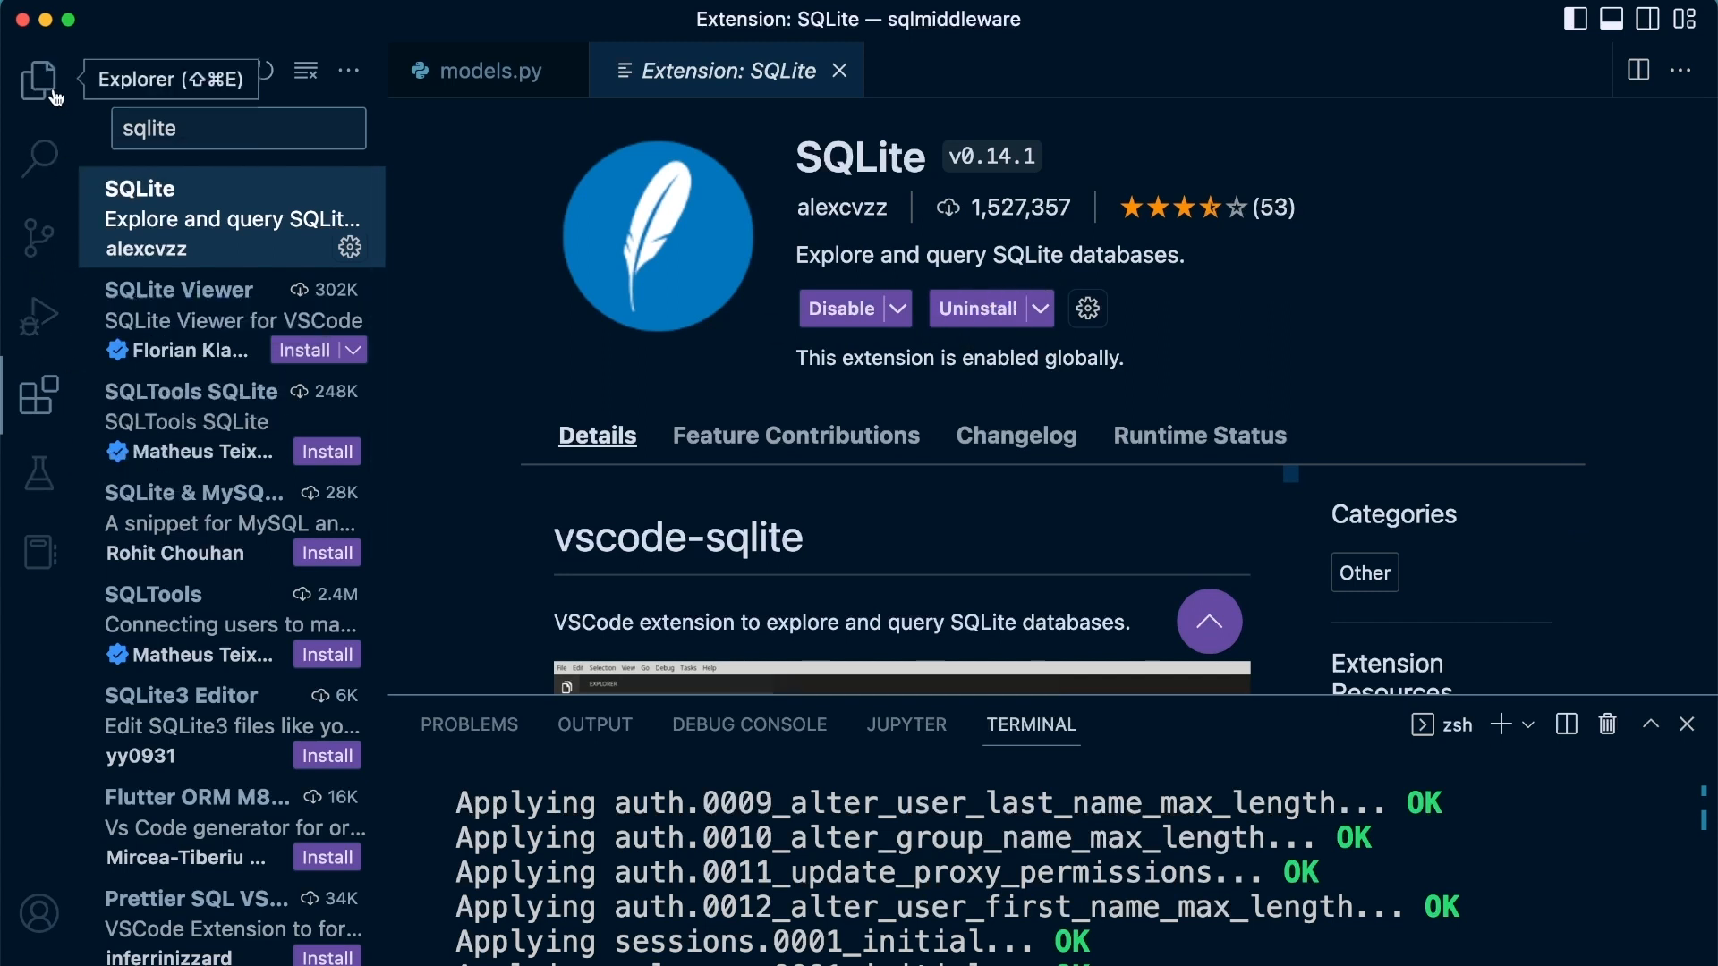
Open db.sqlite3 in SQLite Explorer and expand it to list the auth, django and sqlquery_product tables.
click(40, 82)
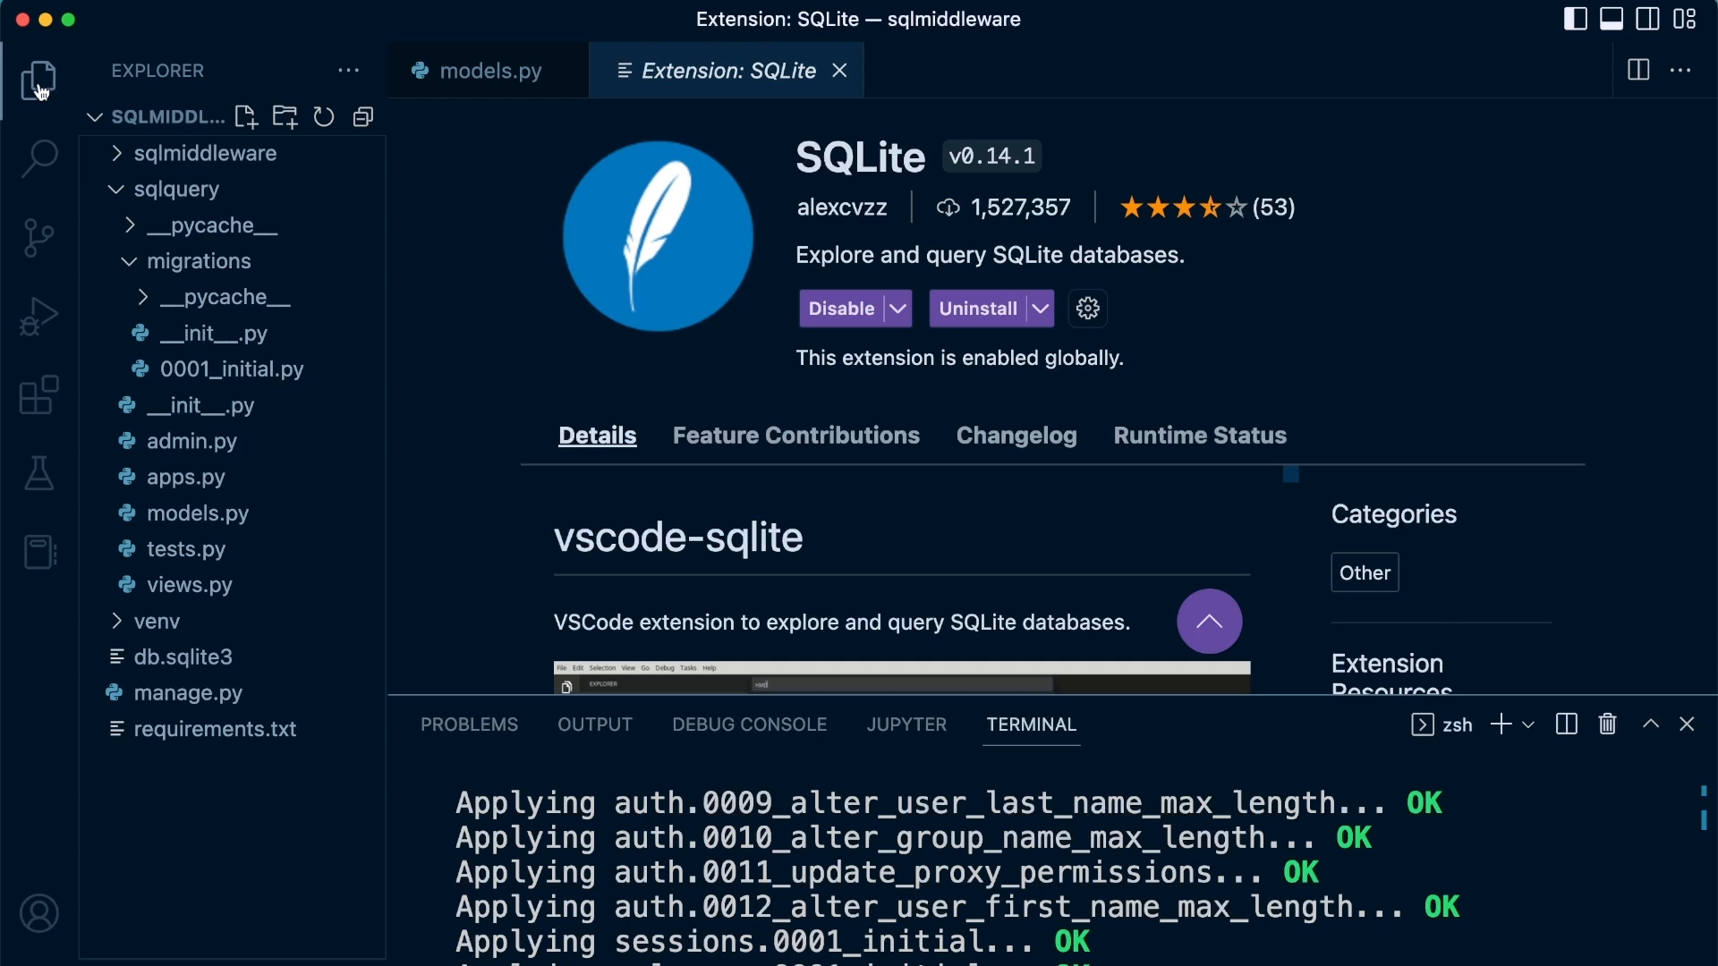
right_click(182, 656)
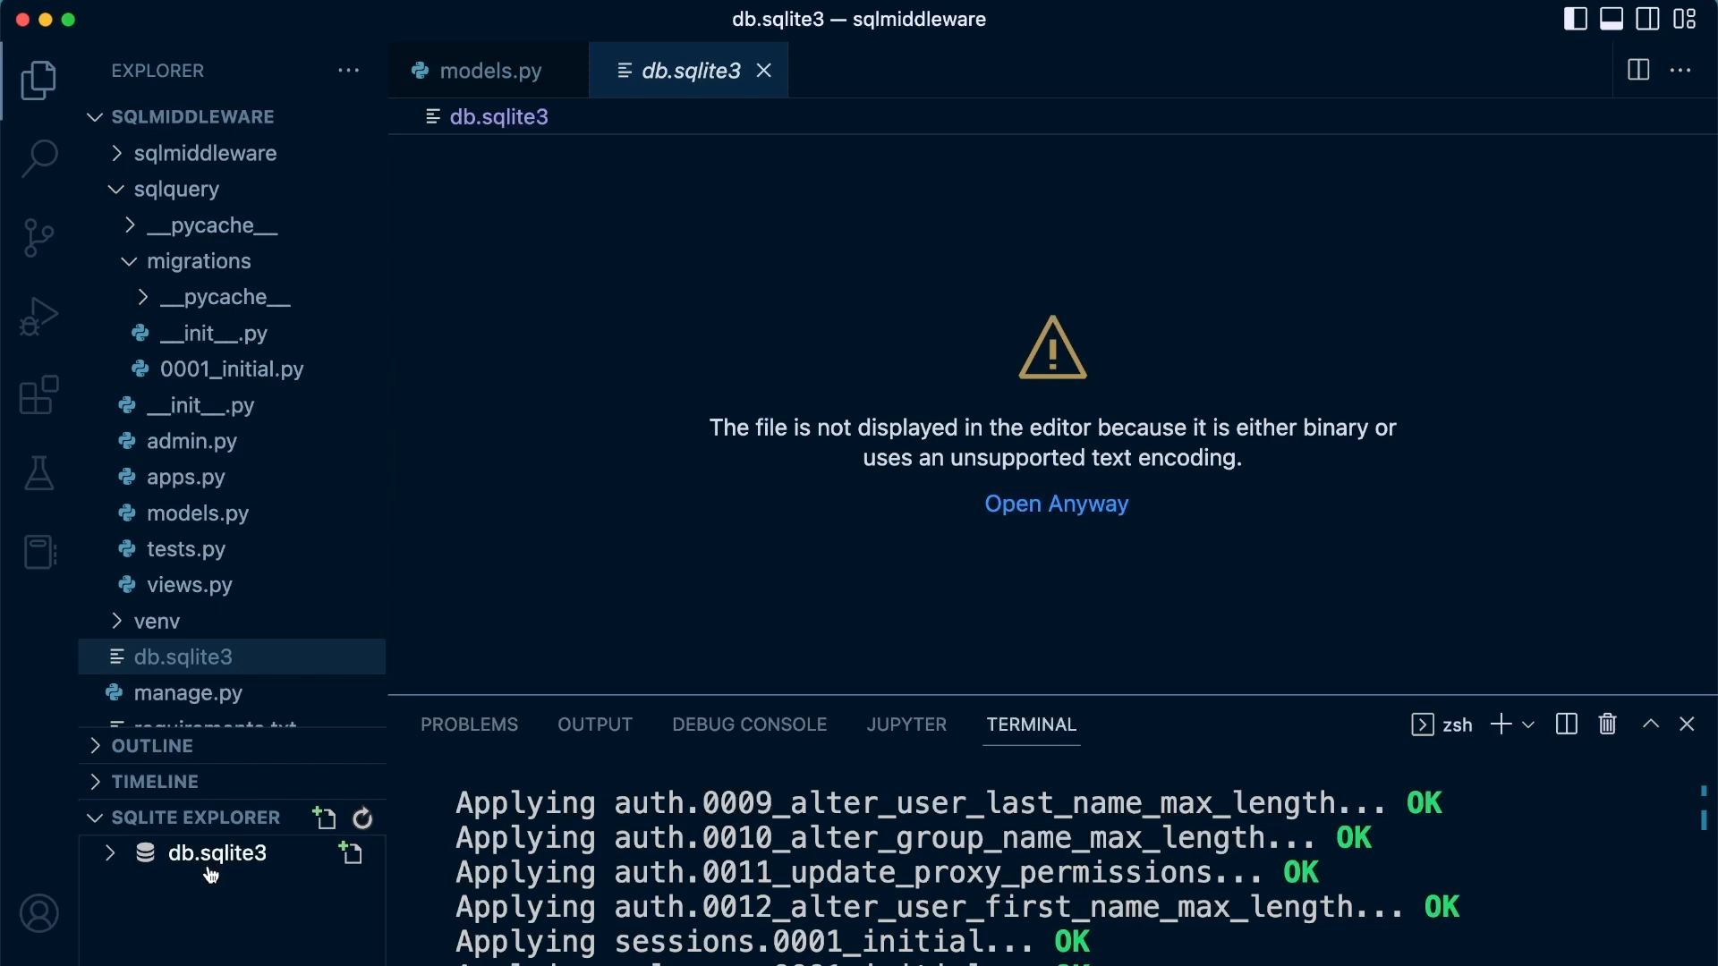
click(216, 854)
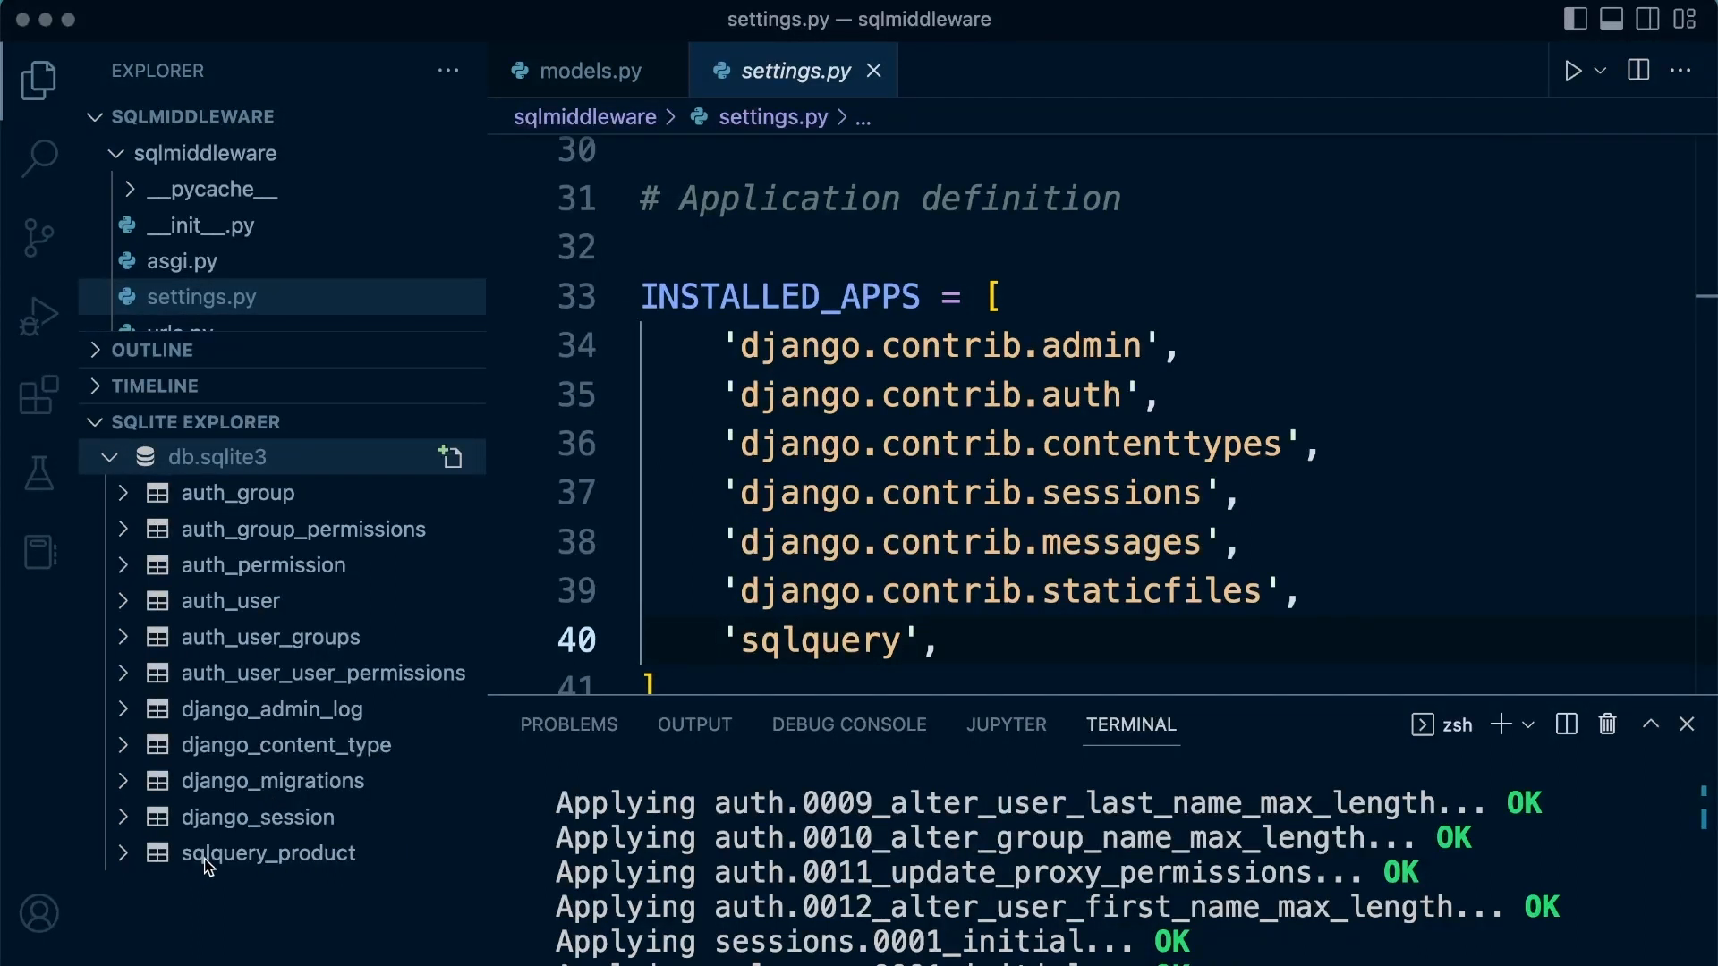
mouse_move(272, 878)
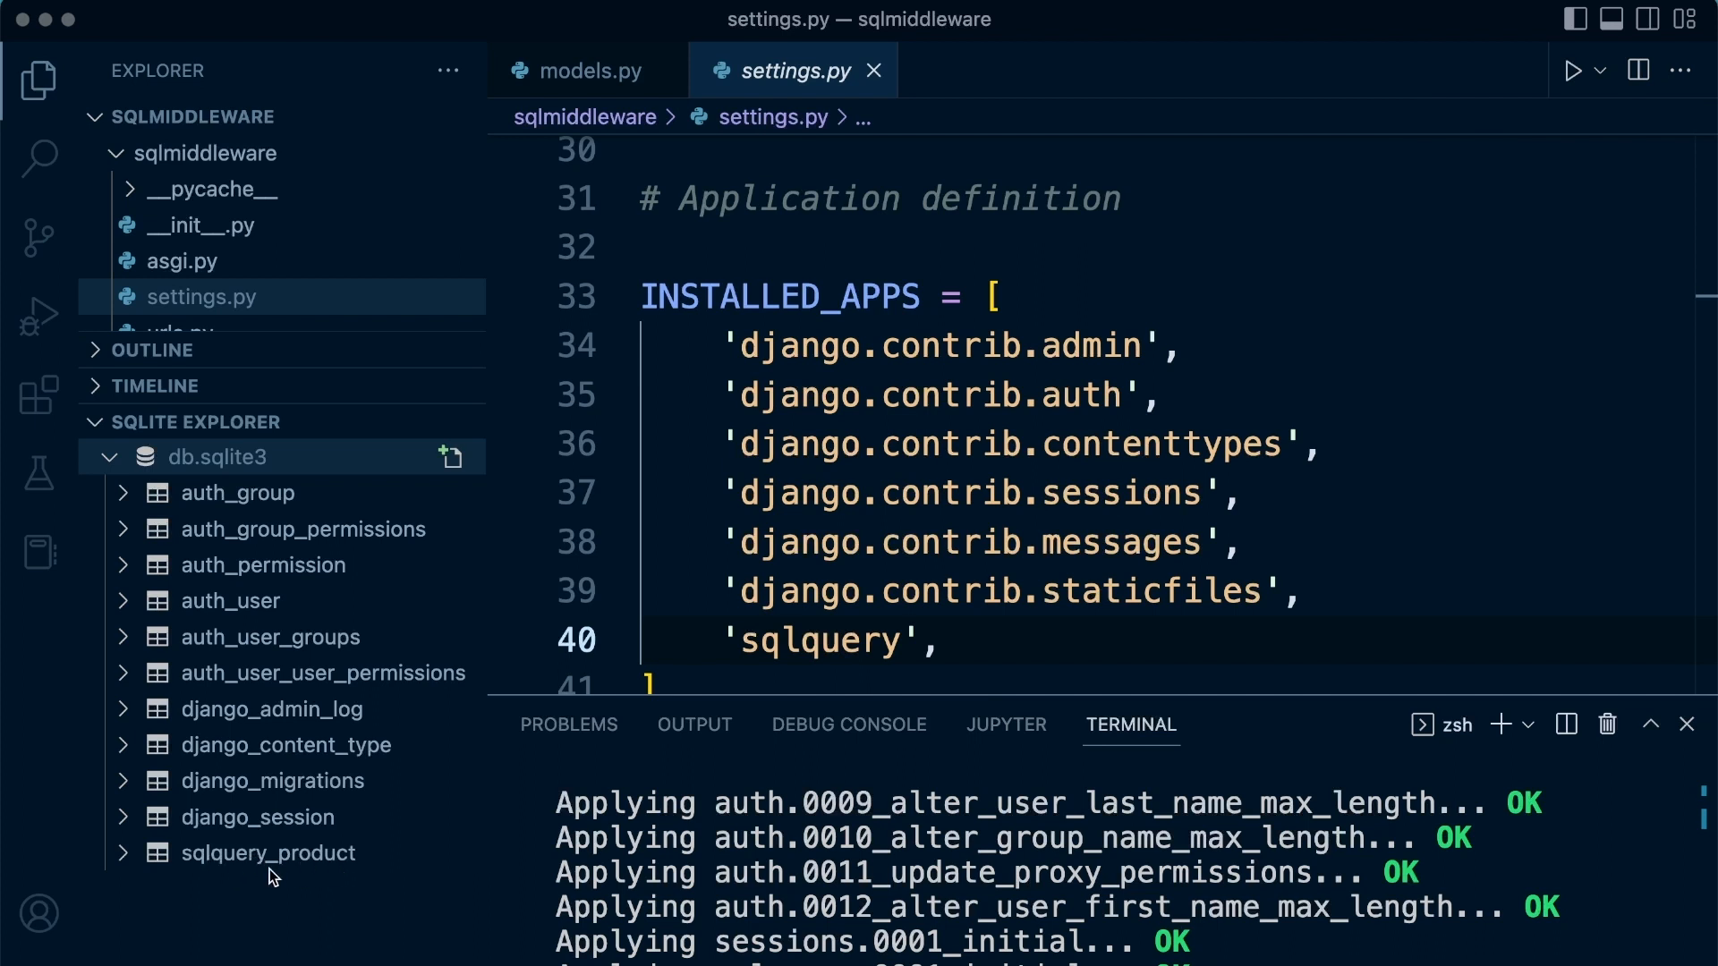
mouse_move(318, 867)
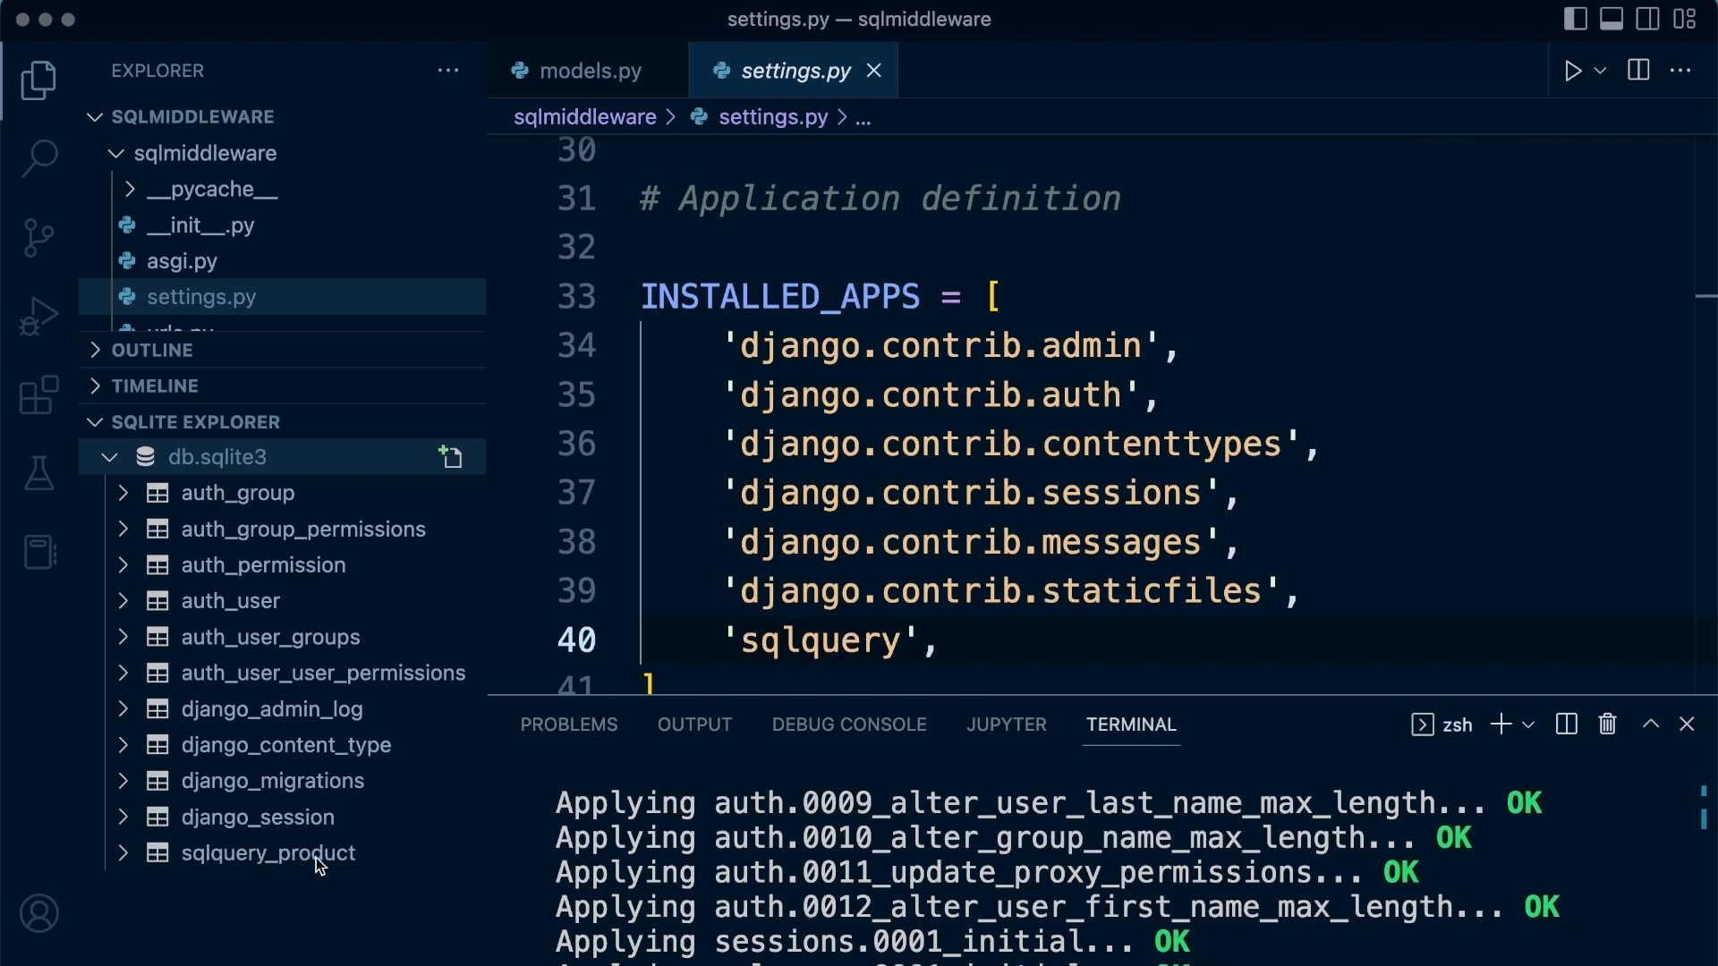
Expand sqlquery_product to show its id, name and slug columns, then show its table rows.
click(267, 853)
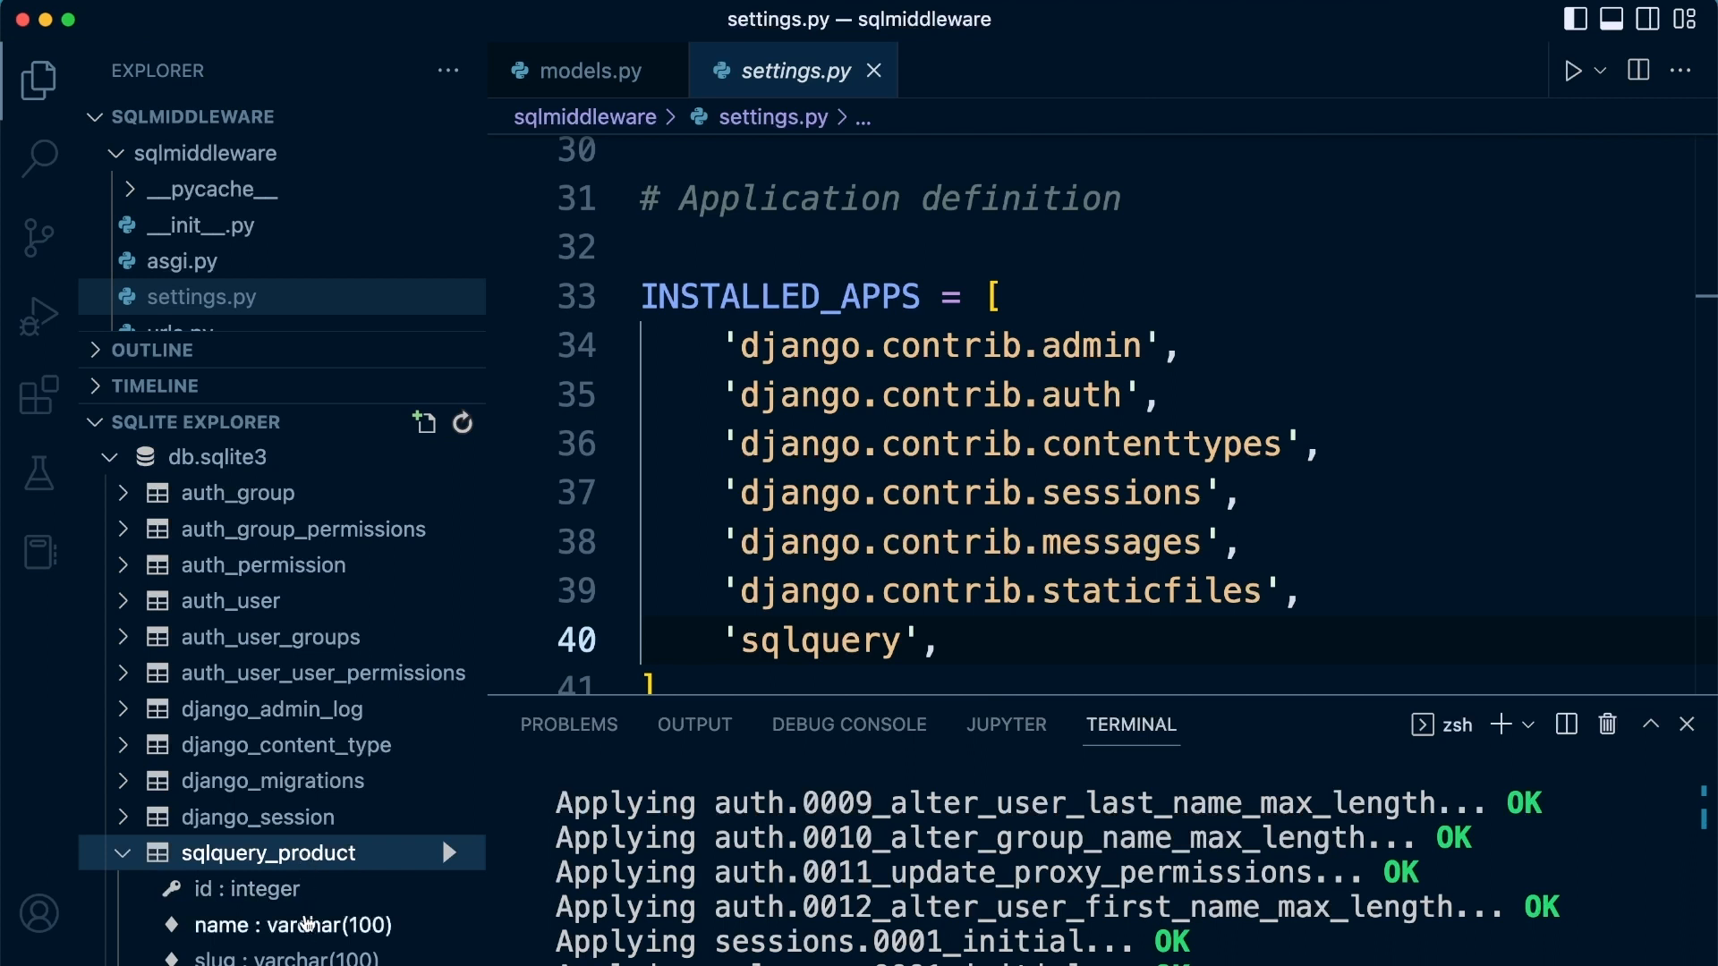
mouse_move(247, 319)
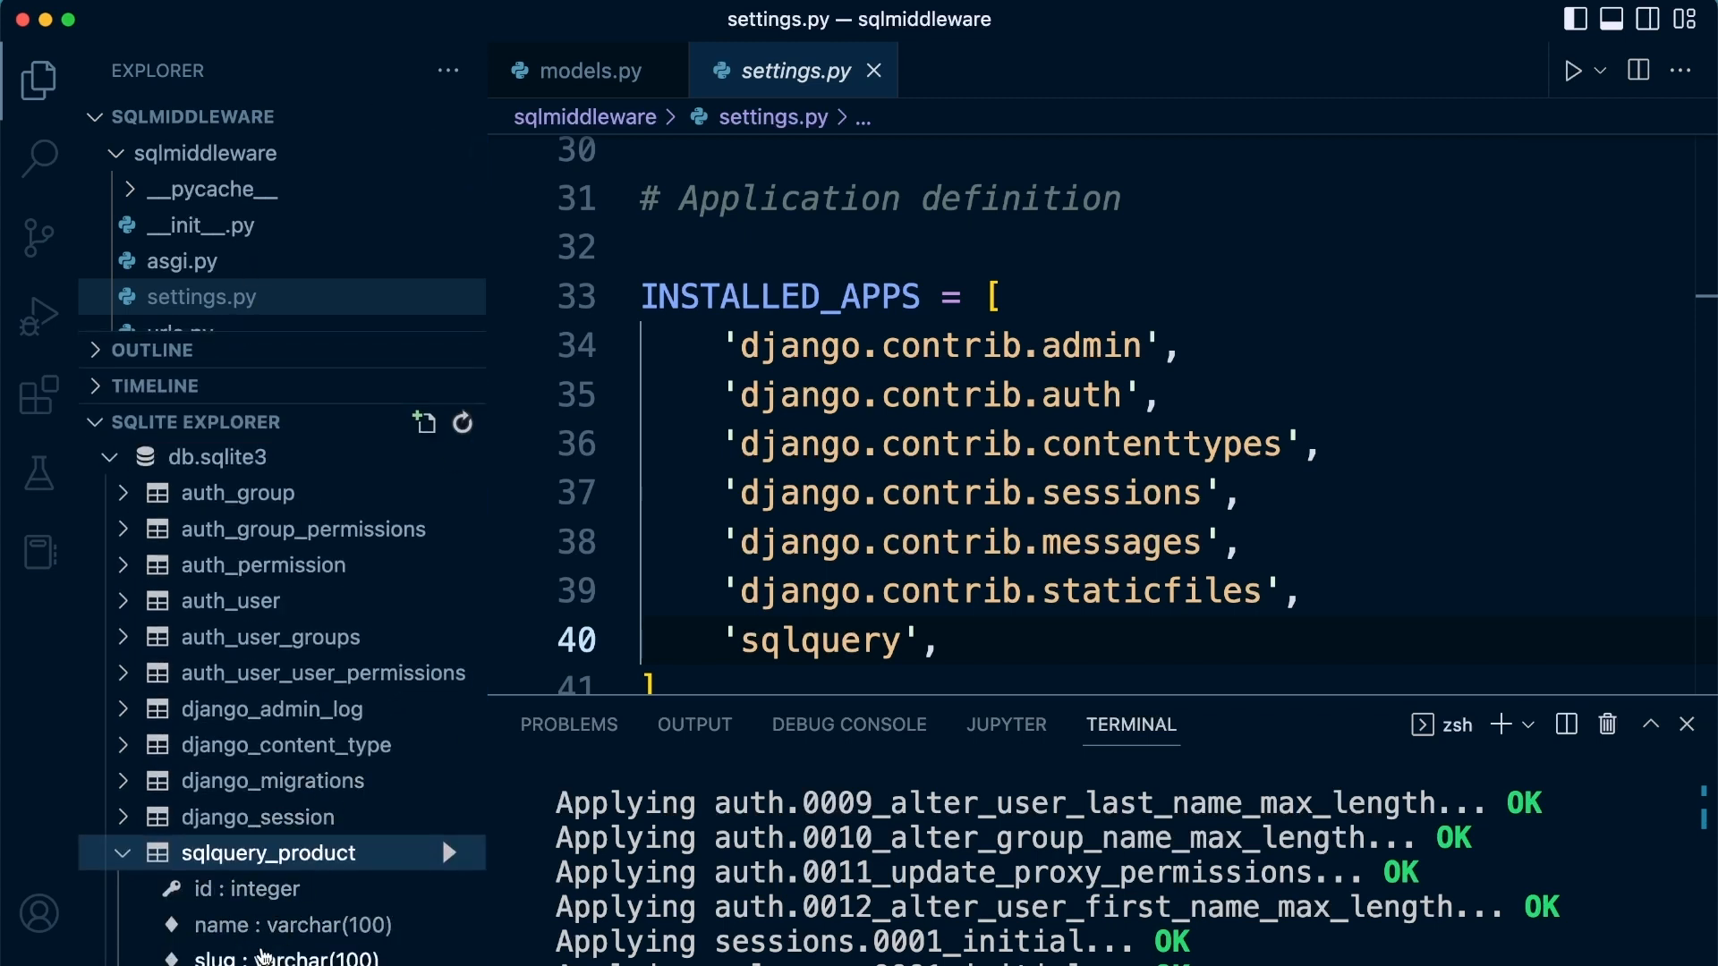
mouse_move(260, 877)
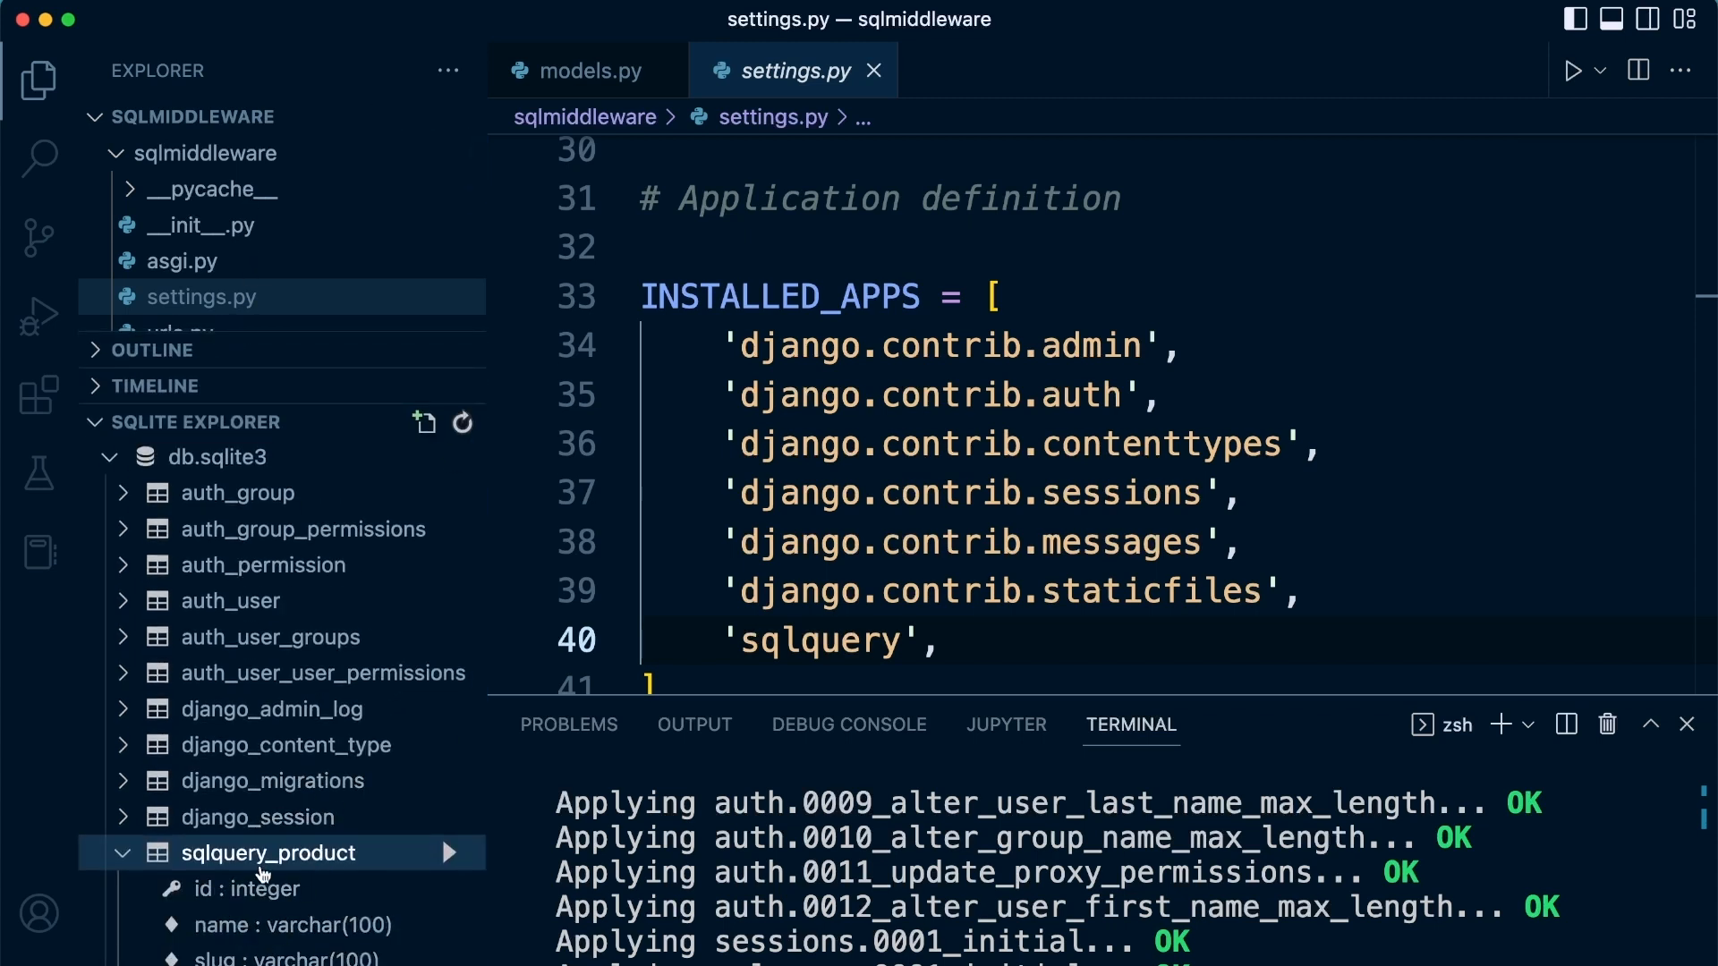
right_click(266, 853)
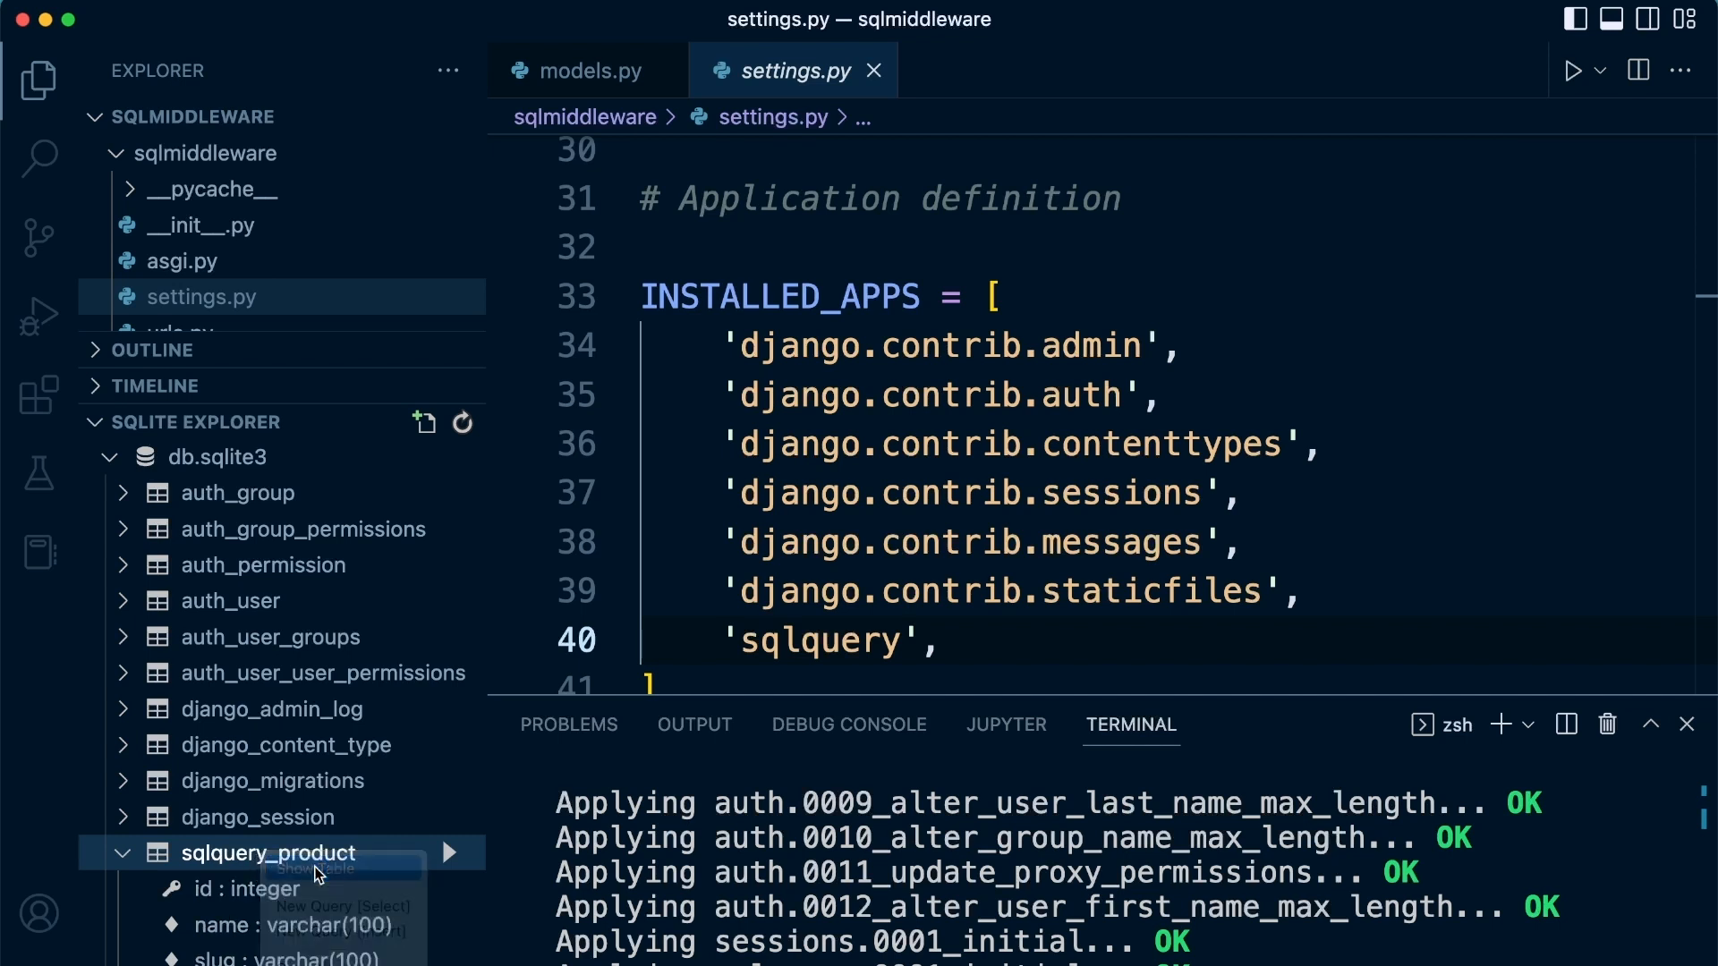
click(318, 869)
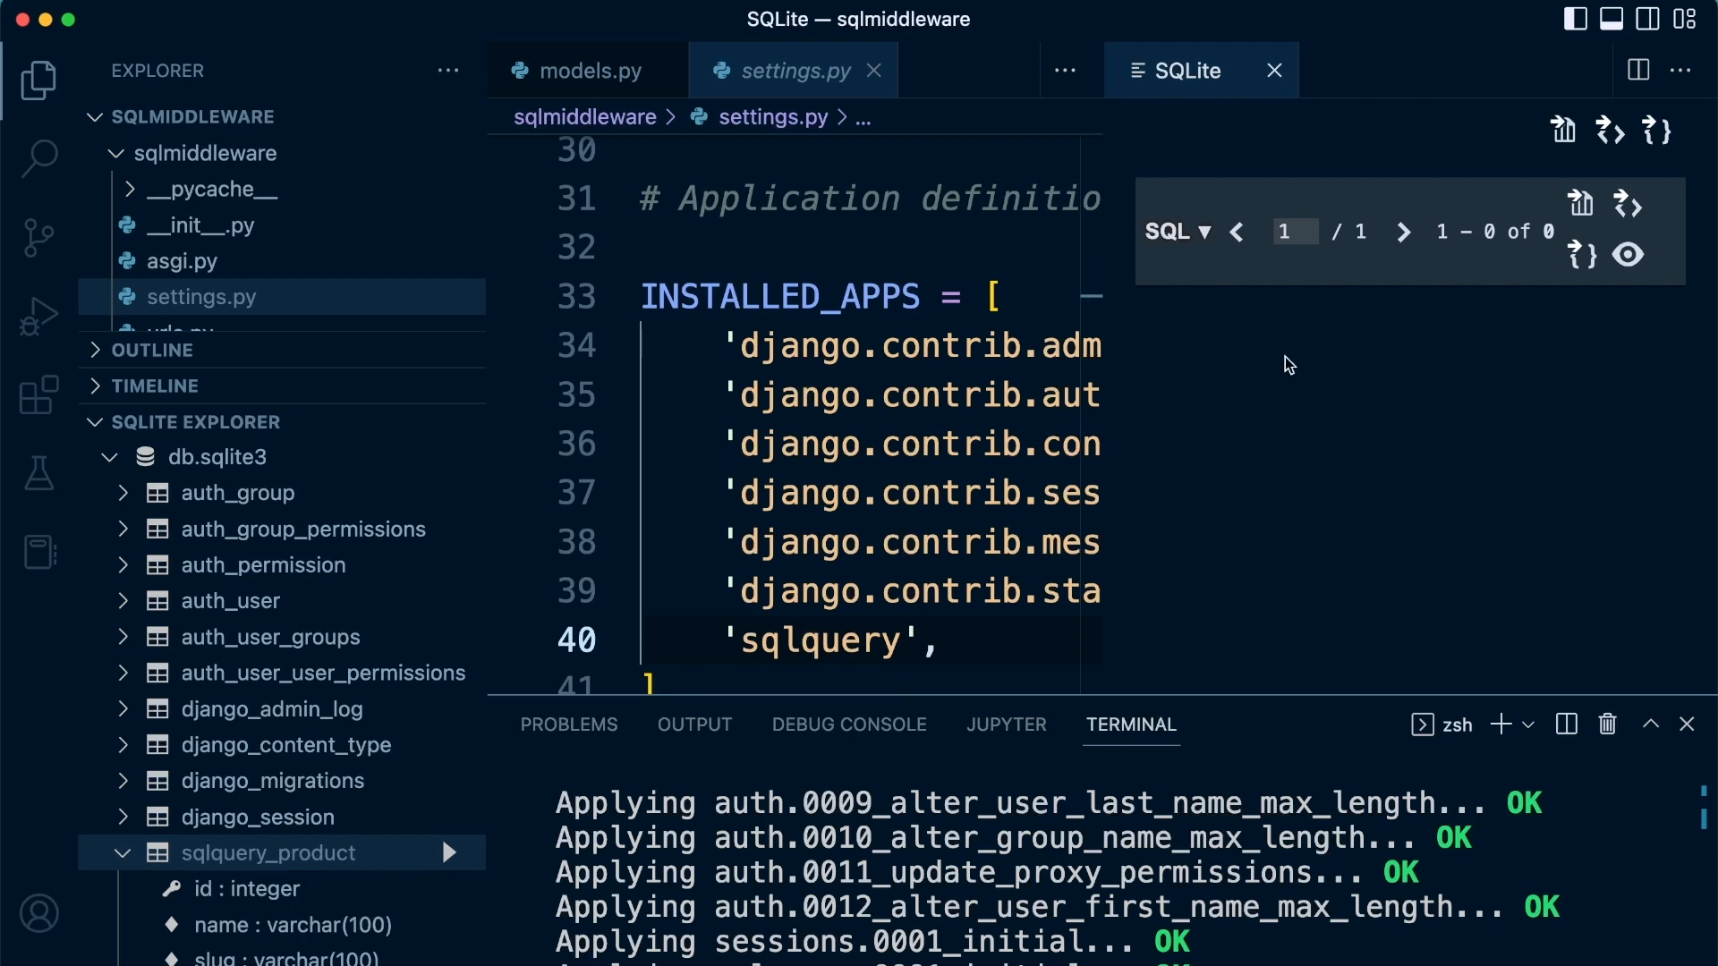
mouse_move(1372, 665)
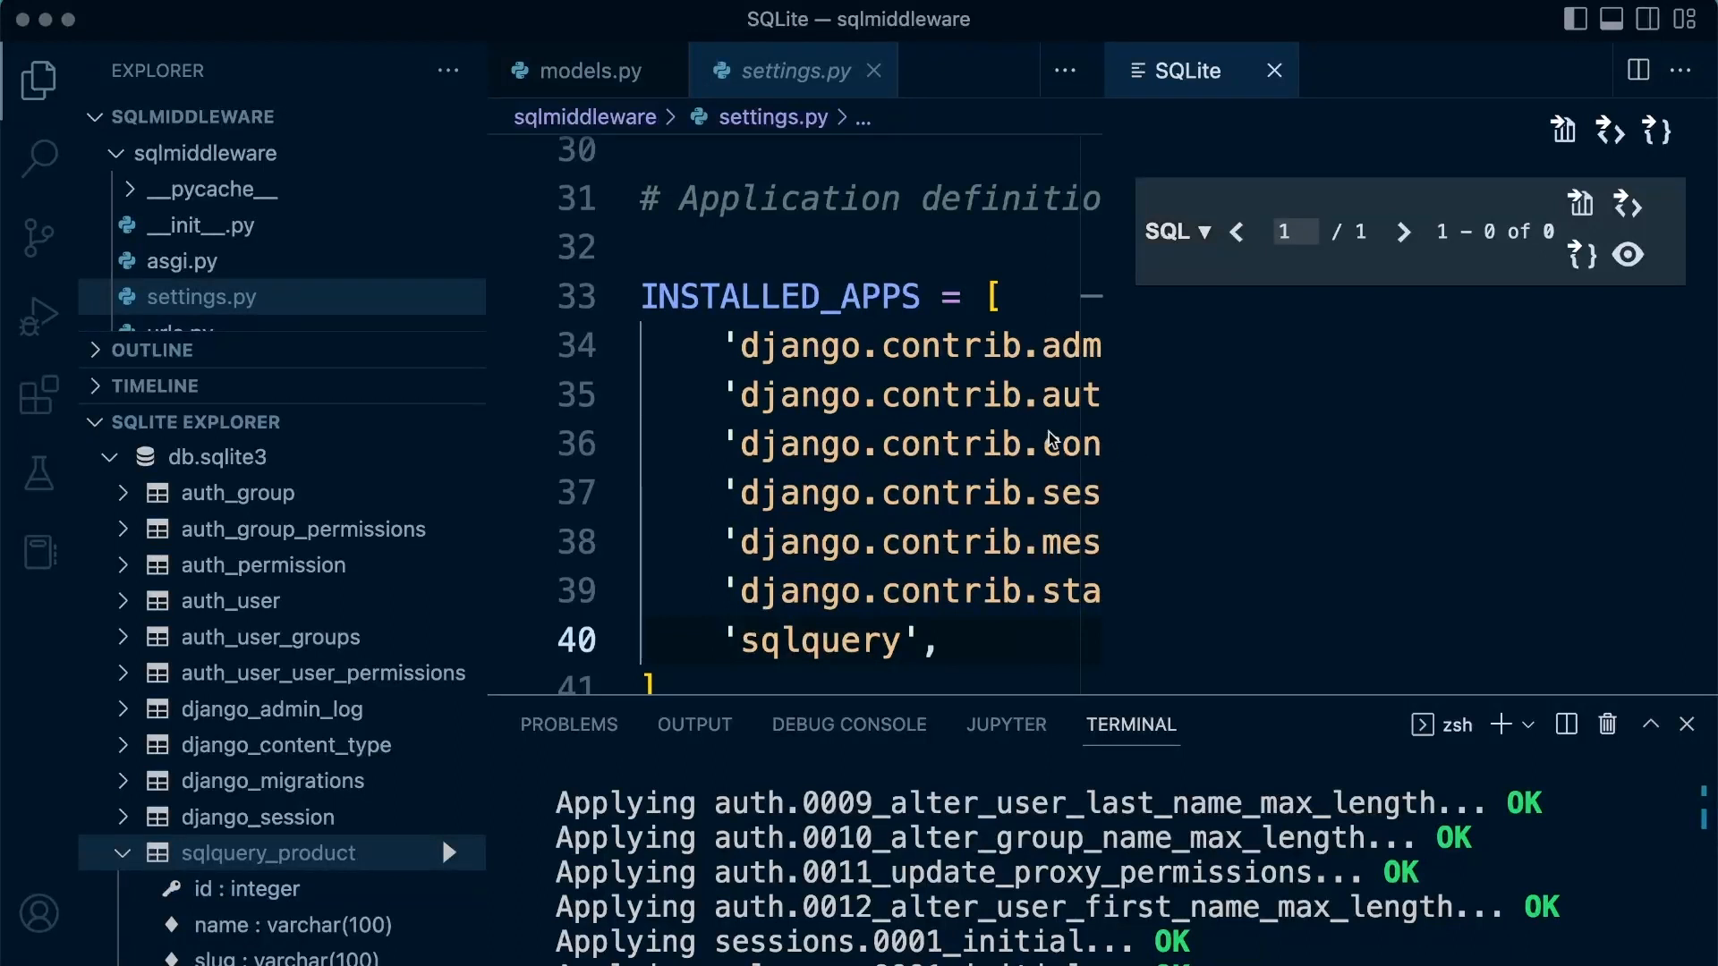
mouse_move(181, 360)
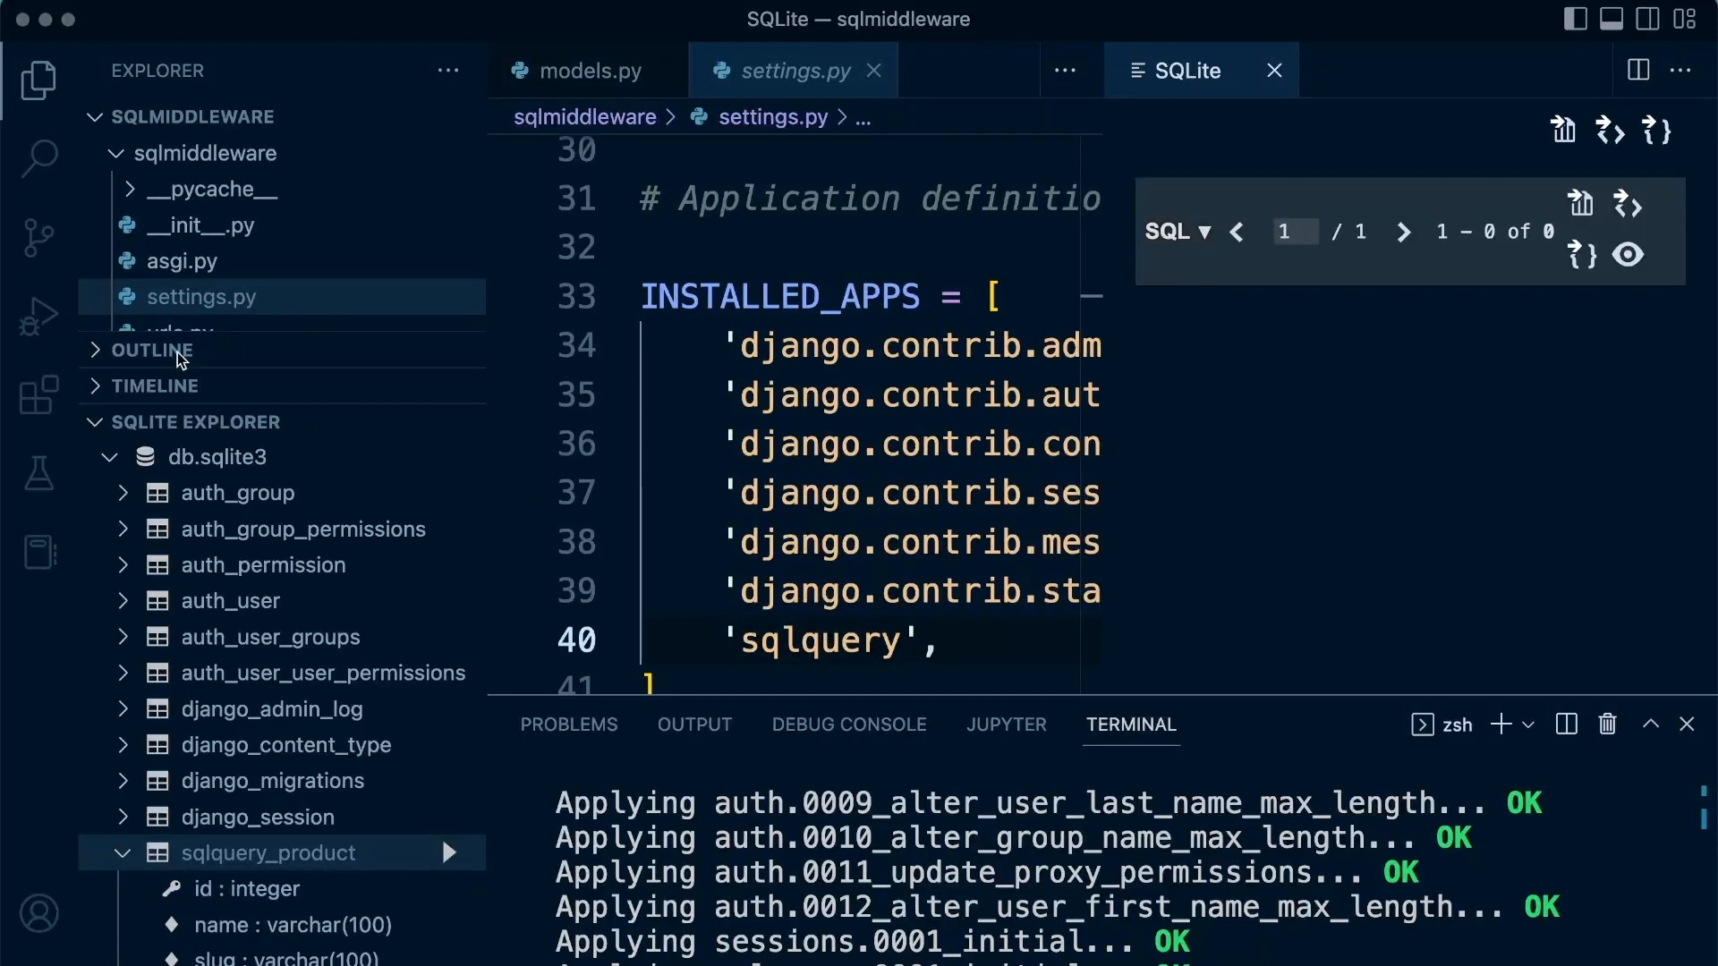
mouse_move(1255, 308)
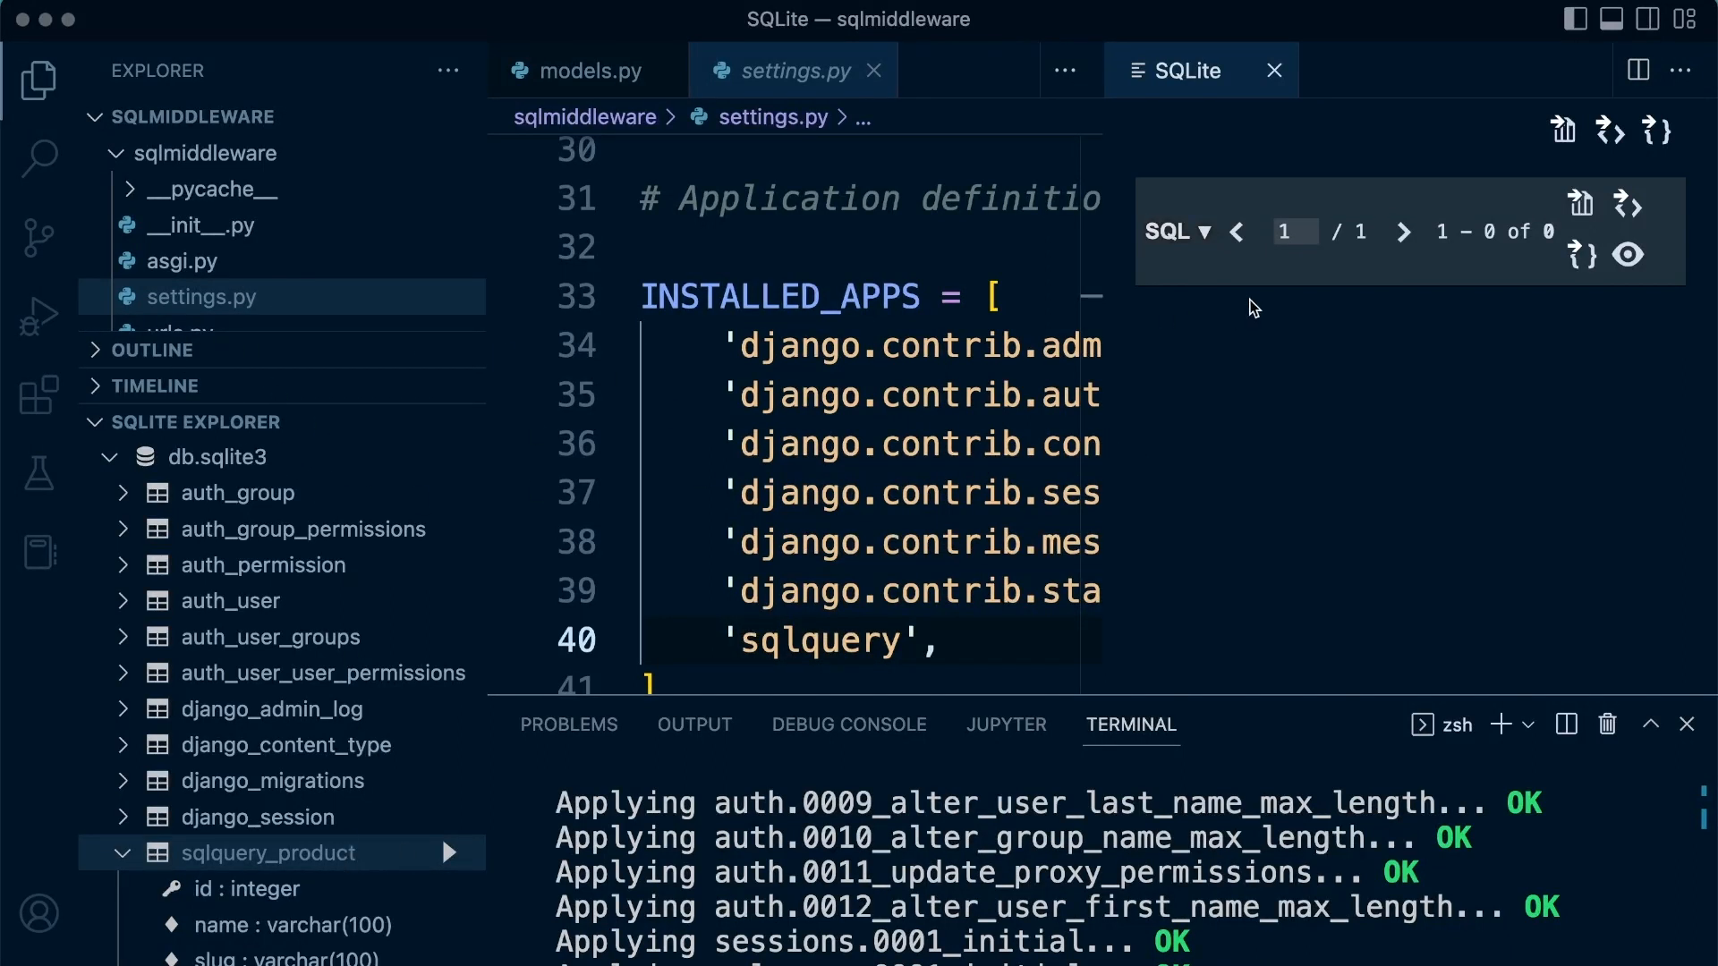